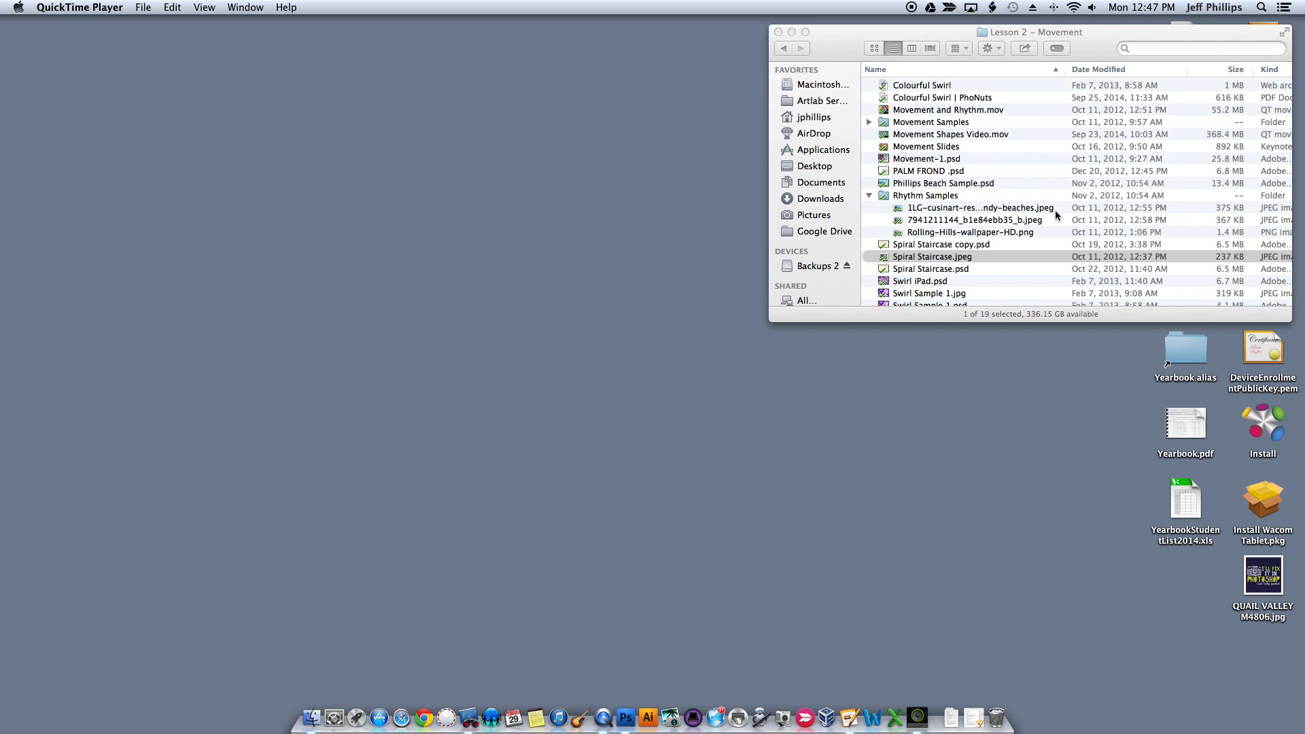
Open Spiral Staircase.jpeg from the Lesson 2 – Movement folder in Photoshop
{"action": "double_click", "coordinate": [932, 256]}
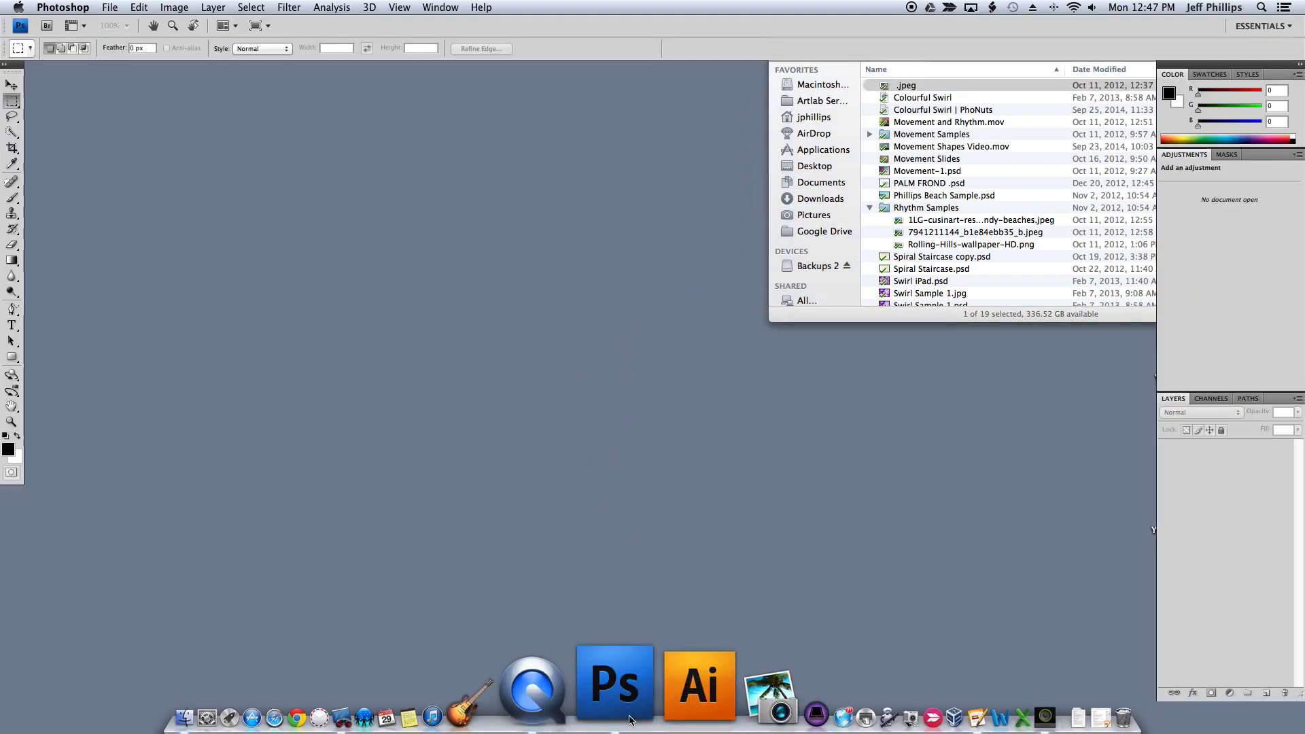
{"action": "double_click", "coordinate": [906, 85]}
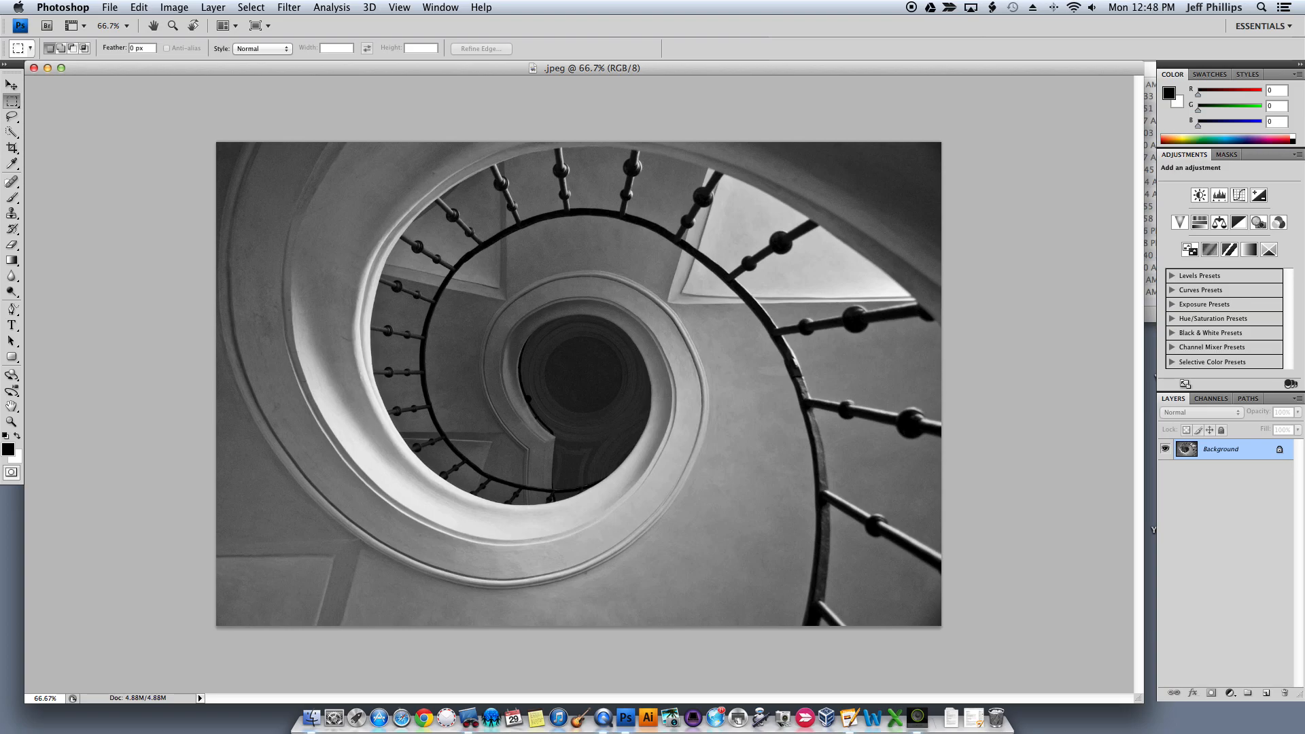
Create new empty layers named Paper and Drawing above the Background photo
{"action": "left_click", "coordinate": [212, 7]}
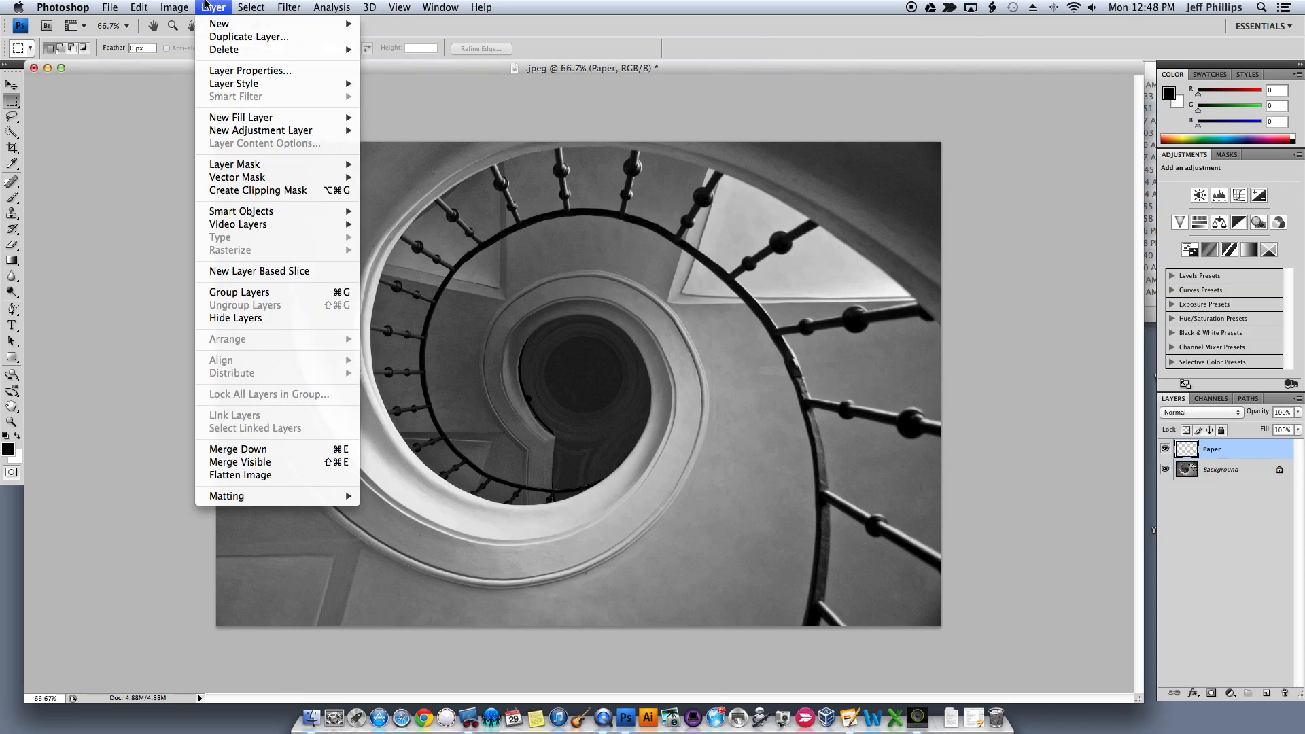
{"action": "mouse_move", "coordinate": [219, 23]}
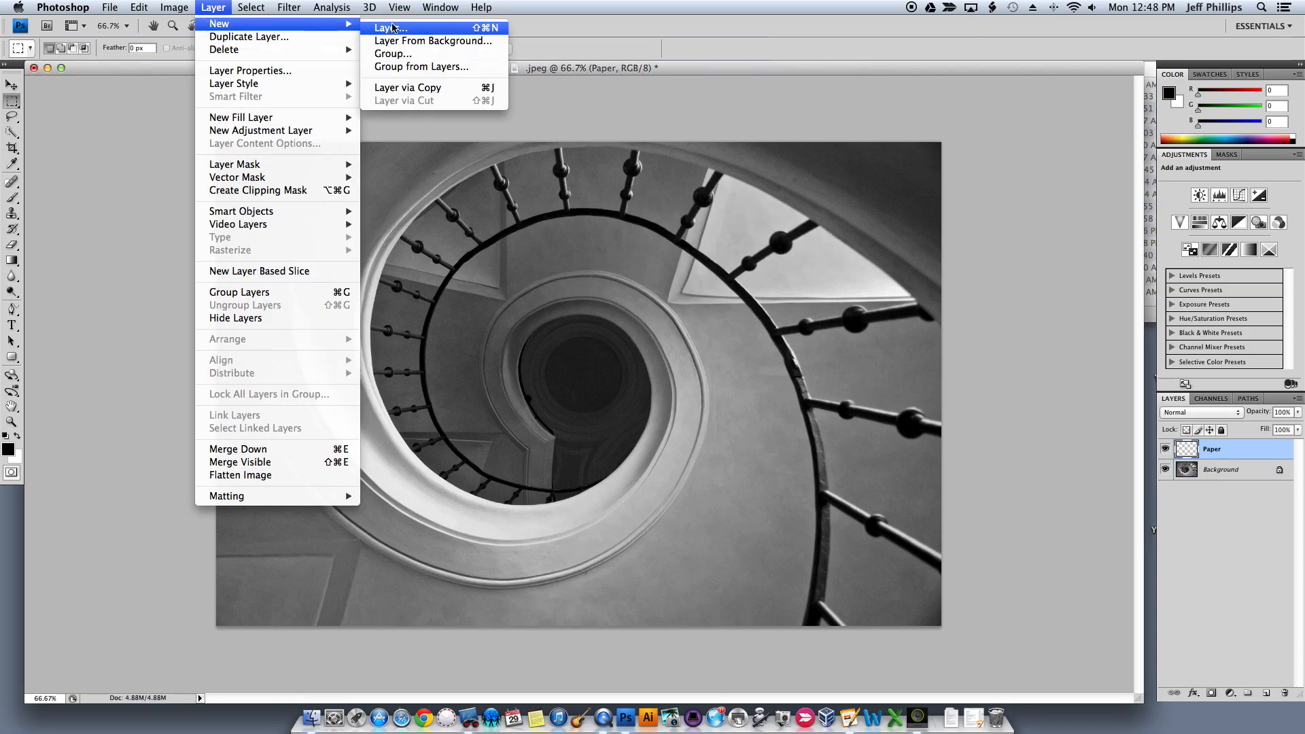
{"action": "left_click", "coordinate": [389, 27]}
{"action": "type", "text": "Drawing"}
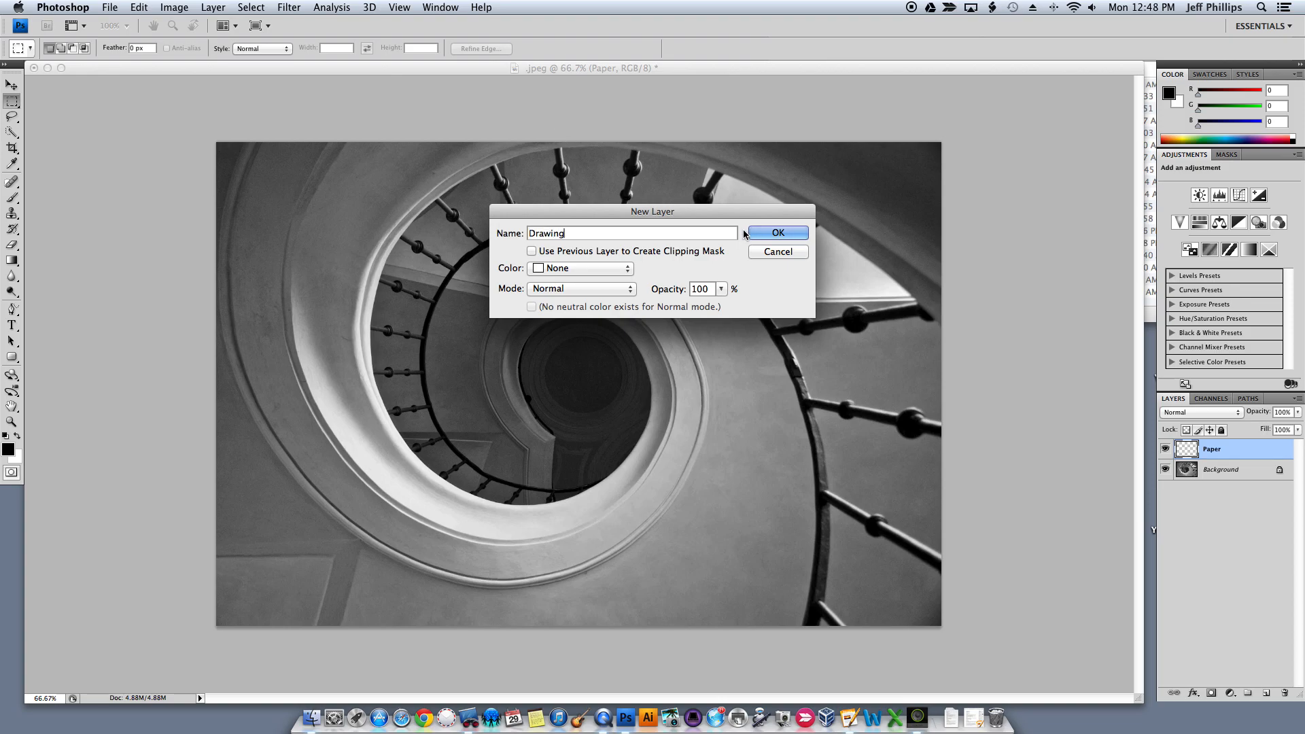
{"action": "left_click", "coordinate": [776, 232]}
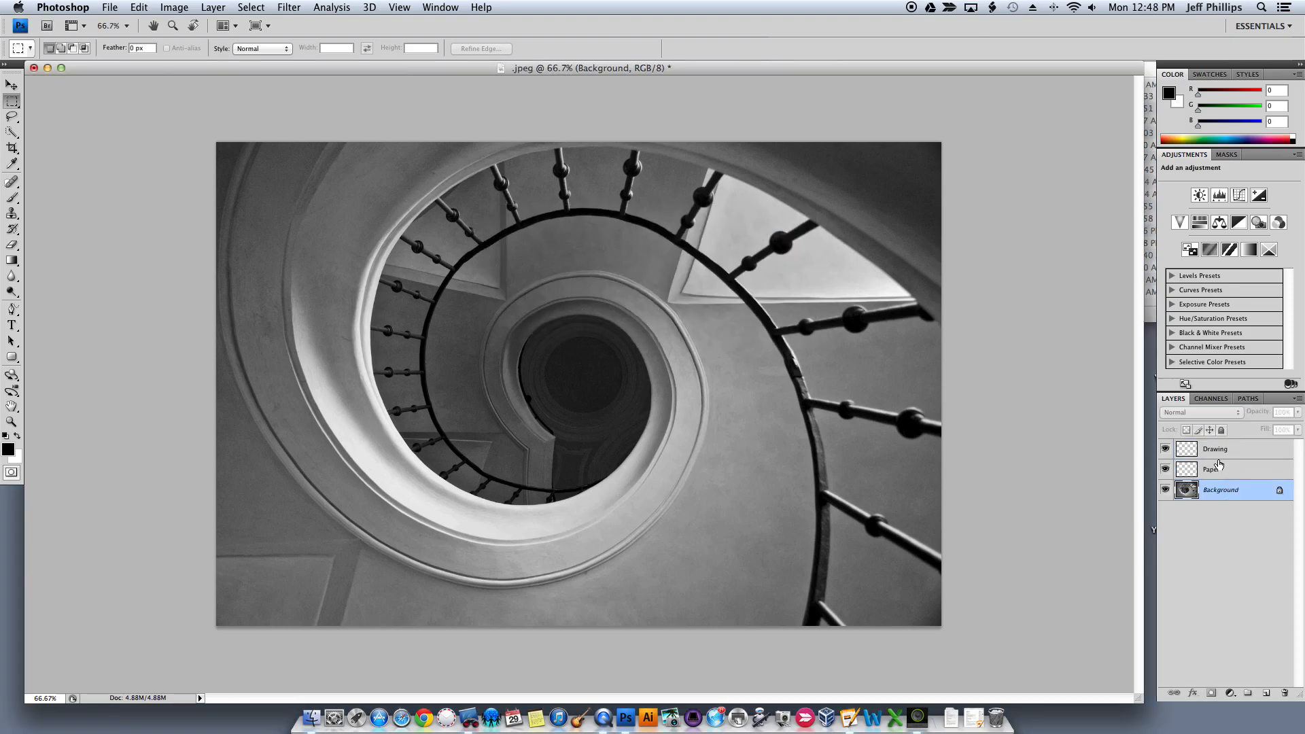
{"action": "left_click", "coordinate": [1216, 449]}
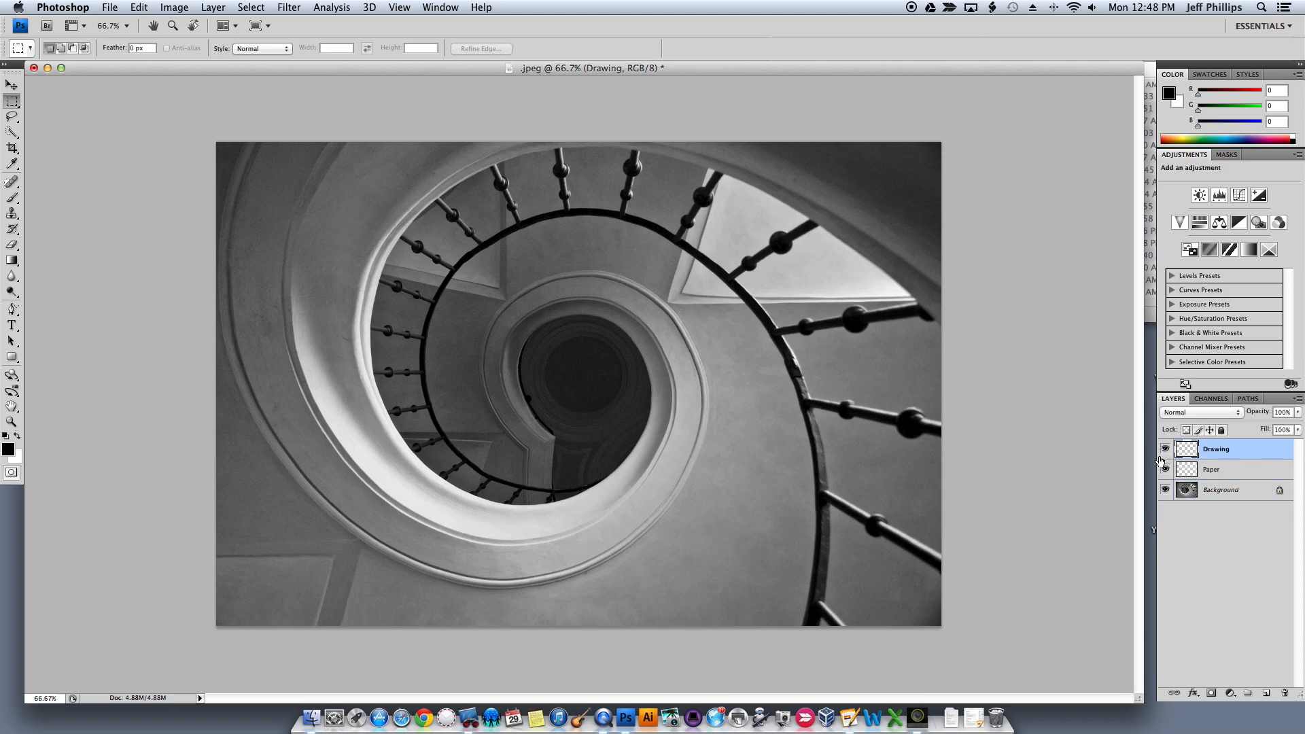
{"action": "left_click", "coordinate": [1213, 468]}
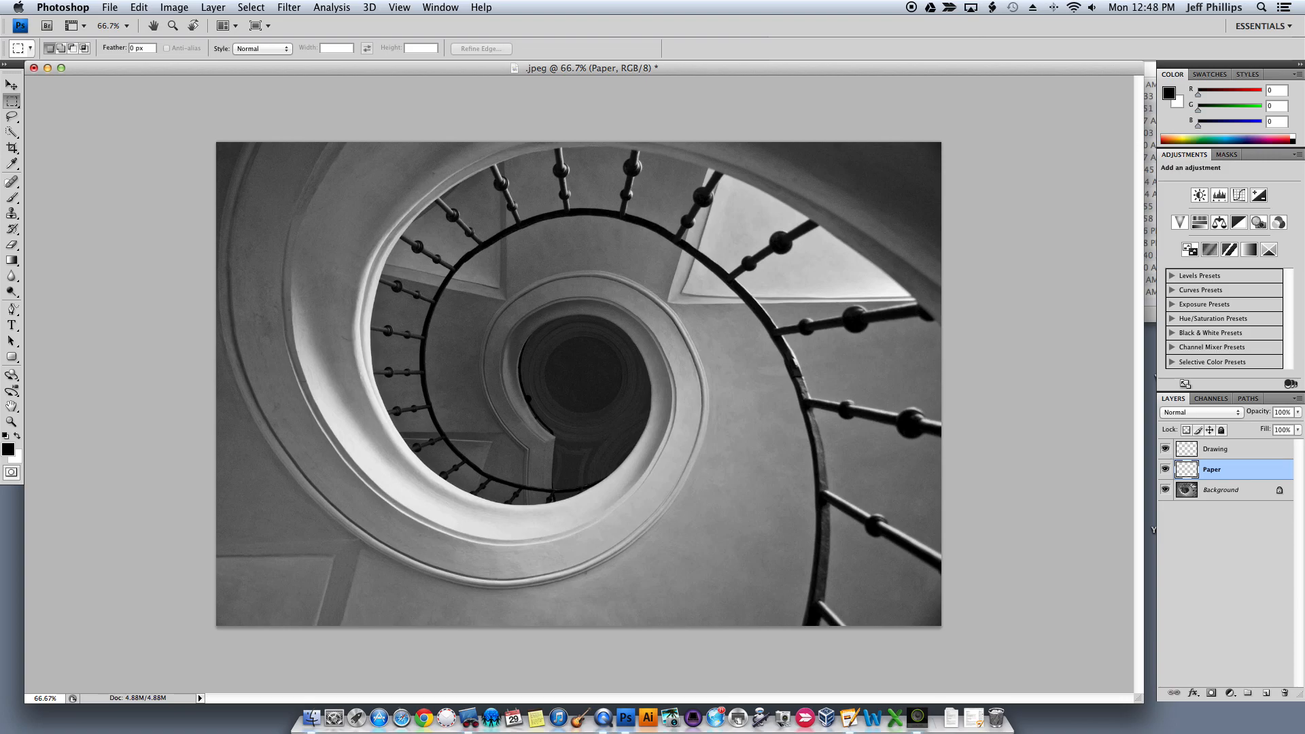
Select the Paper layer and Paint Bucket, setting foreground colour to pale cream f8ecd8
{"action": "left_click", "coordinate": [11, 259]}
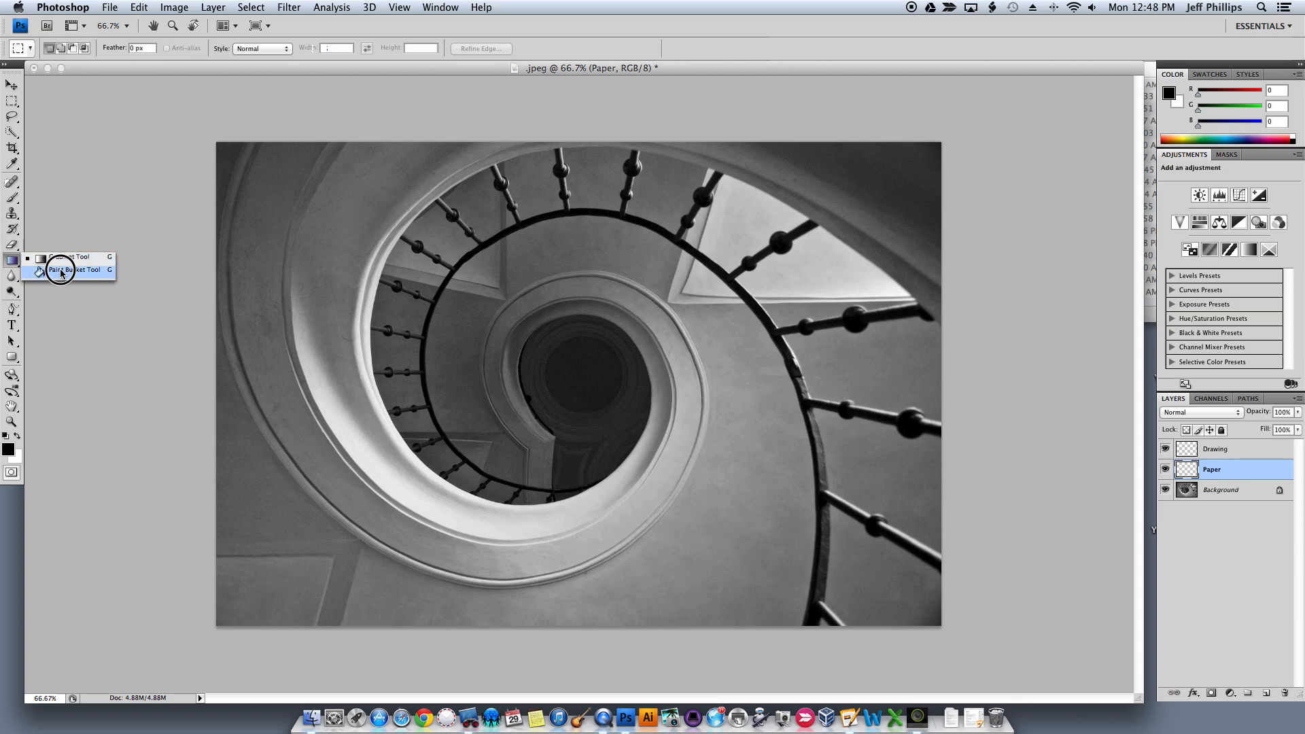
{"action": "left_click", "coordinate": [73, 269]}
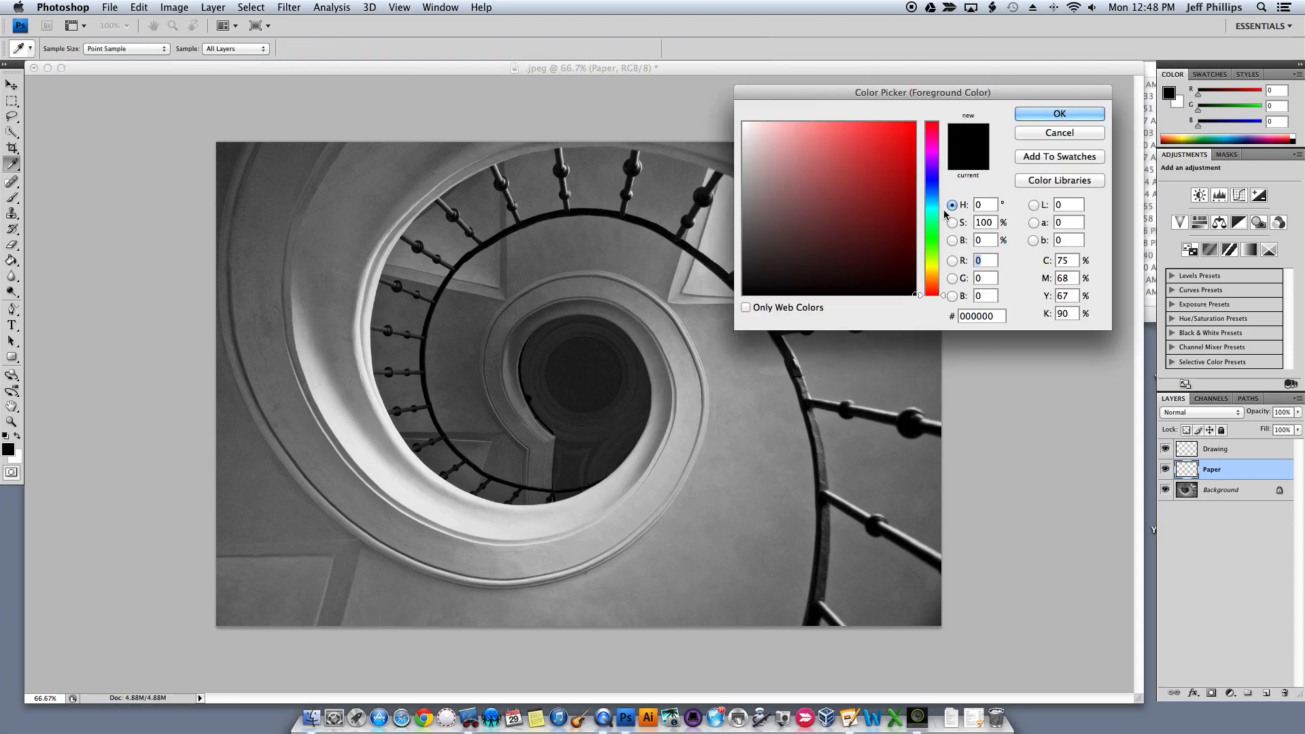
{"action": "left_click", "coordinate": [817, 242]}
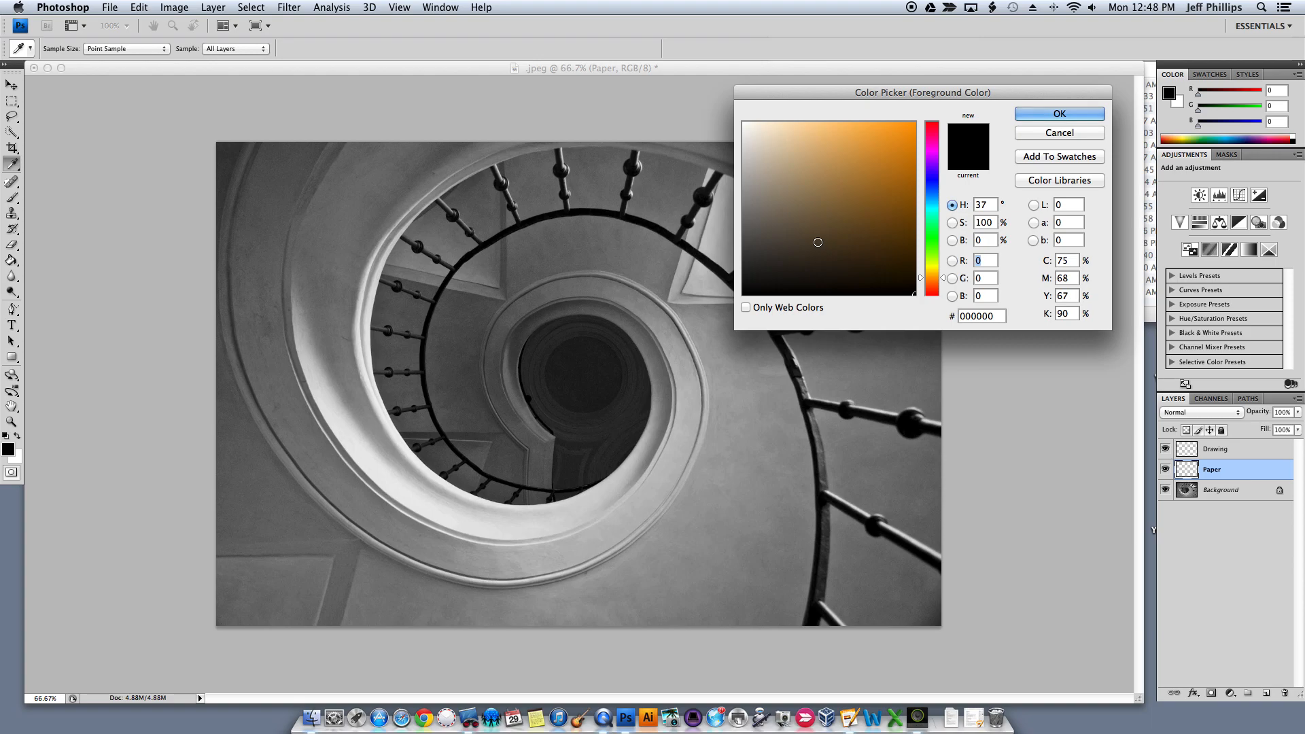
{"action": "left_click", "coordinate": [756, 122]}
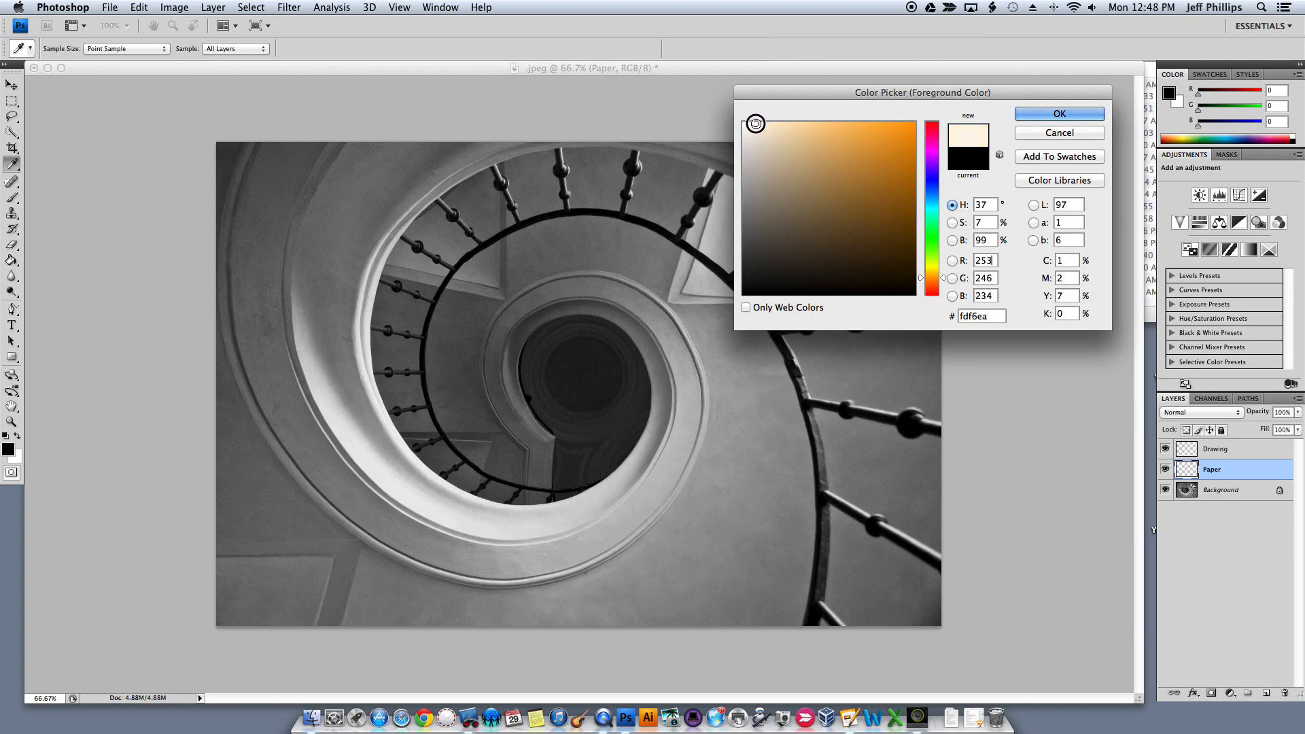
{"action": "left_click", "coordinate": [764, 125]}
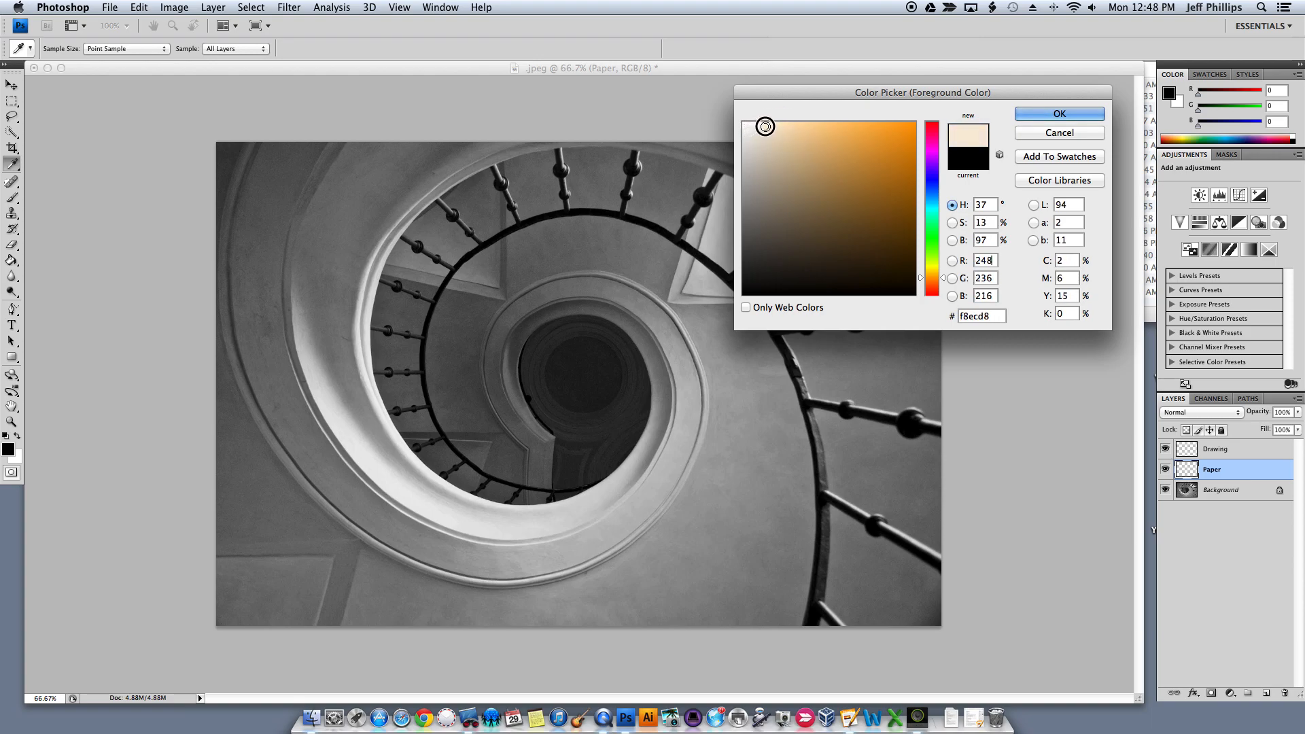
{"action": "left_click", "coordinate": [1060, 114]}
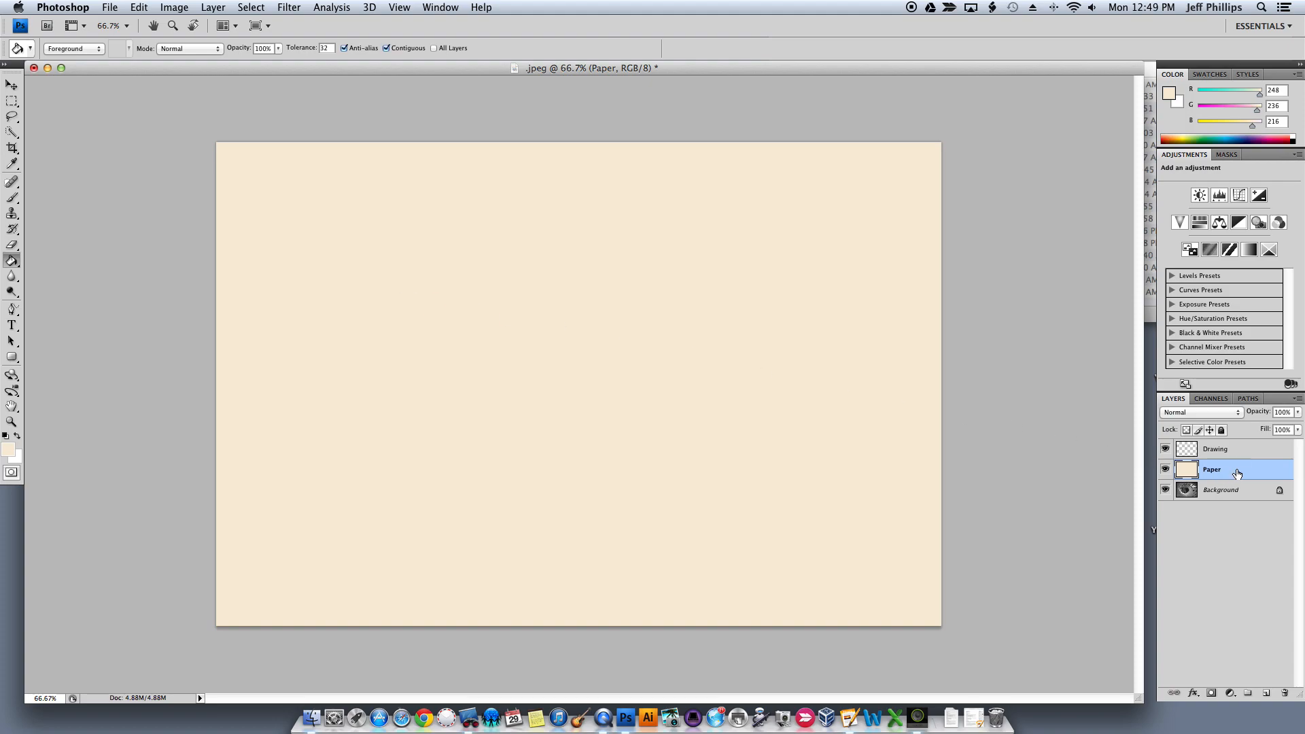
Fill the Paper layer with cream, dismissing the layer style options unchanged
{"action": "double_click", "coordinate": [1212, 469]}
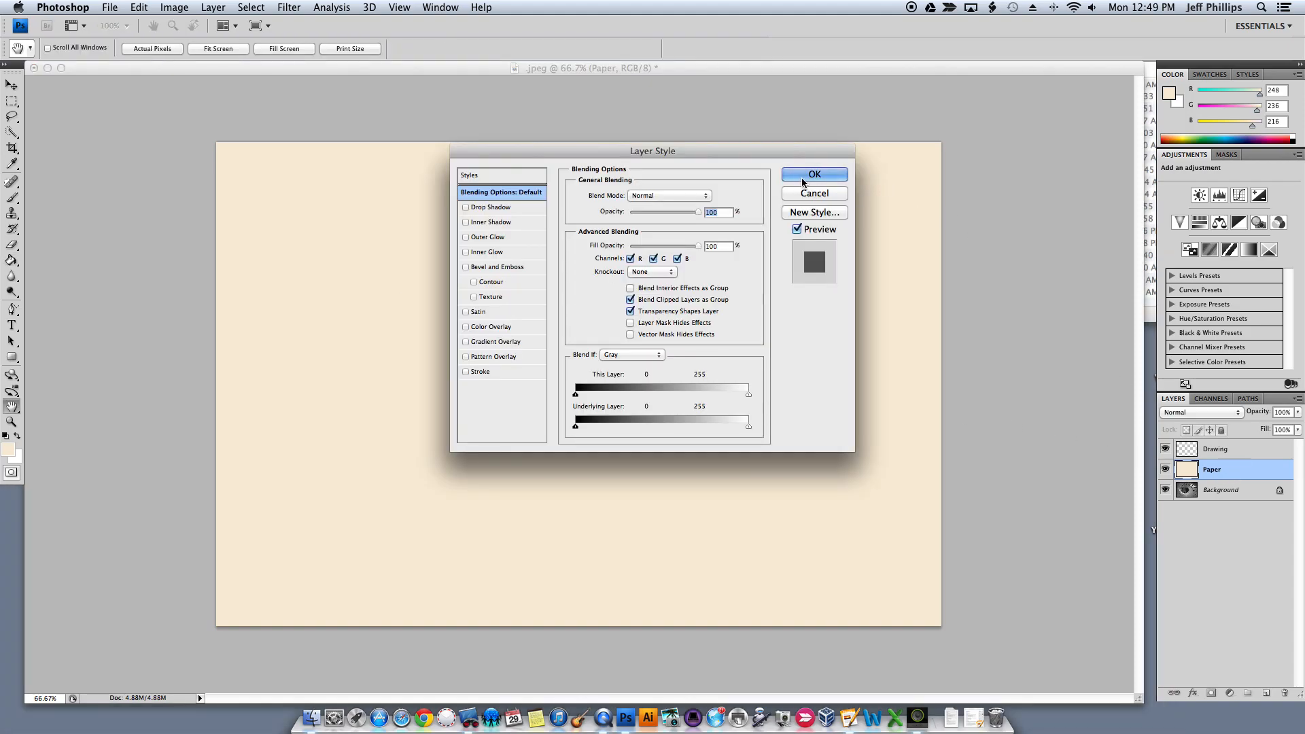
{"action": "left_click", "coordinate": [814, 174]}
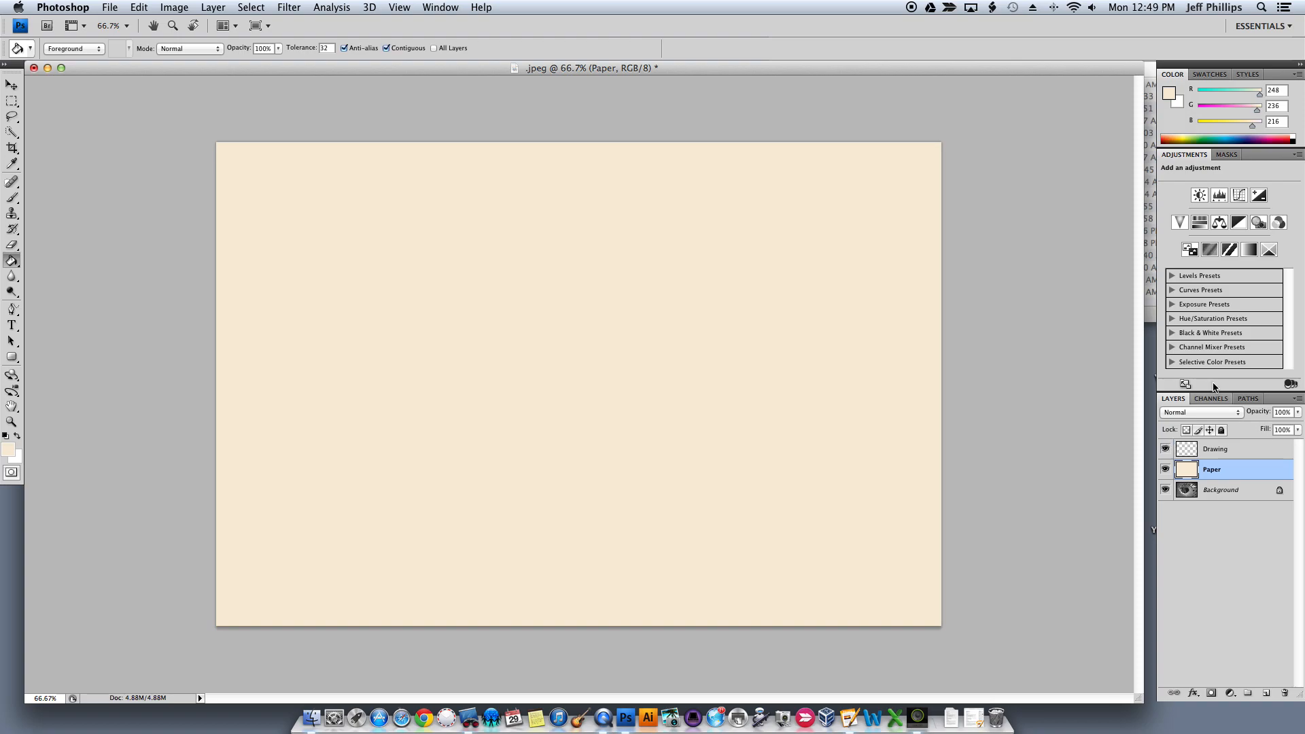
{"action": "mouse_move", "coordinate": [1297, 415]}
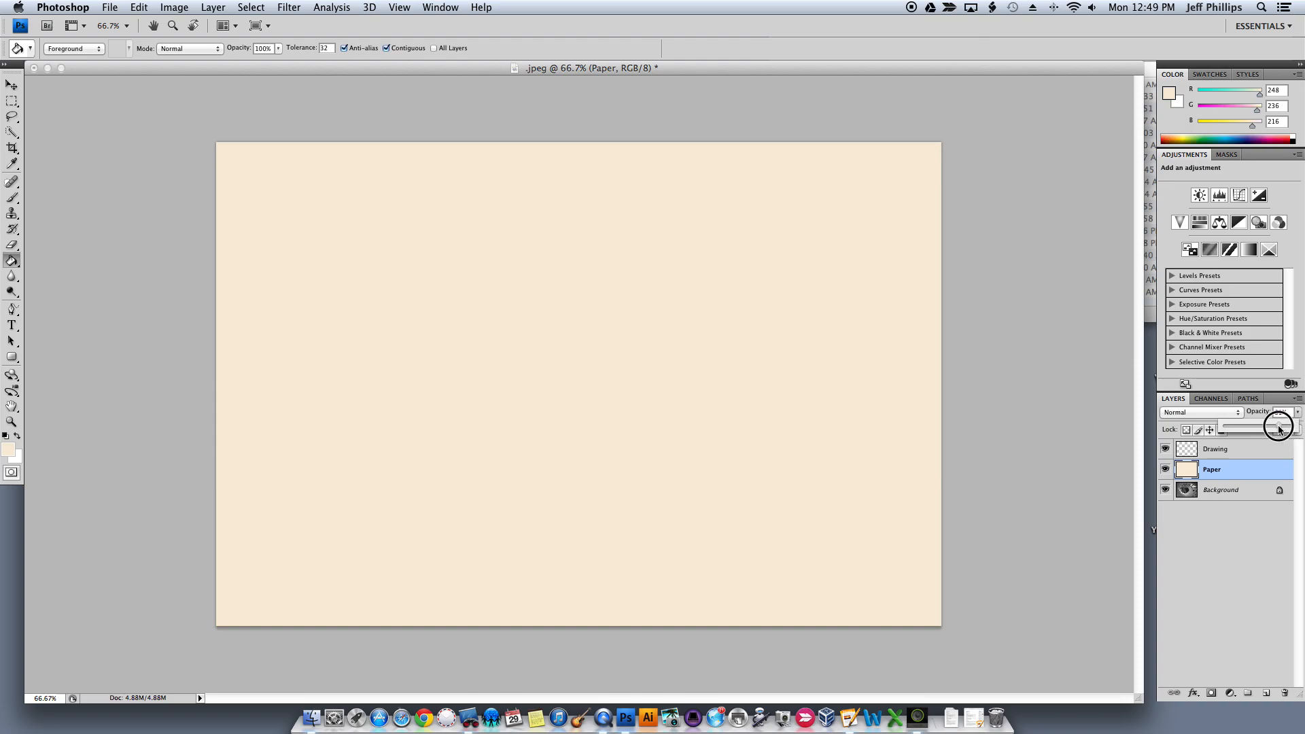
Set Paper layer opacity to 41%, lock it, and select the Drawing layer
{"action": "left_click_drag", "start_coordinate": [1279, 429], "coordinate": [1249, 426]}
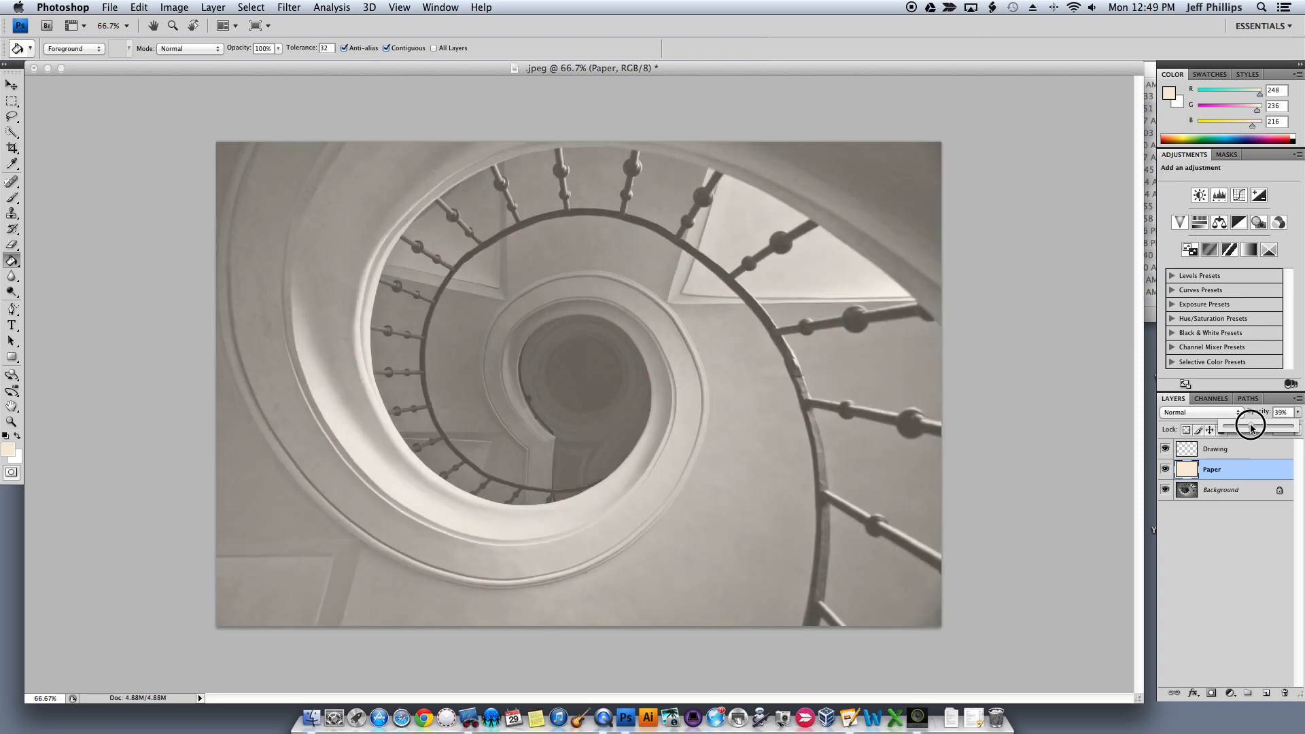
{"action": "left_click_drag", "start_coordinate": [1254, 426], "coordinate": [1240, 426]}
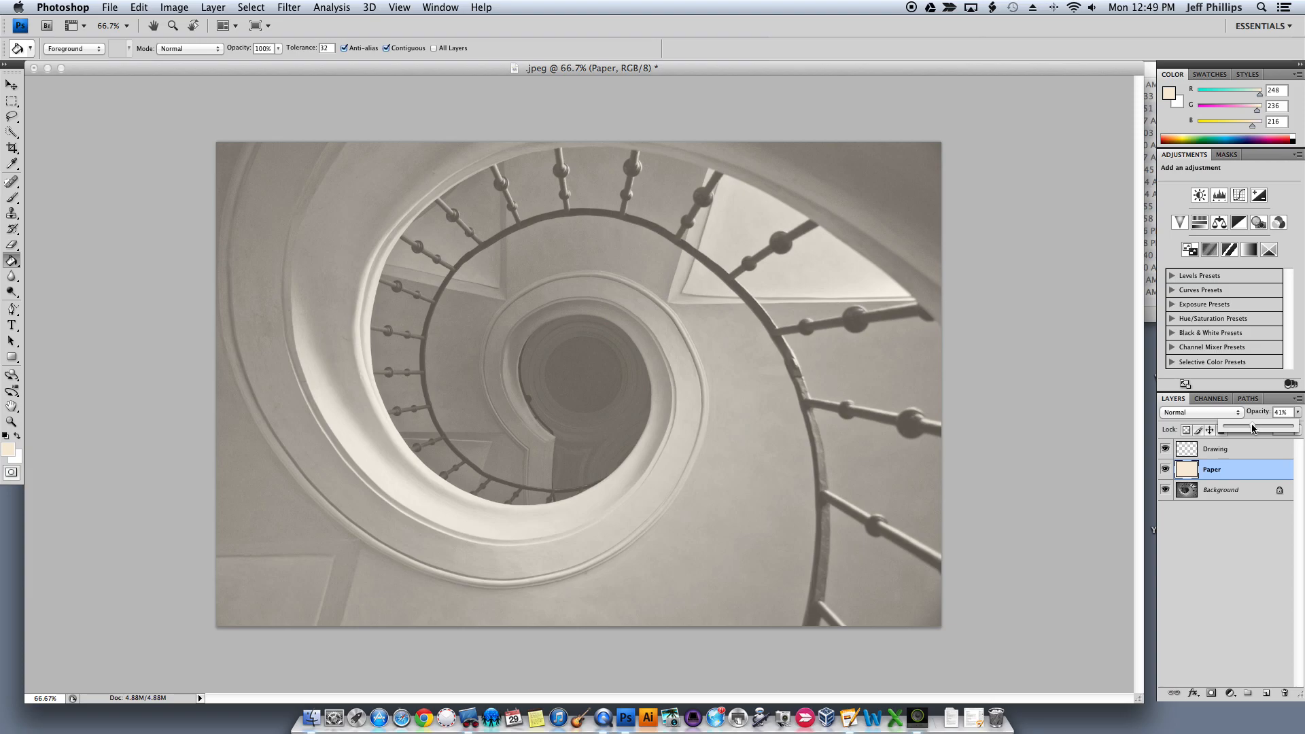
{"action": "left_click", "coordinate": [1222, 430]}
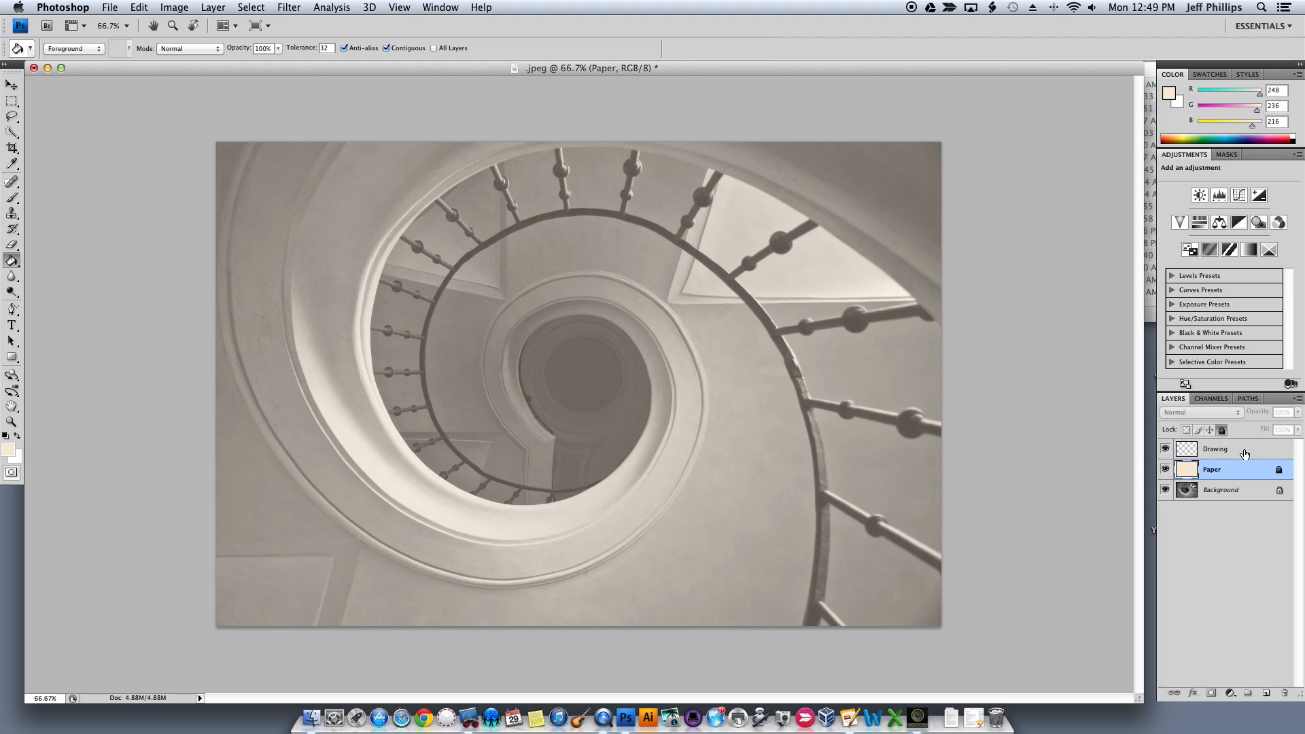
{"action": "left_click", "coordinate": [1216, 449]}
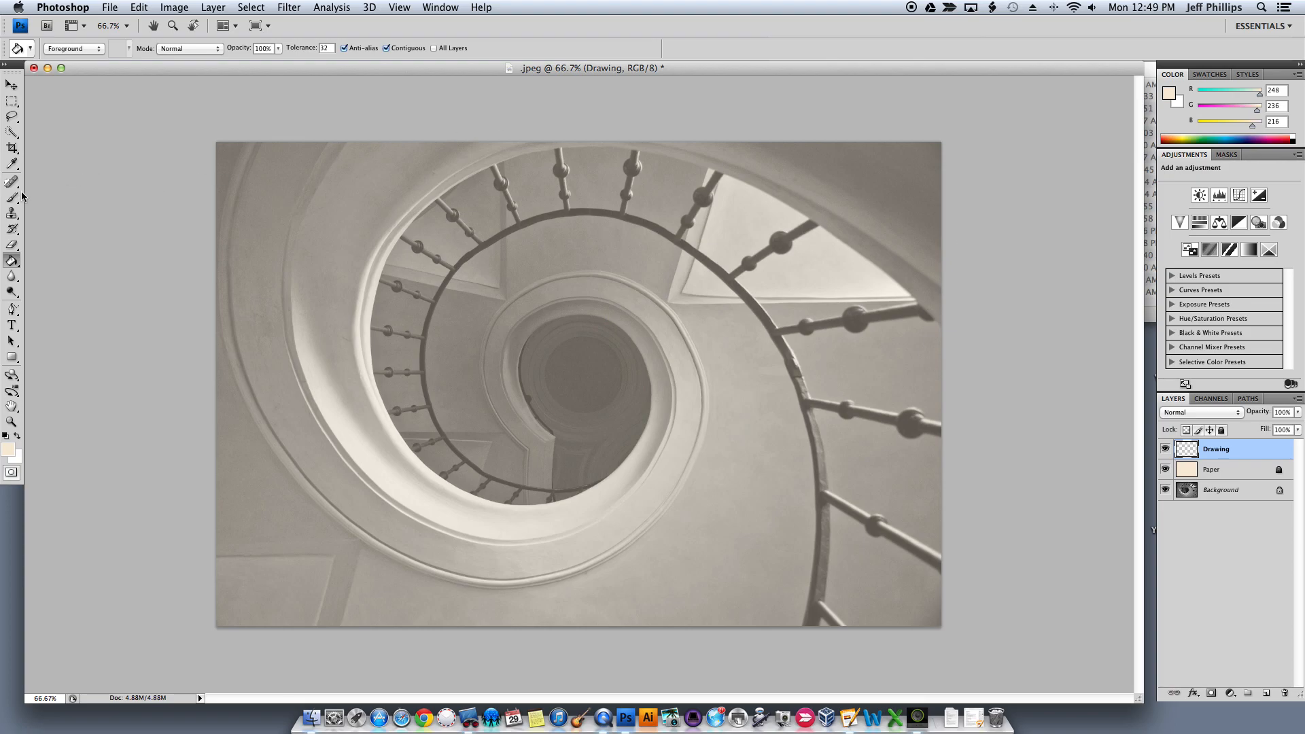
Choose the Brush tool and open the brush preset picker
{"action": "left_click", "coordinate": [12, 197]}
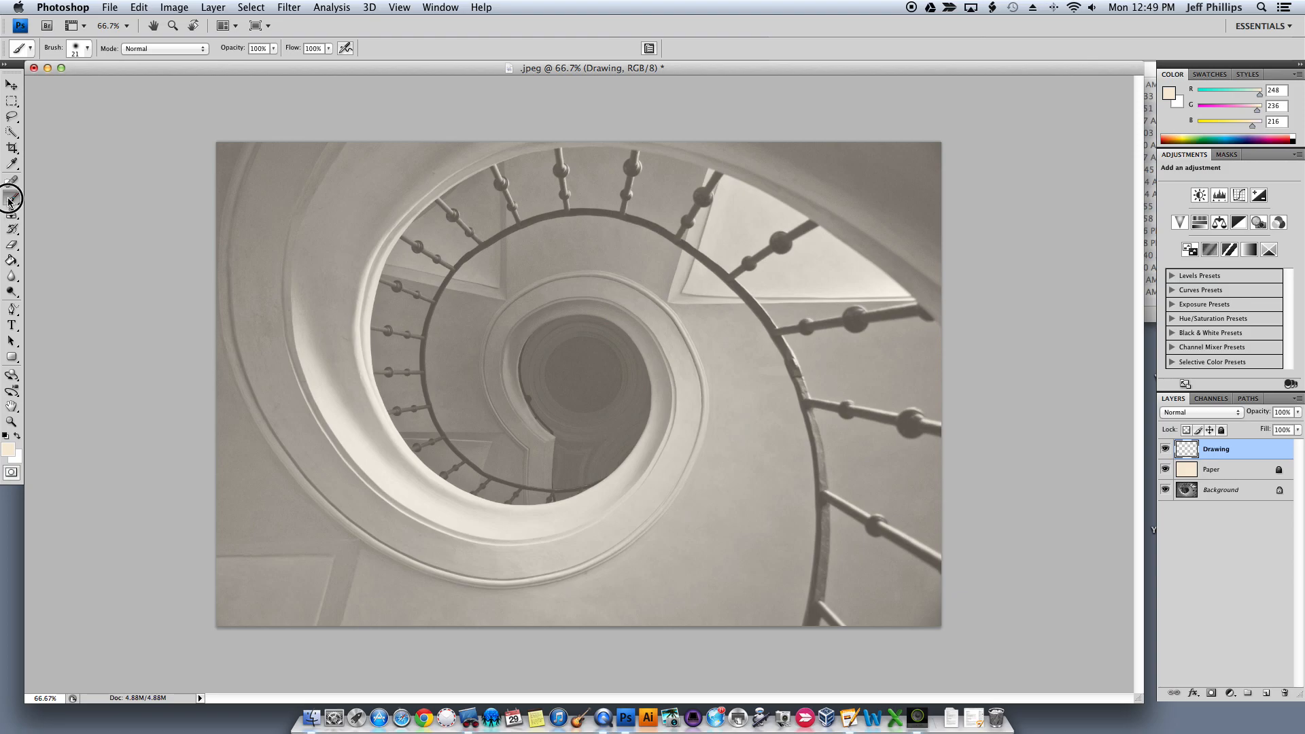
{"action": "left_click", "coordinate": [11, 198]}
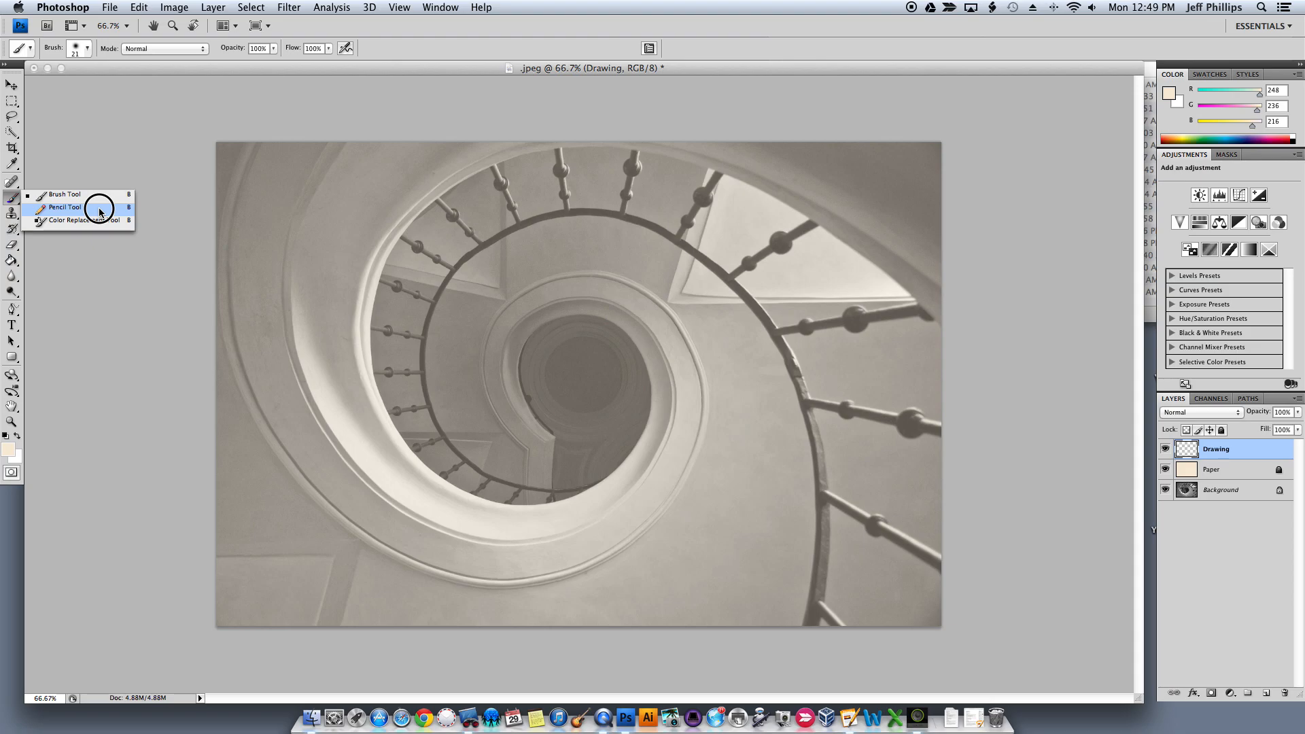
{"action": "left_click", "coordinate": [64, 207]}
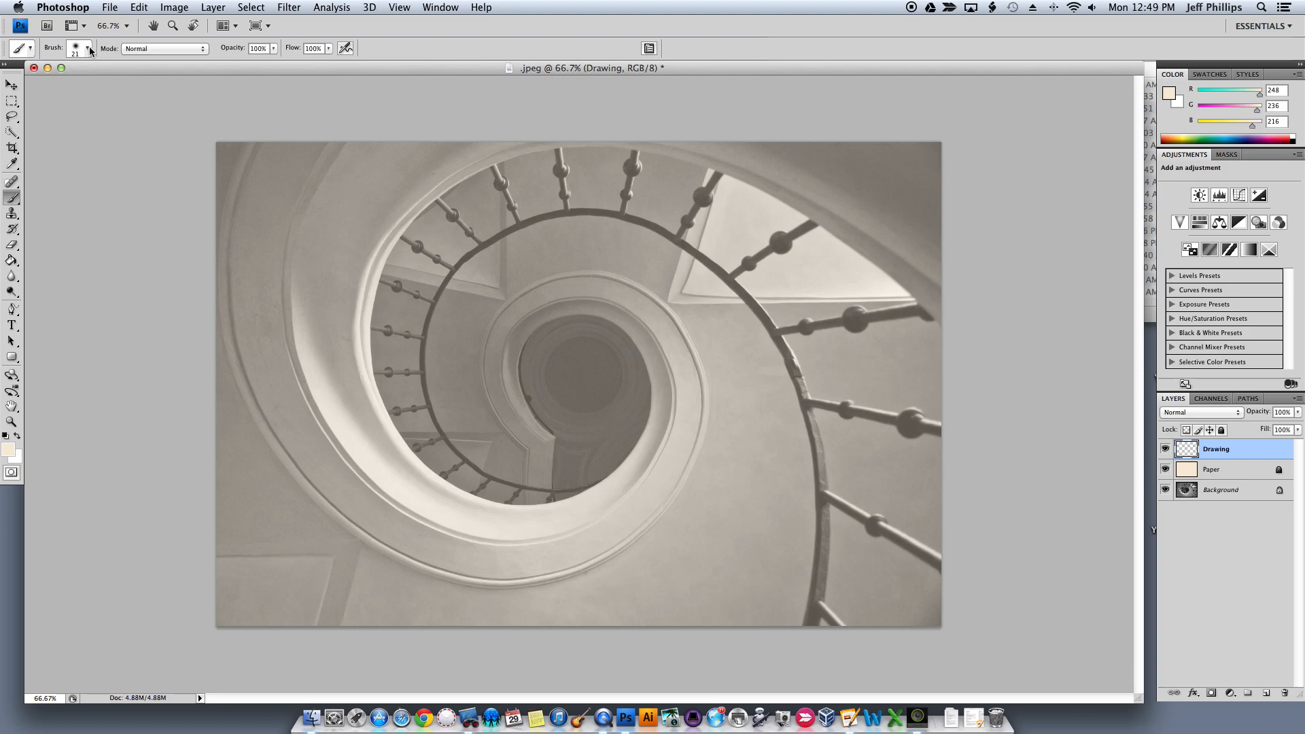
{"action": "left_click", "coordinate": [89, 48]}
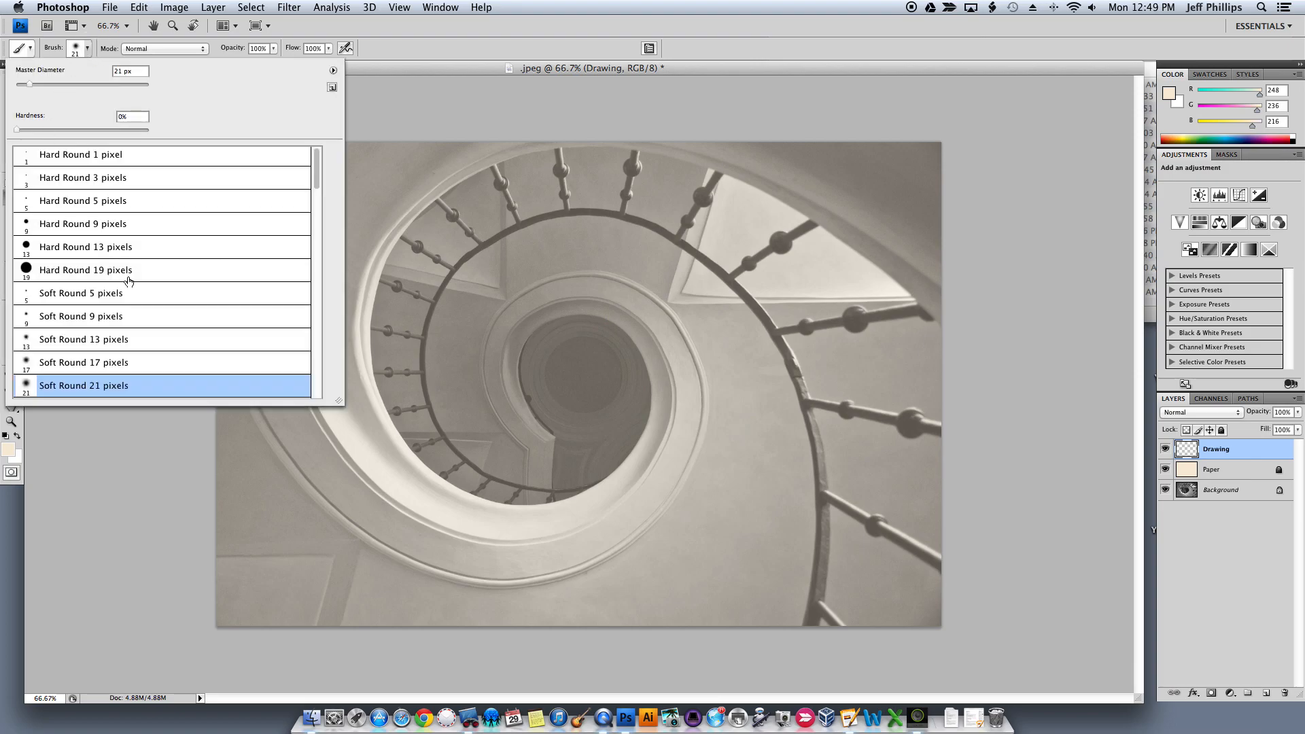
{"action": "mouse_move", "coordinate": [115, 272]}
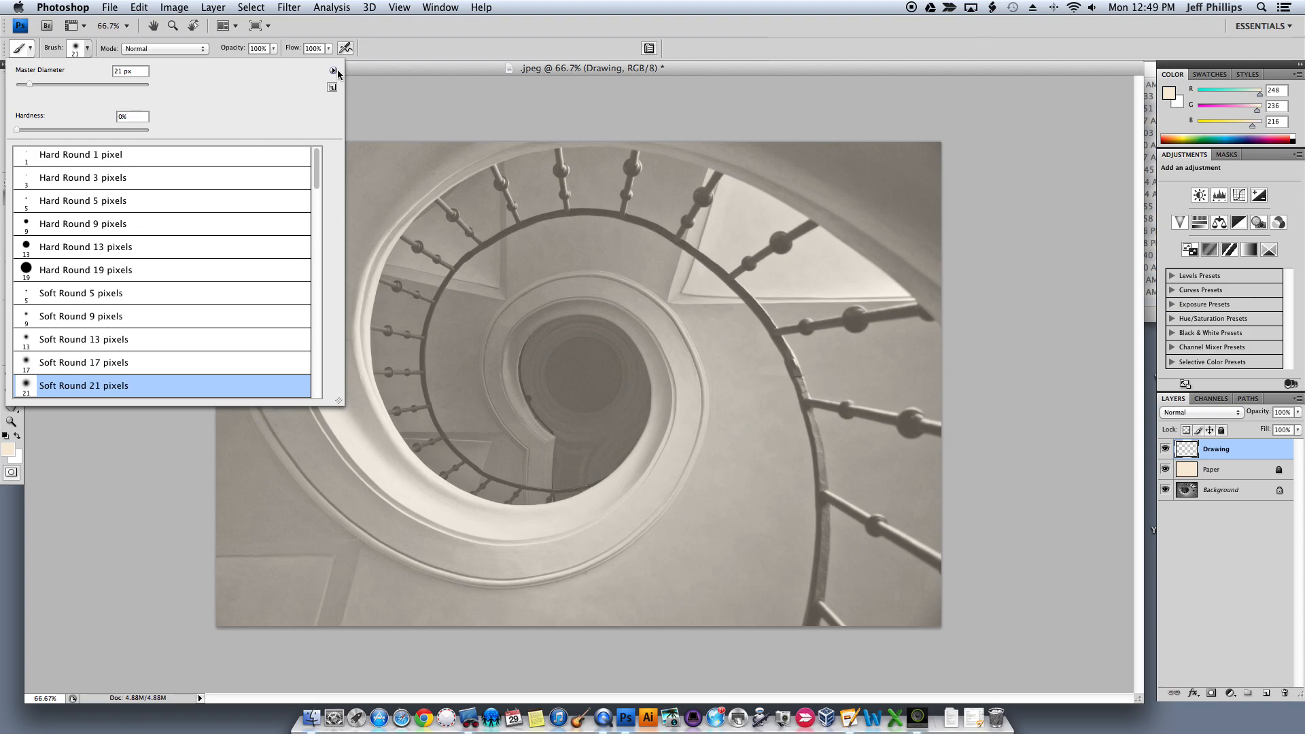
Replace the brushes with the Dry Media set and select Charcoal Pencil
{"action": "left_click", "coordinate": [333, 70]}
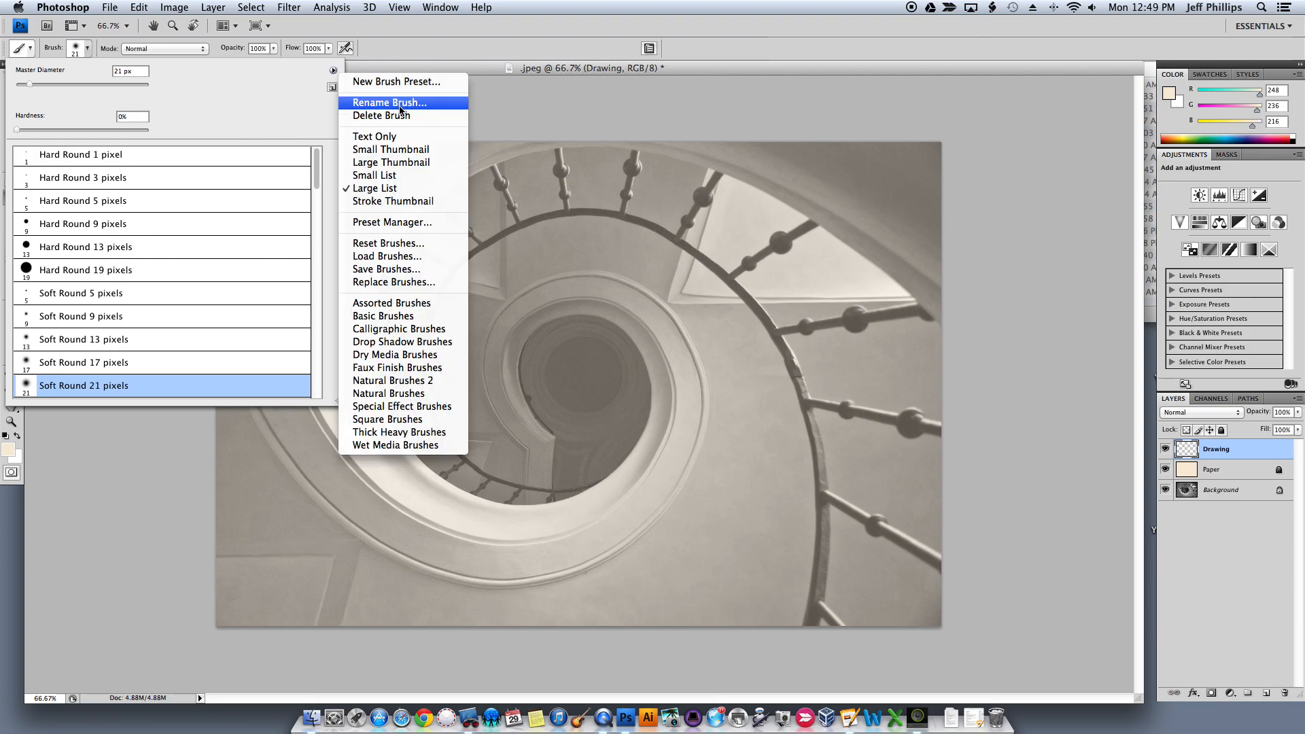
{"action": "mouse_move", "coordinate": [396, 355]}
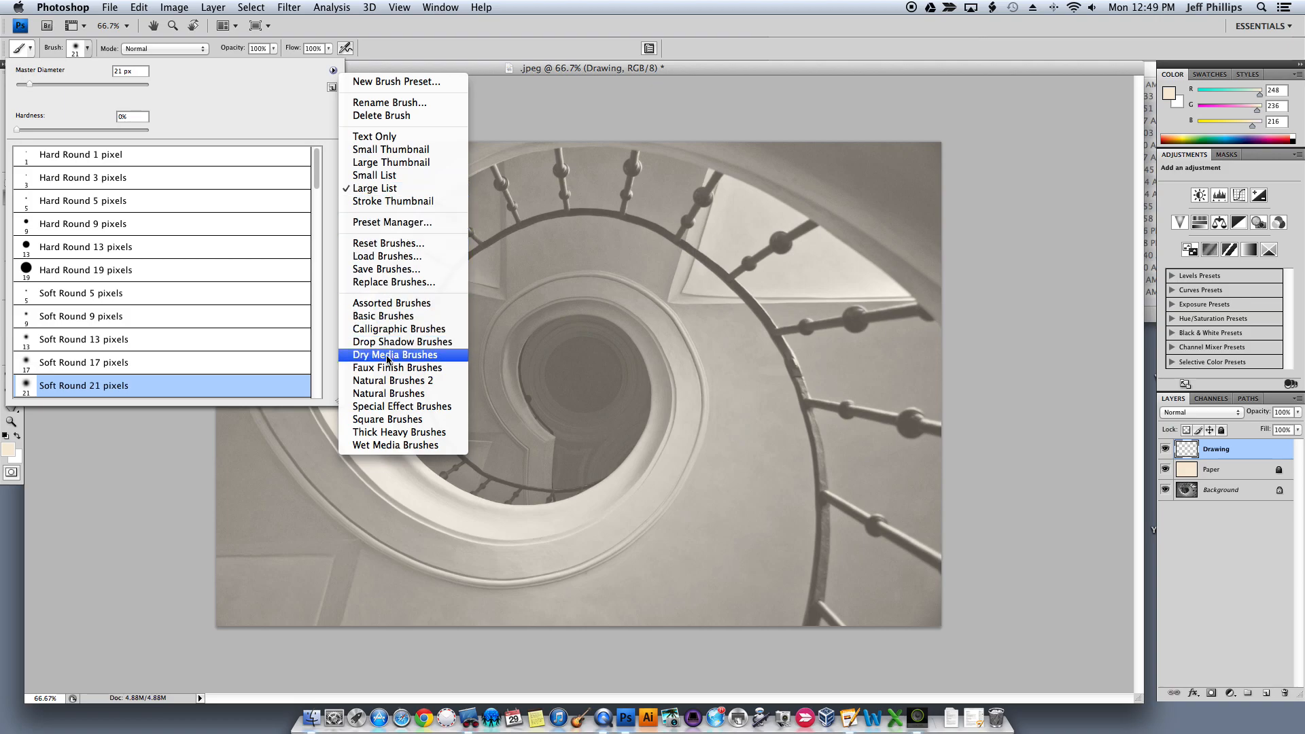
{"action": "left_click", "coordinate": [395, 355]}
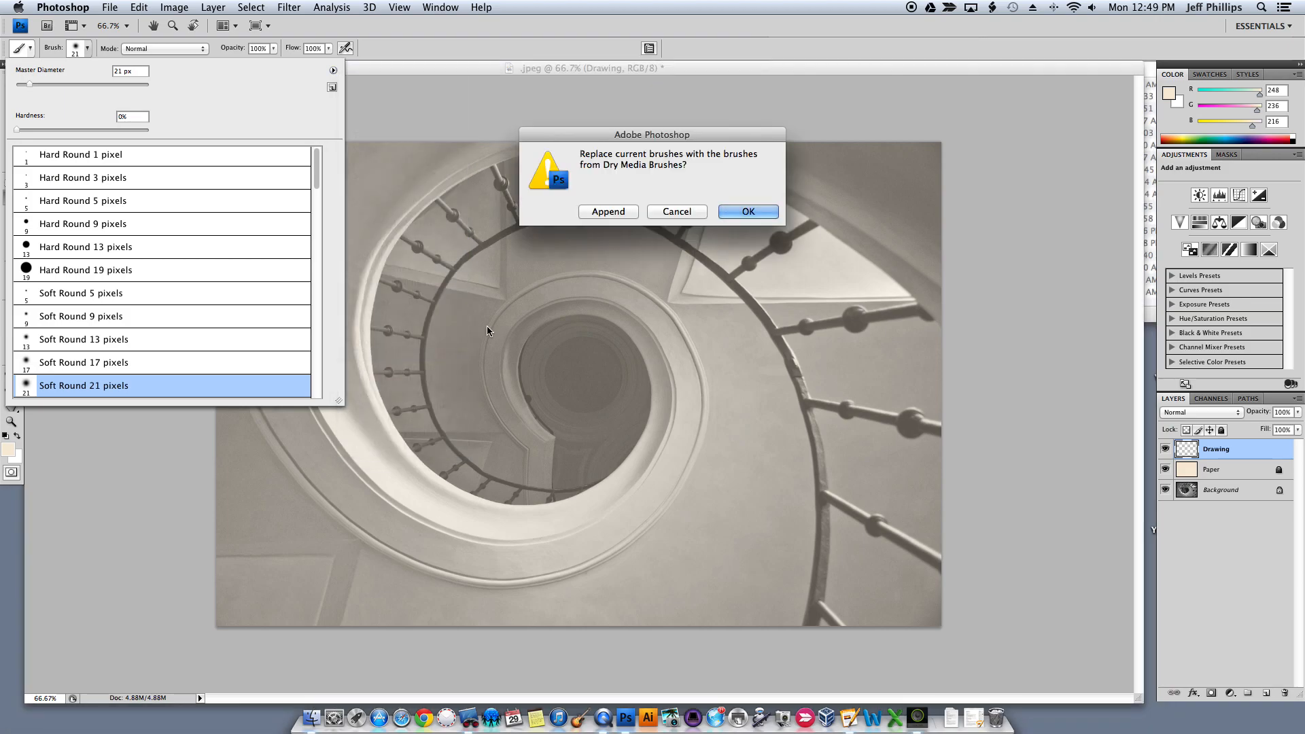
{"action": "left_click", "coordinate": [747, 212]}
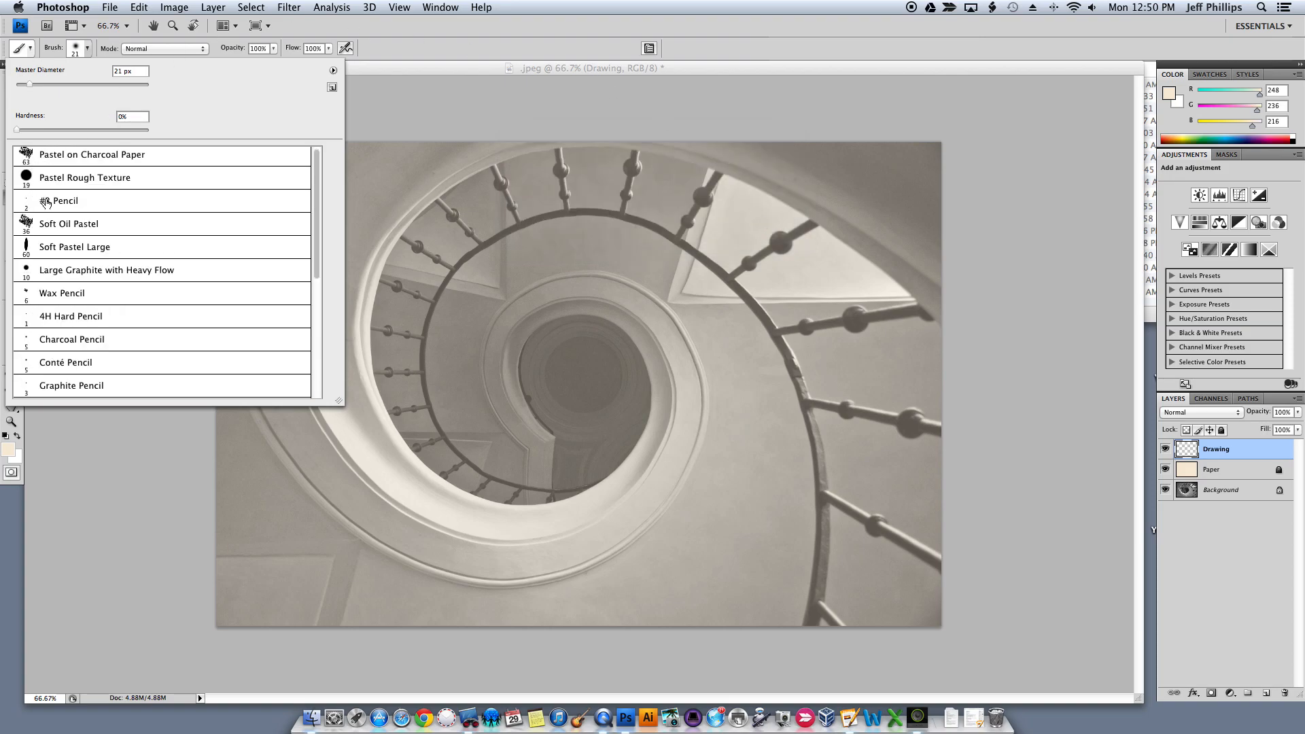
{"action": "mouse_move", "coordinate": [63, 200]}
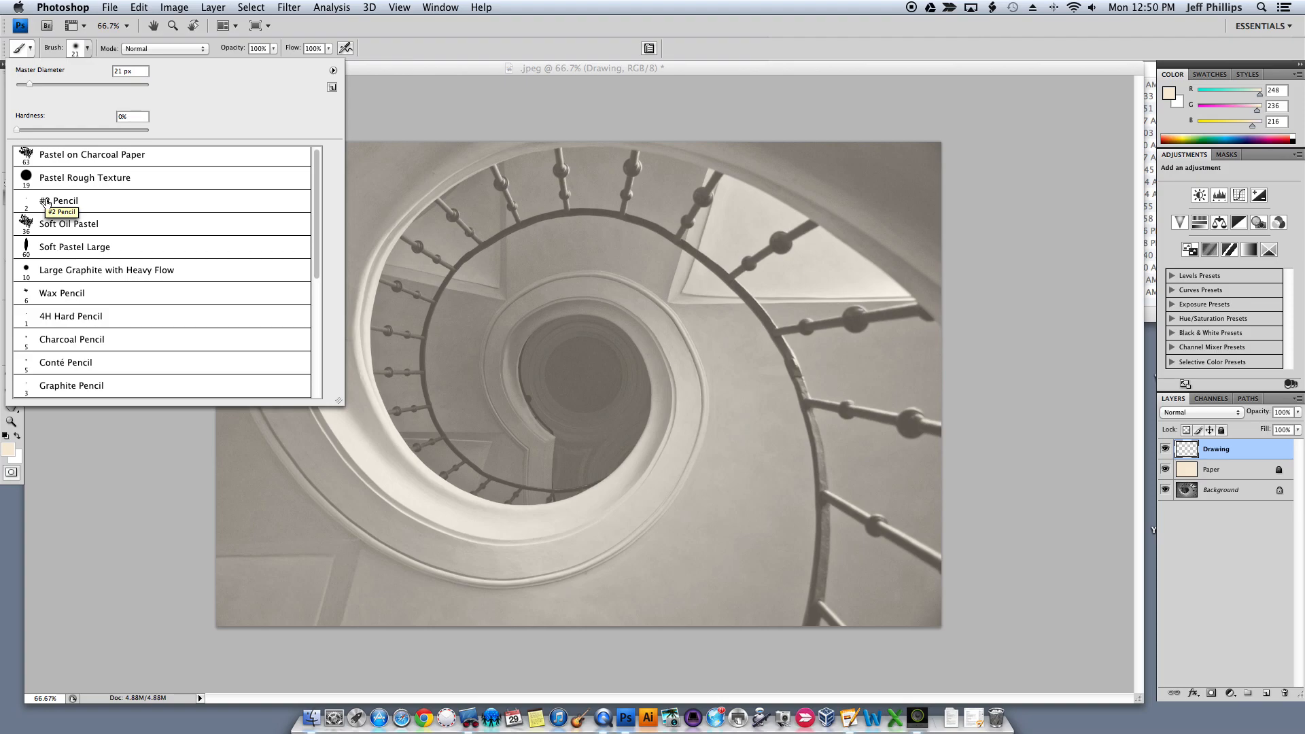
{"action": "mouse_move", "coordinate": [58, 341]}
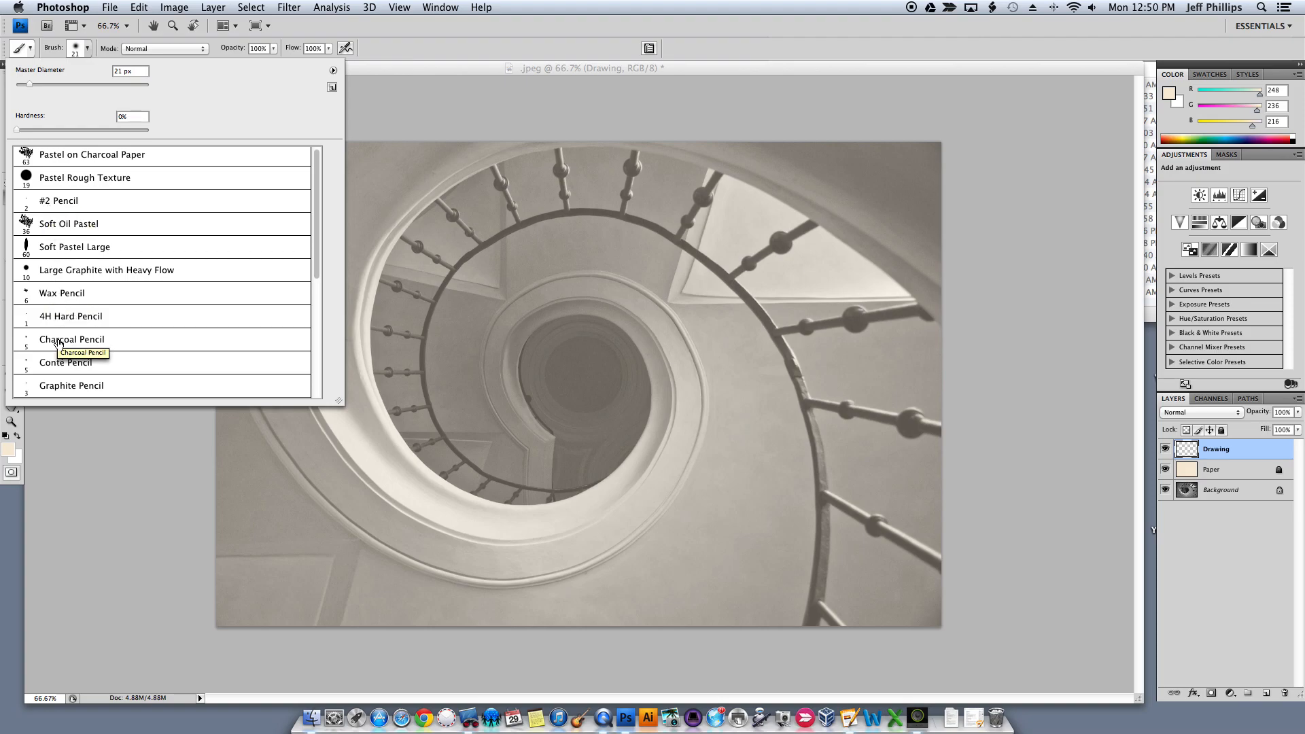
{"action": "left_click", "coordinate": [71, 339]}
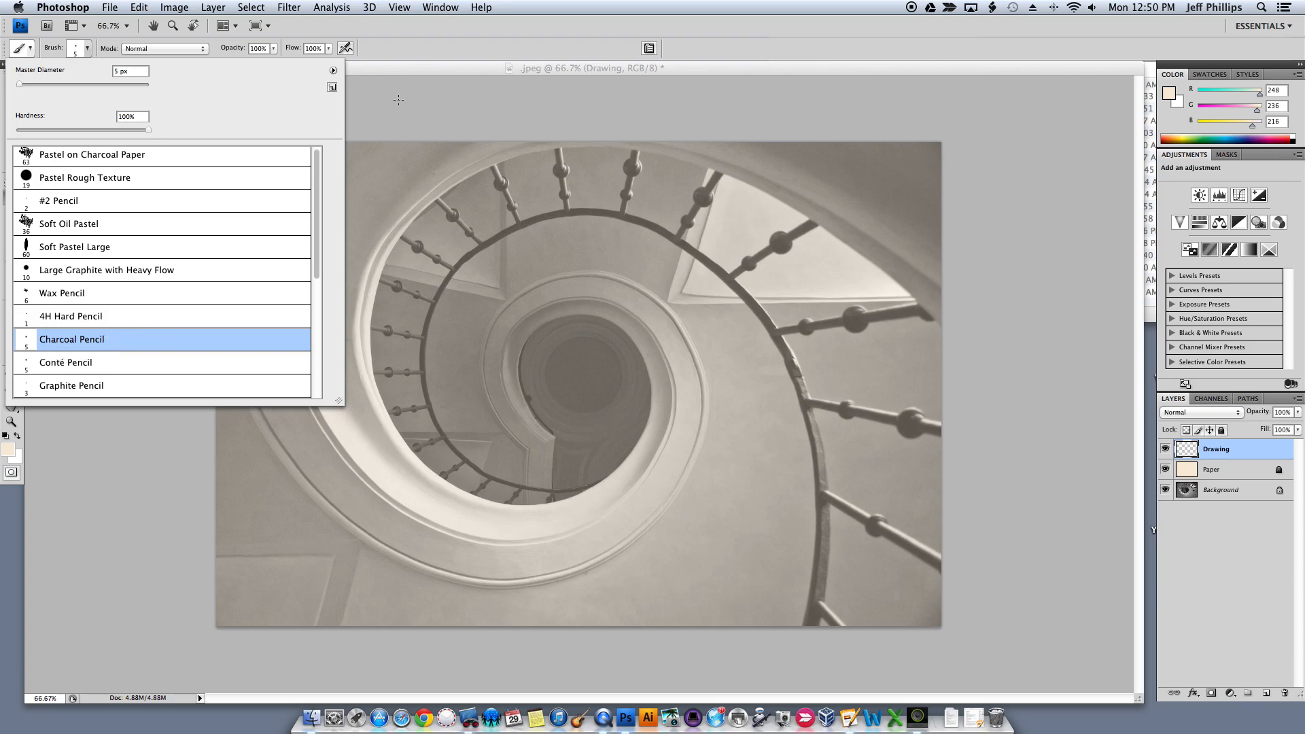
{"action": "left_click", "coordinate": [72, 339]}
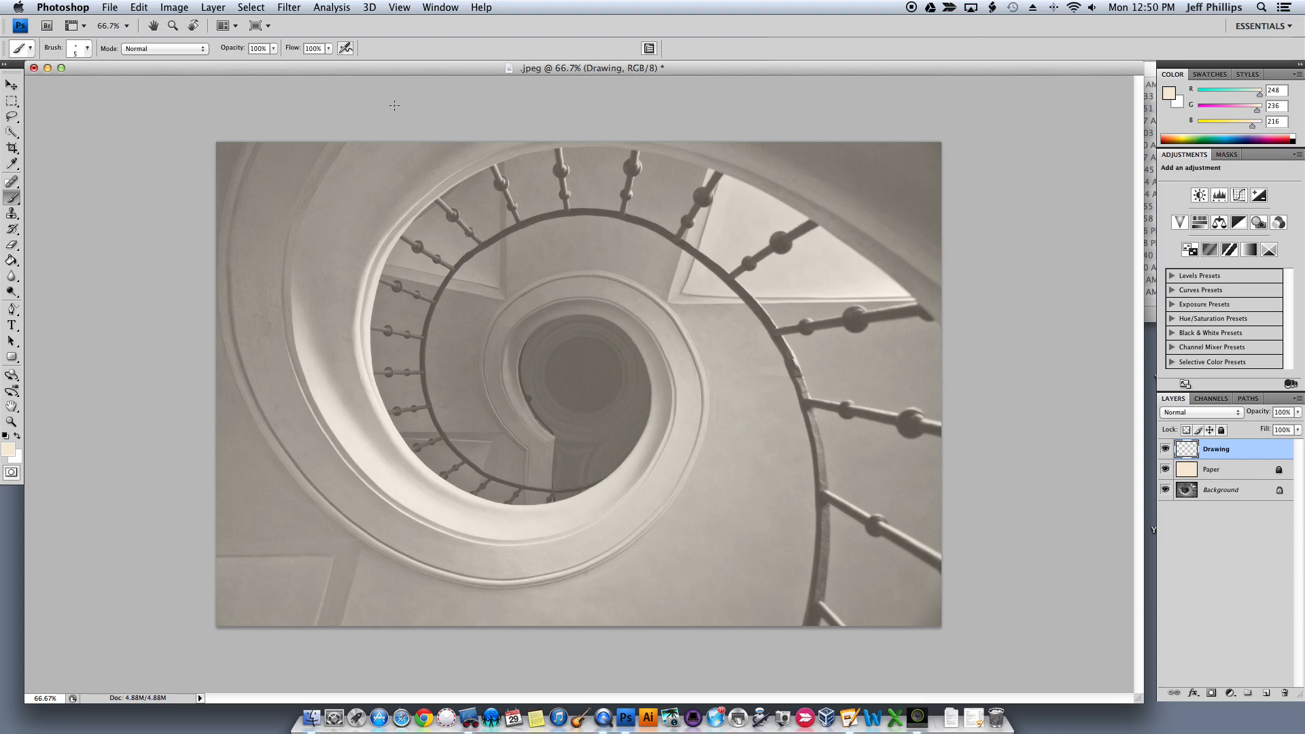
{"action": "mouse_move", "coordinate": [405, 109]}
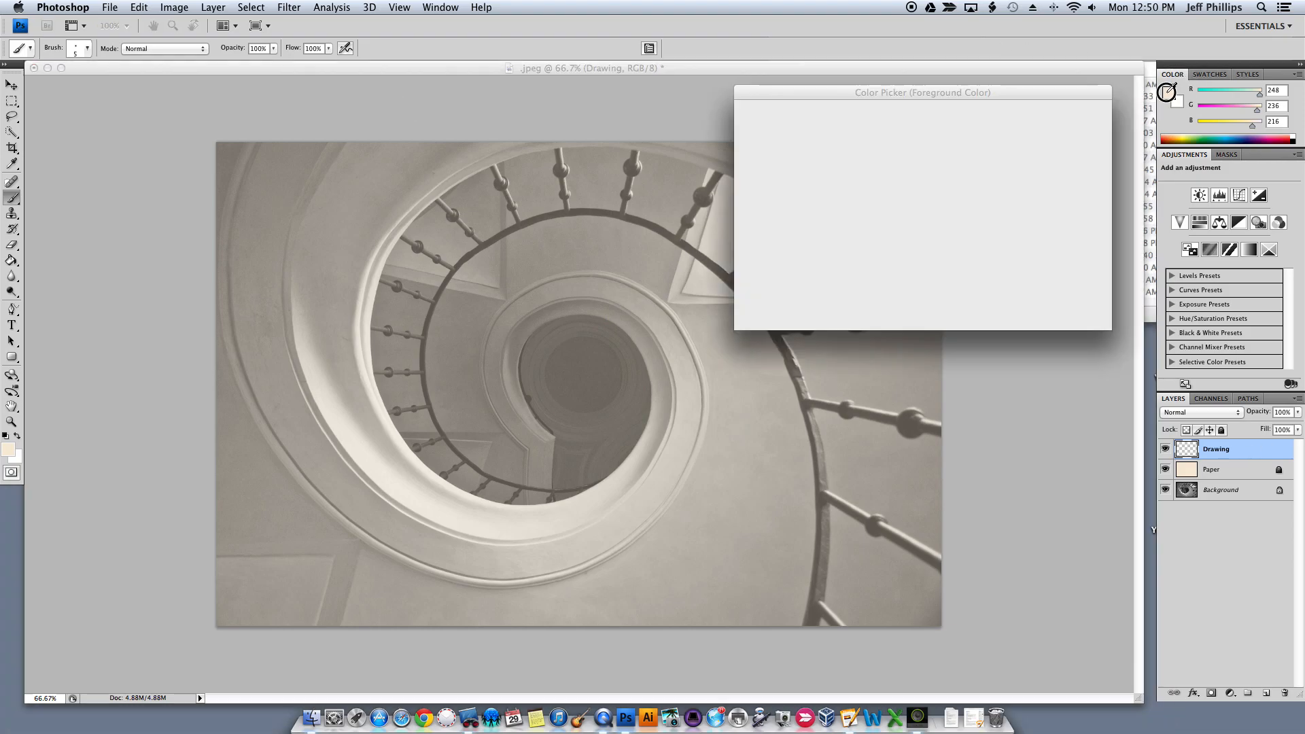
Set the foreground colour to black and the brush opacity to 66%
{"action": "left_click", "coordinate": [739, 296]}
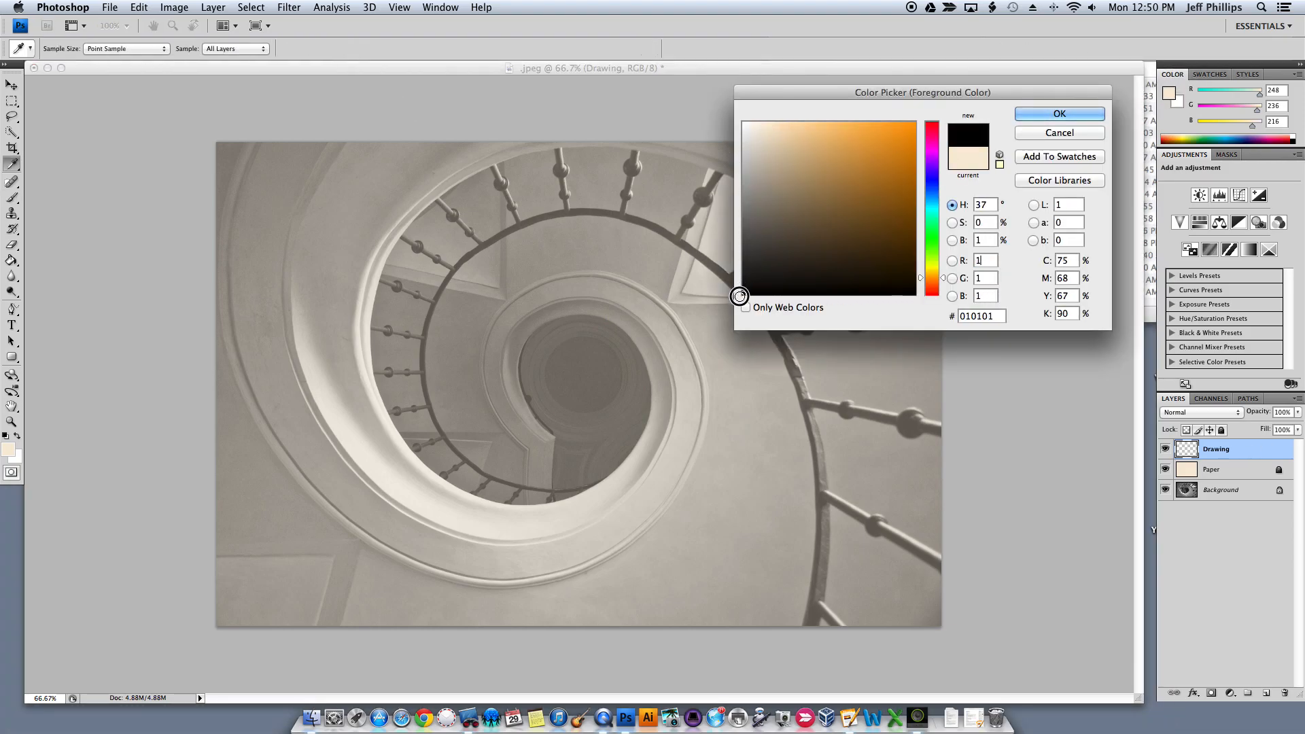
{"action": "left_click", "coordinate": [1059, 114]}
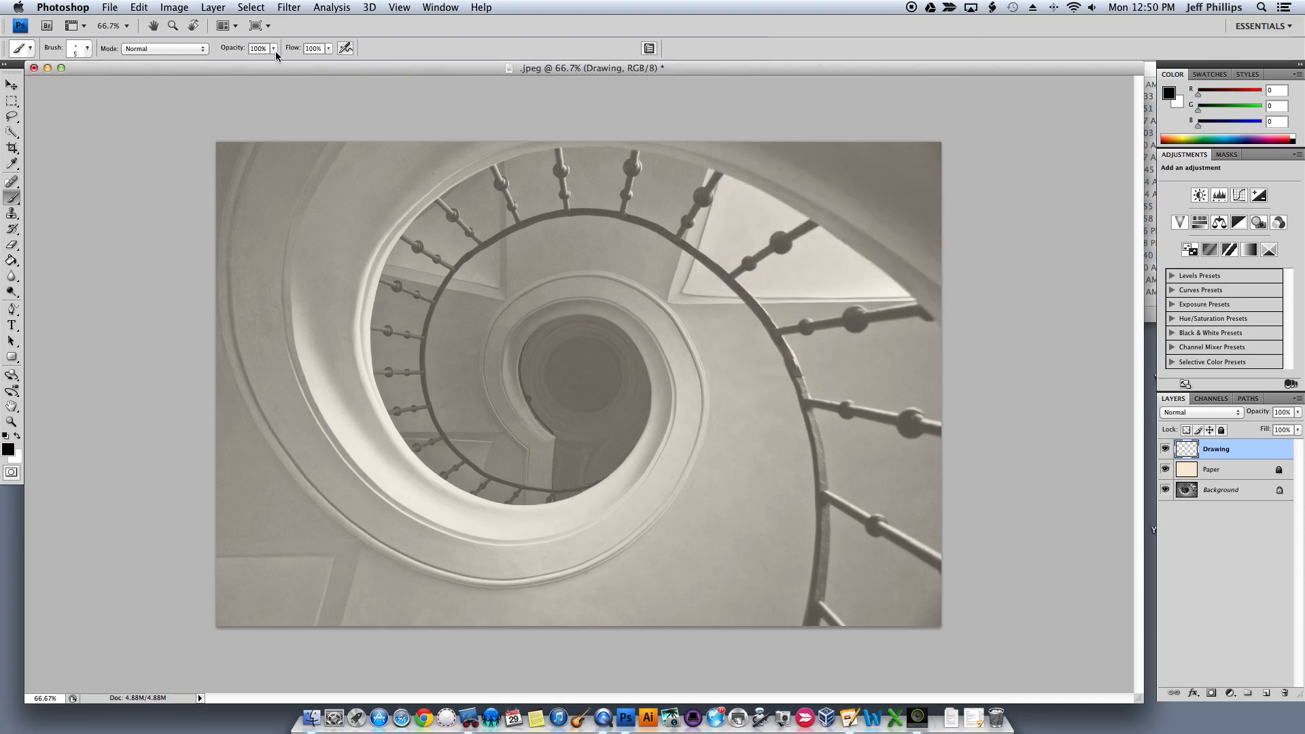
{"action": "left_click_drag", "start_coordinate": [271, 63], "coordinate": [249, 63]}
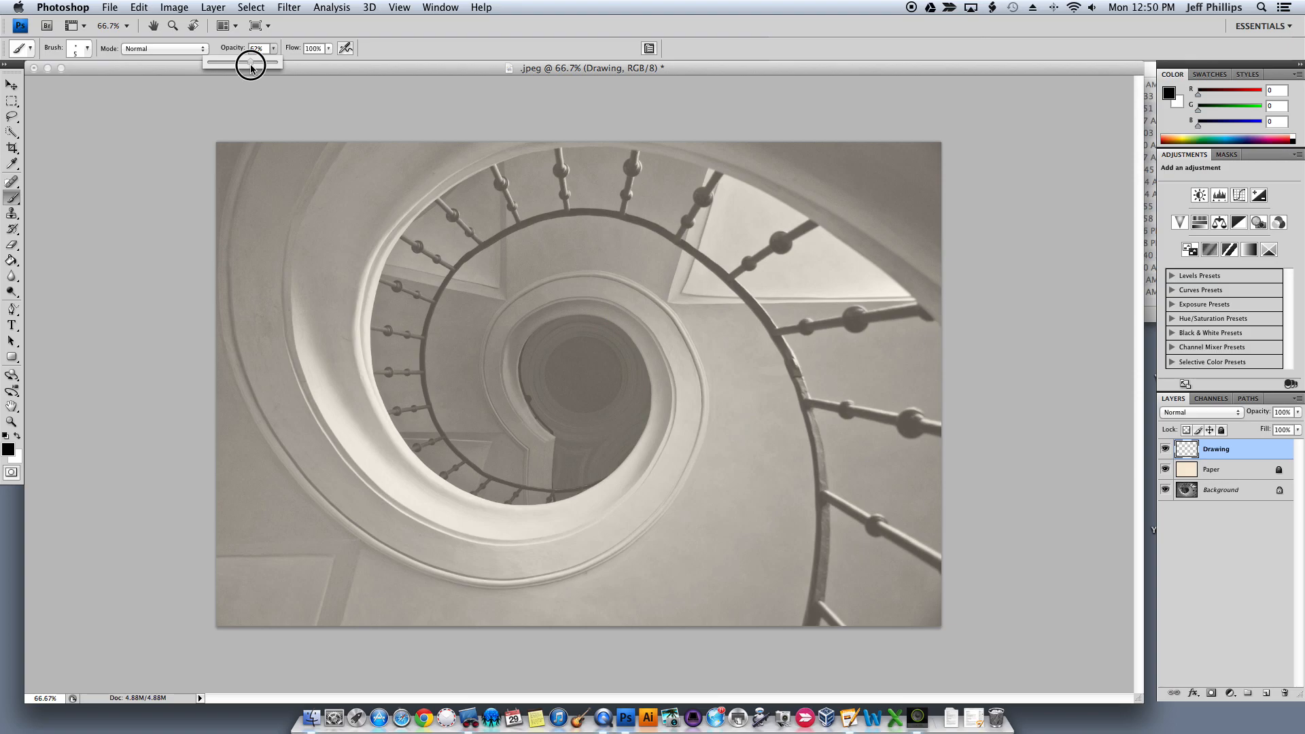
{"action": "left_click_drag", "start_coordinate": [249, 63], "coordinate": [254, 63]}
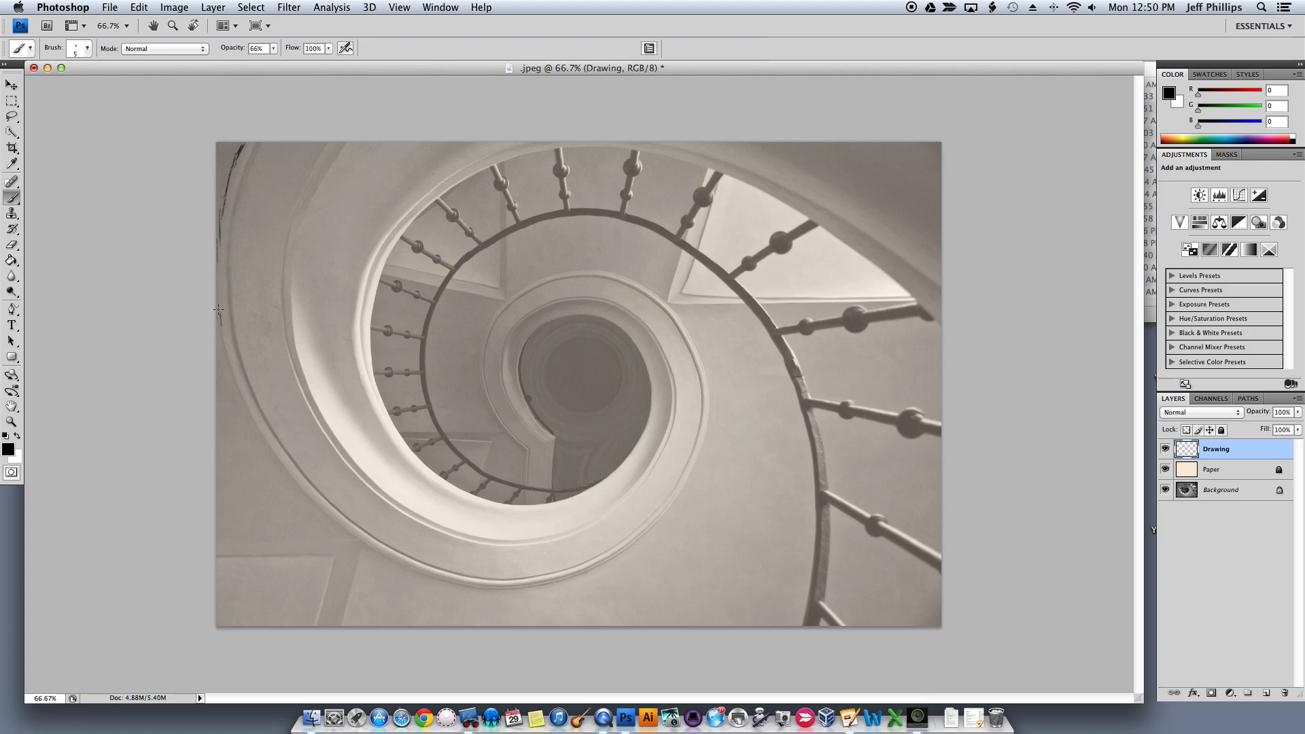
Trace the left outer wall curve and the stairwell opening's left rim
{"action": "left_click_drag", "start_coordinate": [219, 310], "coordinate": [242, 401]}
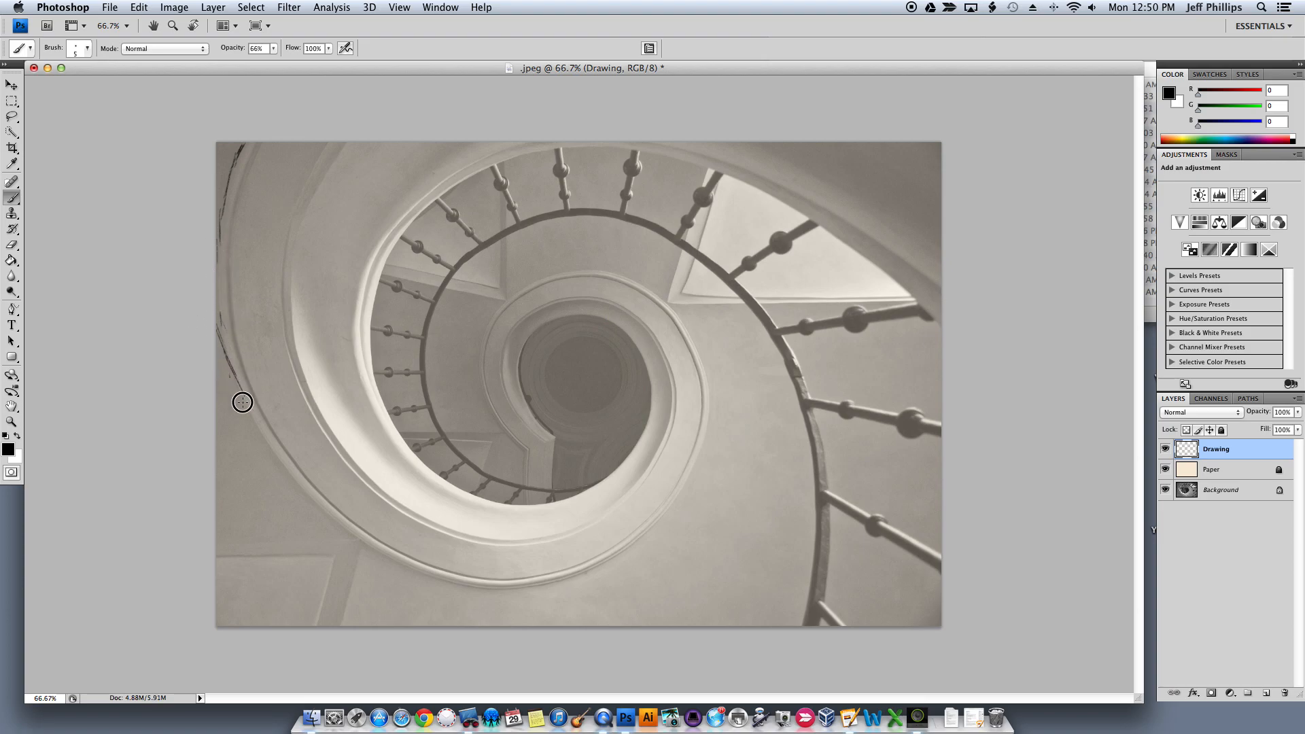
{"action": "left_click_drag", "start_coordinate": [242, 403], "coordinate": [265, 433]}
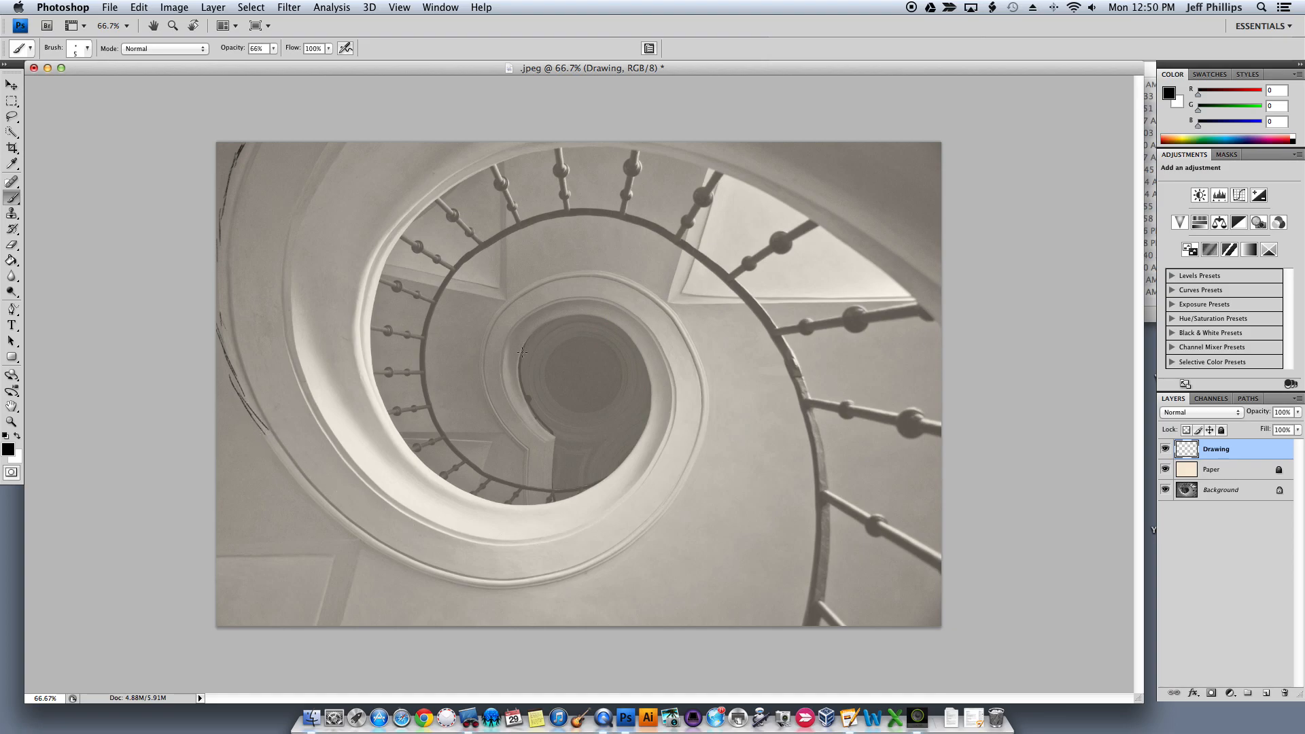
{"action": "mouse_move", "coordinate": [551, 433]}
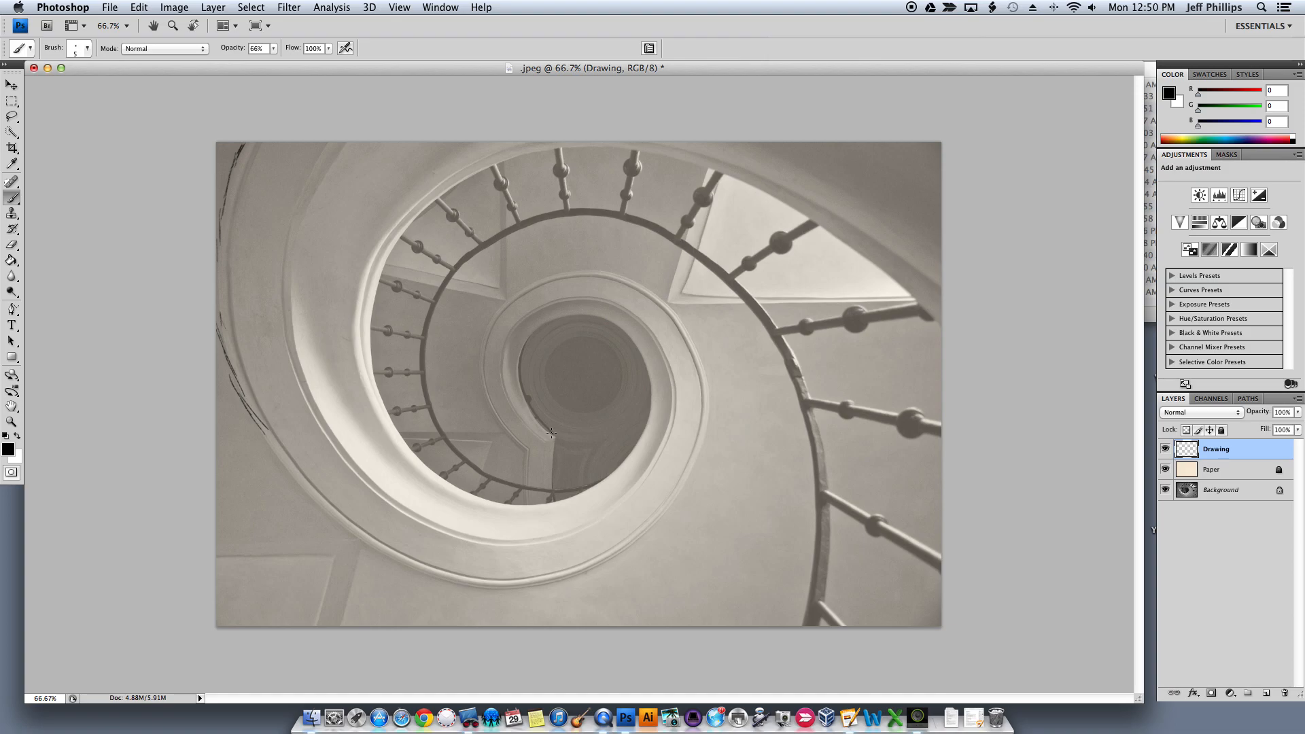
{"action": "mouse_move", "coordinate": [225, 171]}
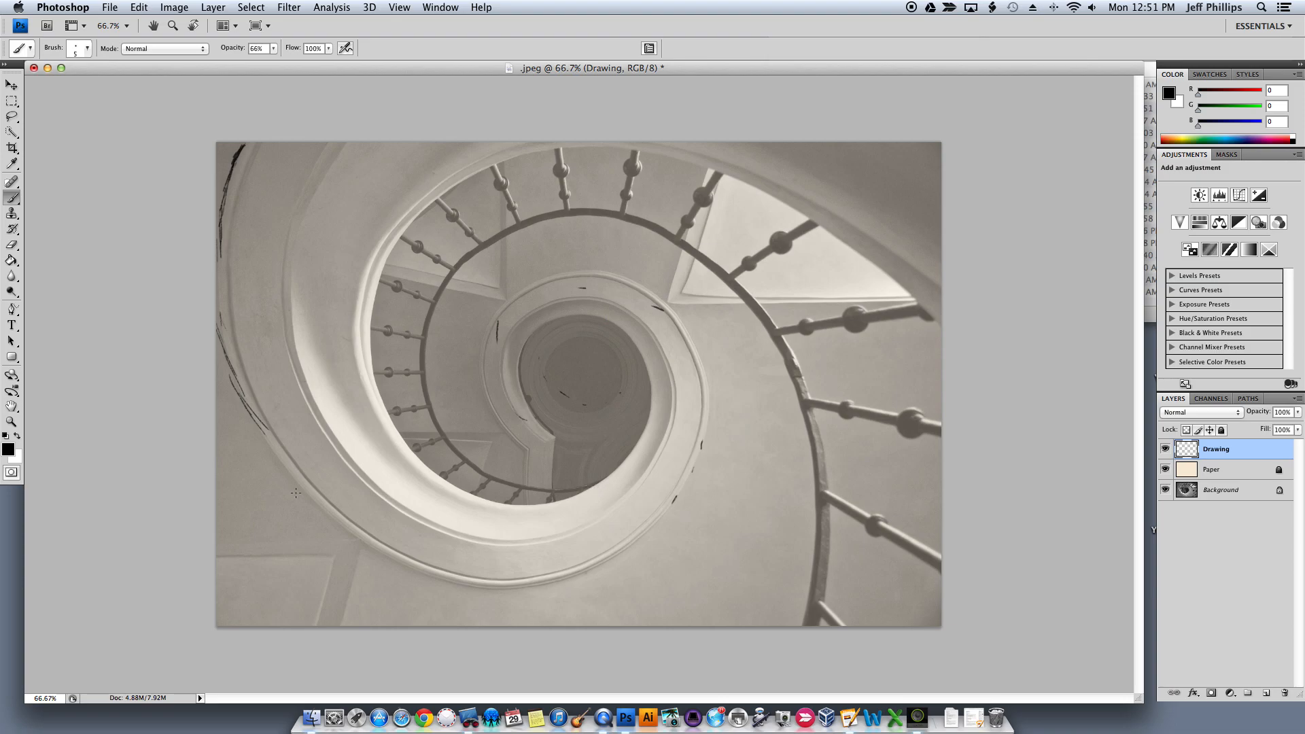
{"action": "mouse_move", "coordinate": [453, 242]}
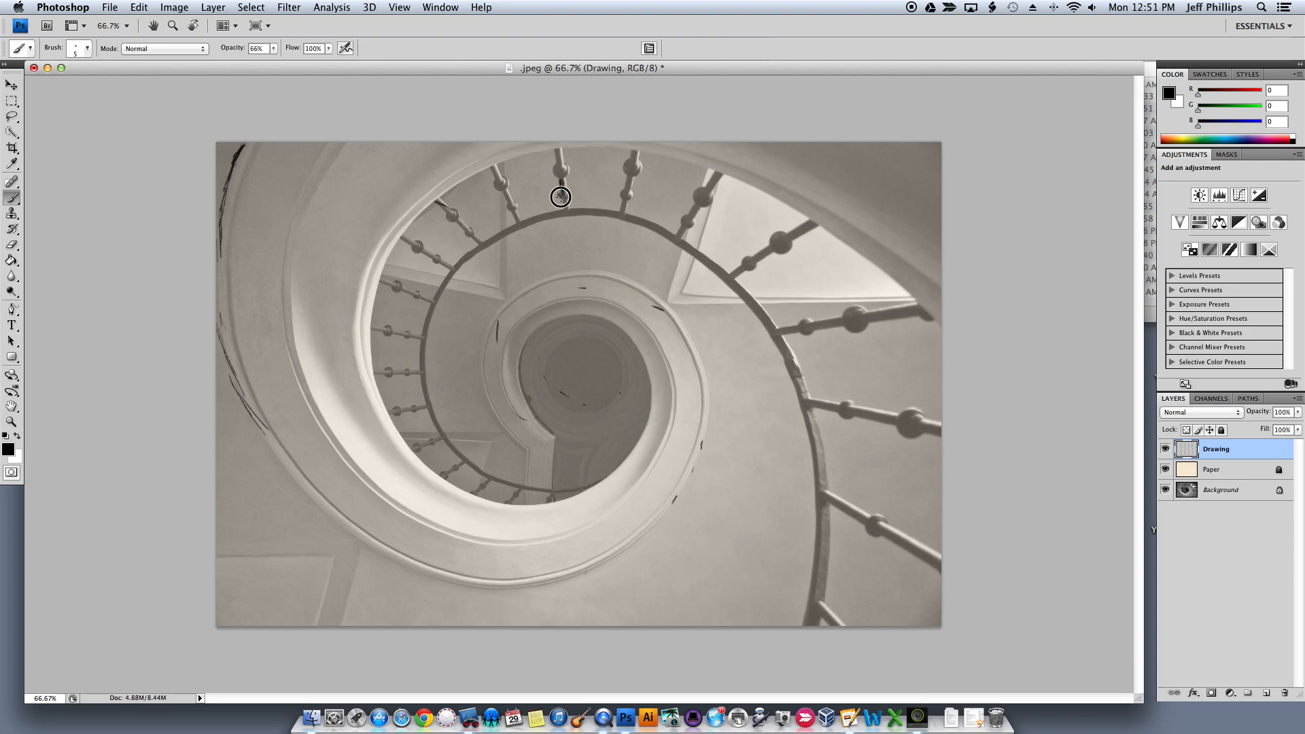
{"action": "mouse_move", "coordinate": [556, 168]}
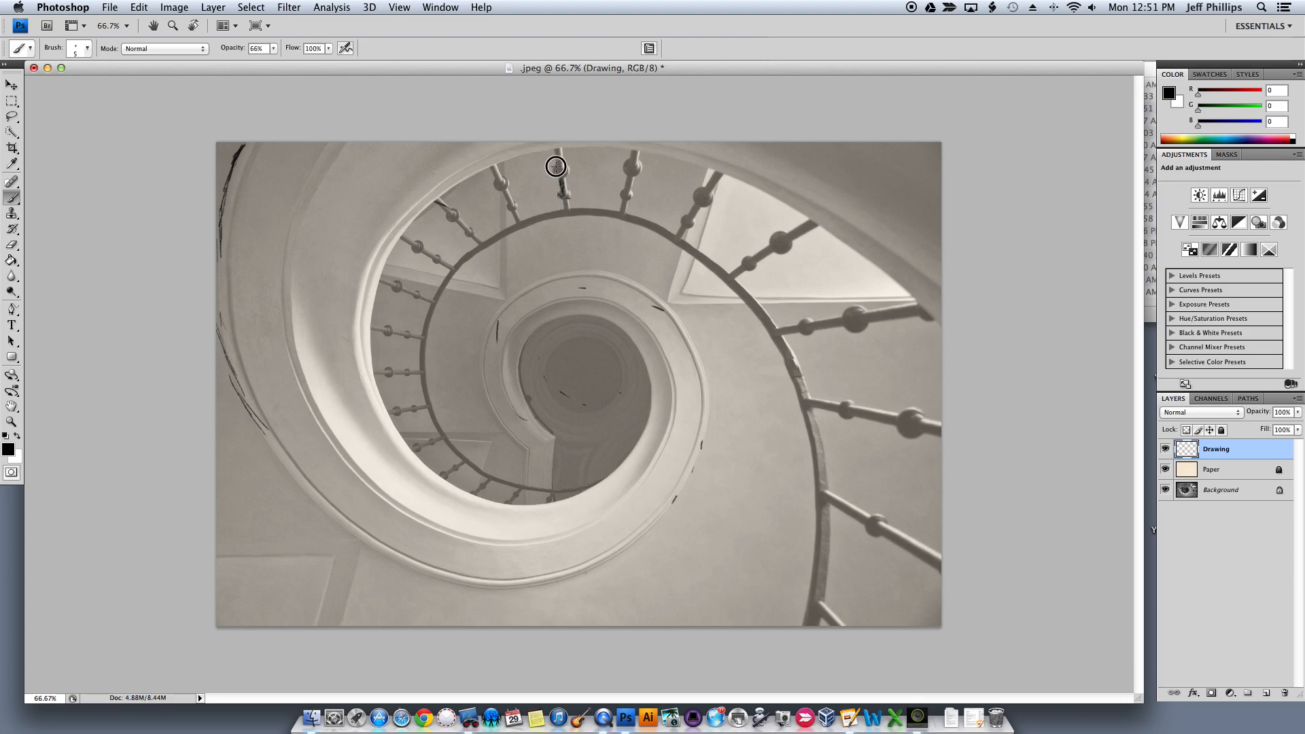
{"action": "mouse_move", "coordinate": [559, 164]}
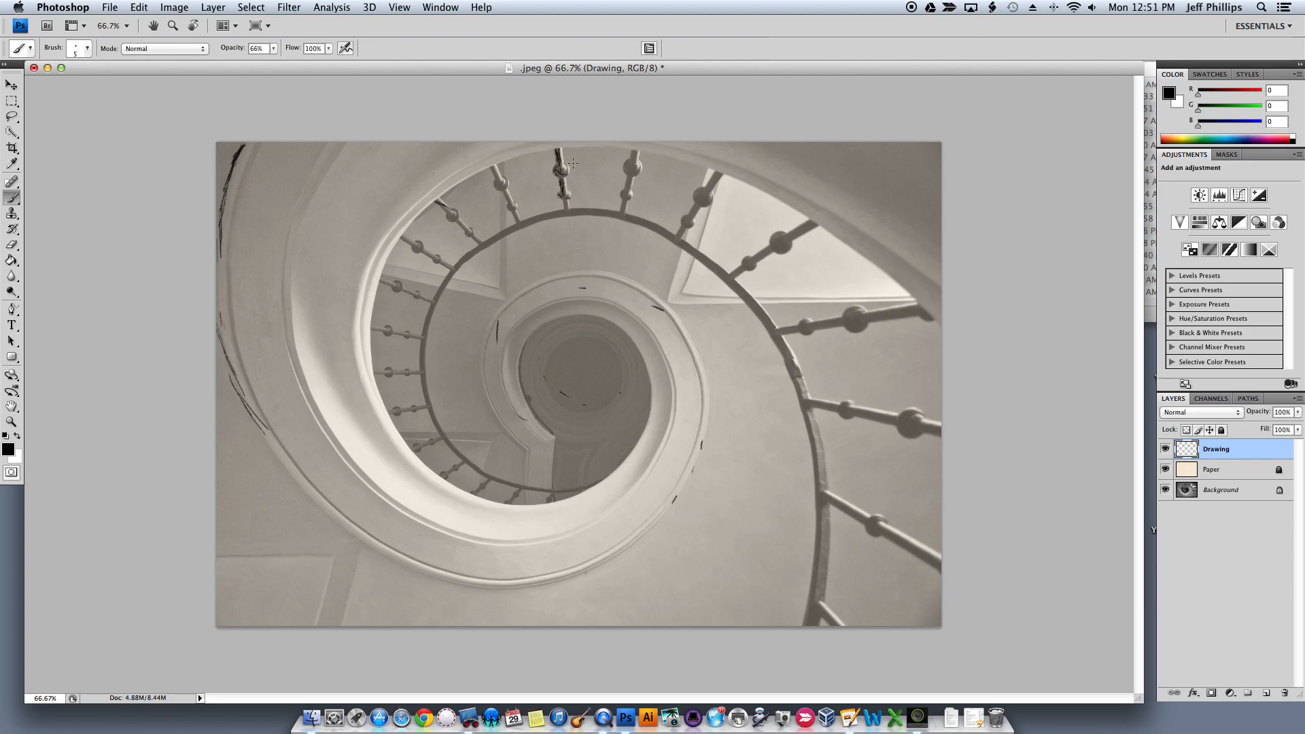
{"action": "mouse_move", "coordinate": [347, 348]}
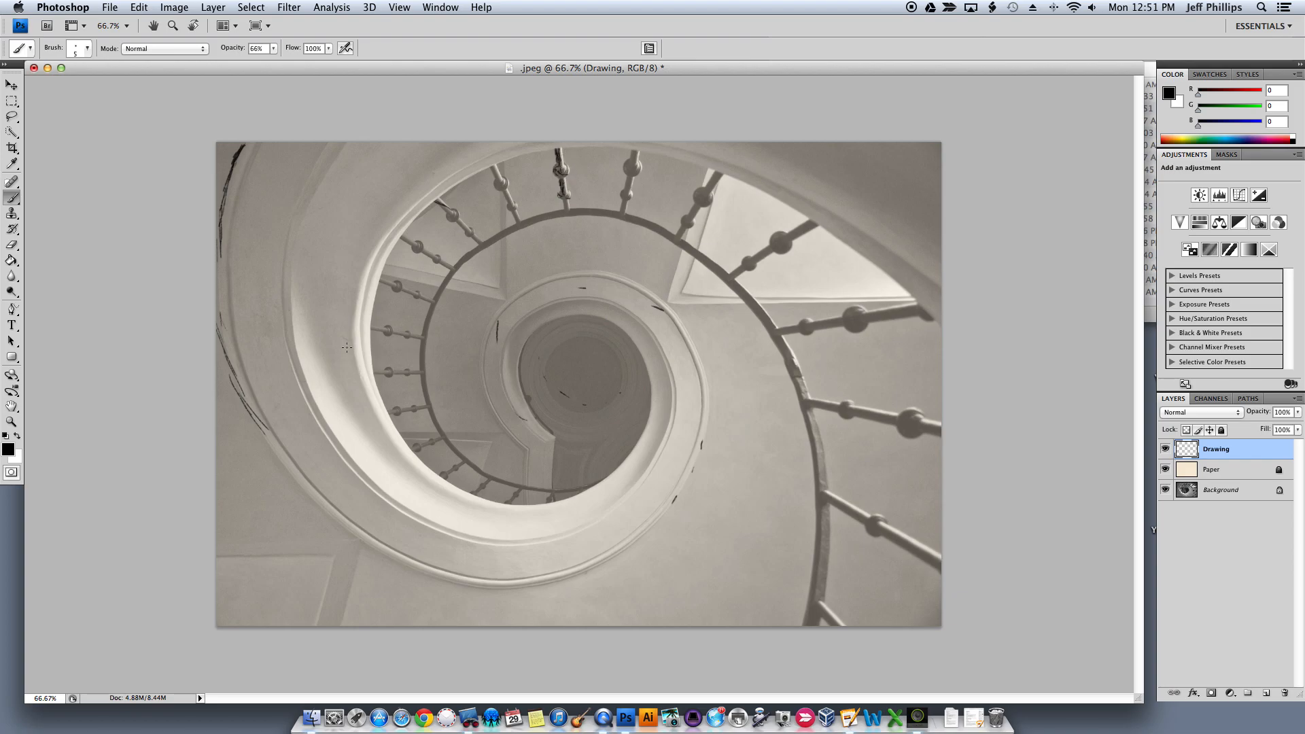
{"action": "mouse_move", "coordinate": [415, 217]}
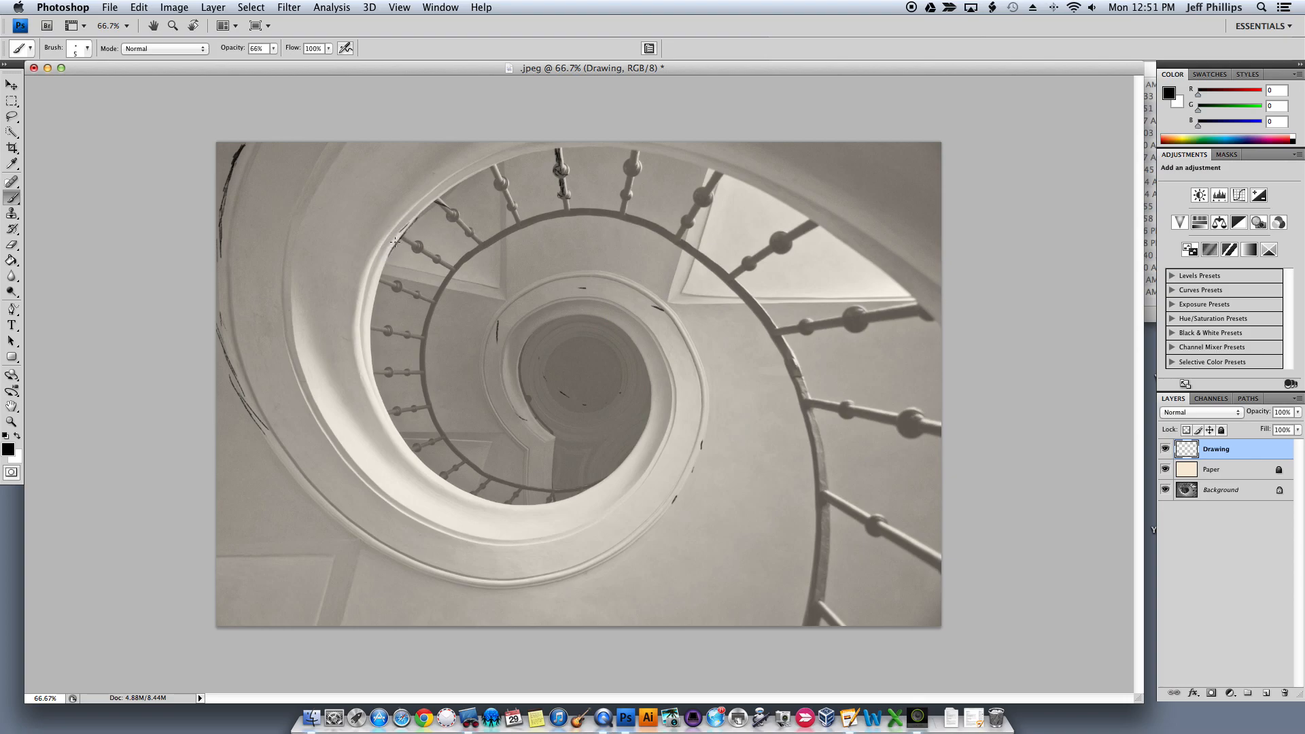
{"action": "mouse_move", "coordinate": [373, 309]}
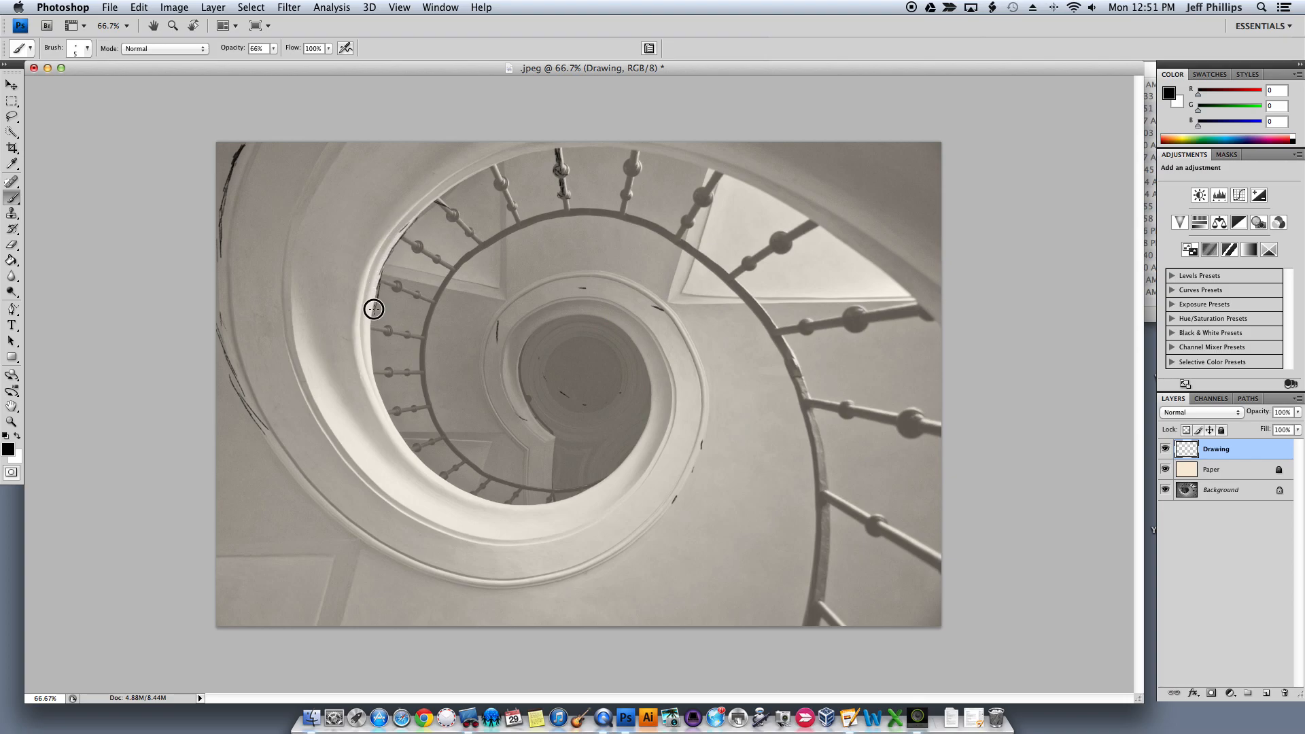
{"action": "left_click_drag", "start_coordinate": [373, 308], "coordinate": [373, 363]}
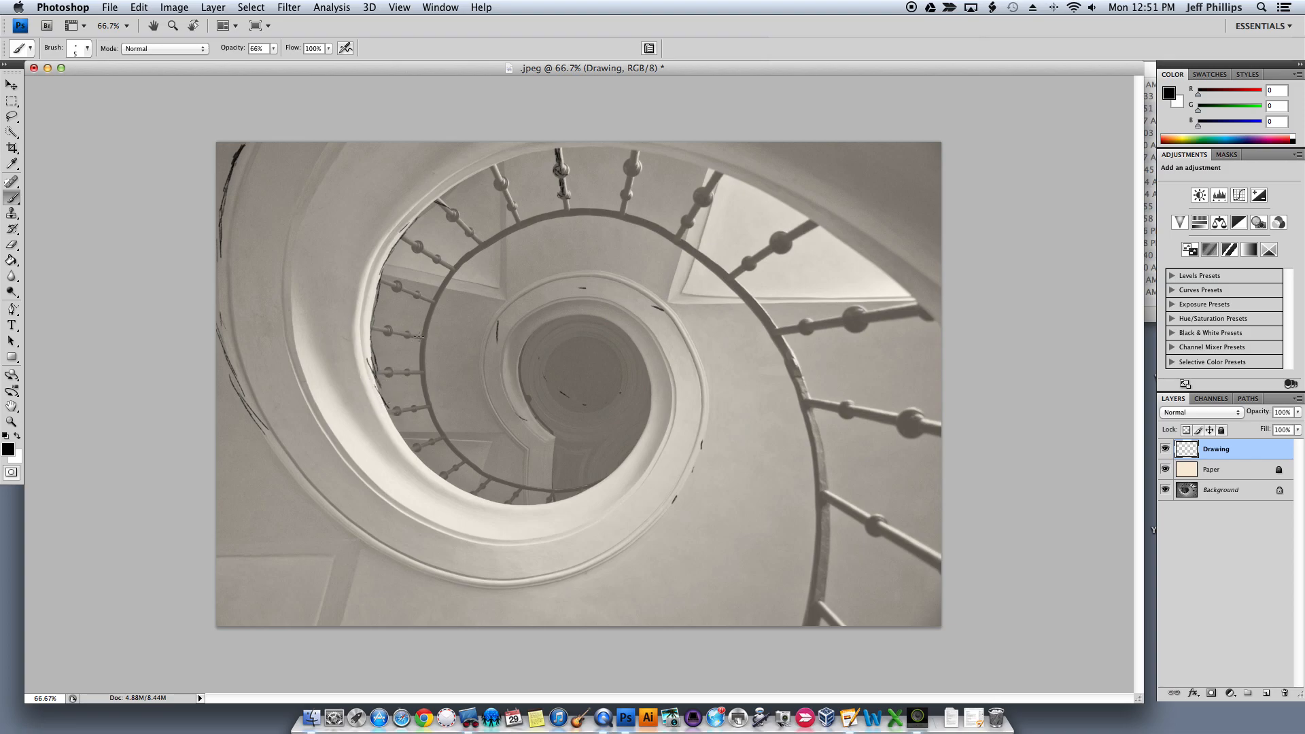
{"action": "mouse_move", "coordinate": [672, 231]}
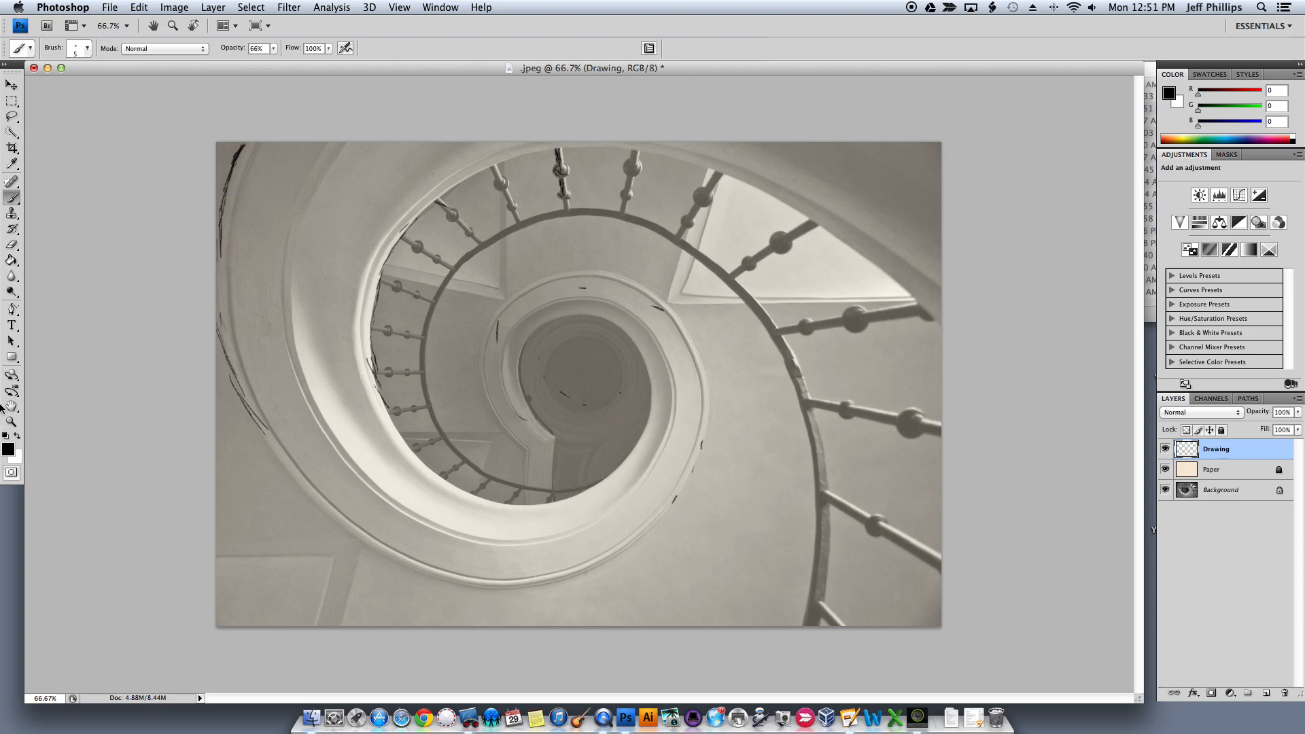
Rotate the canvas view to a comfortable angle and return to the brush
{"action": "left_click", "coordinate": [12, 406]}
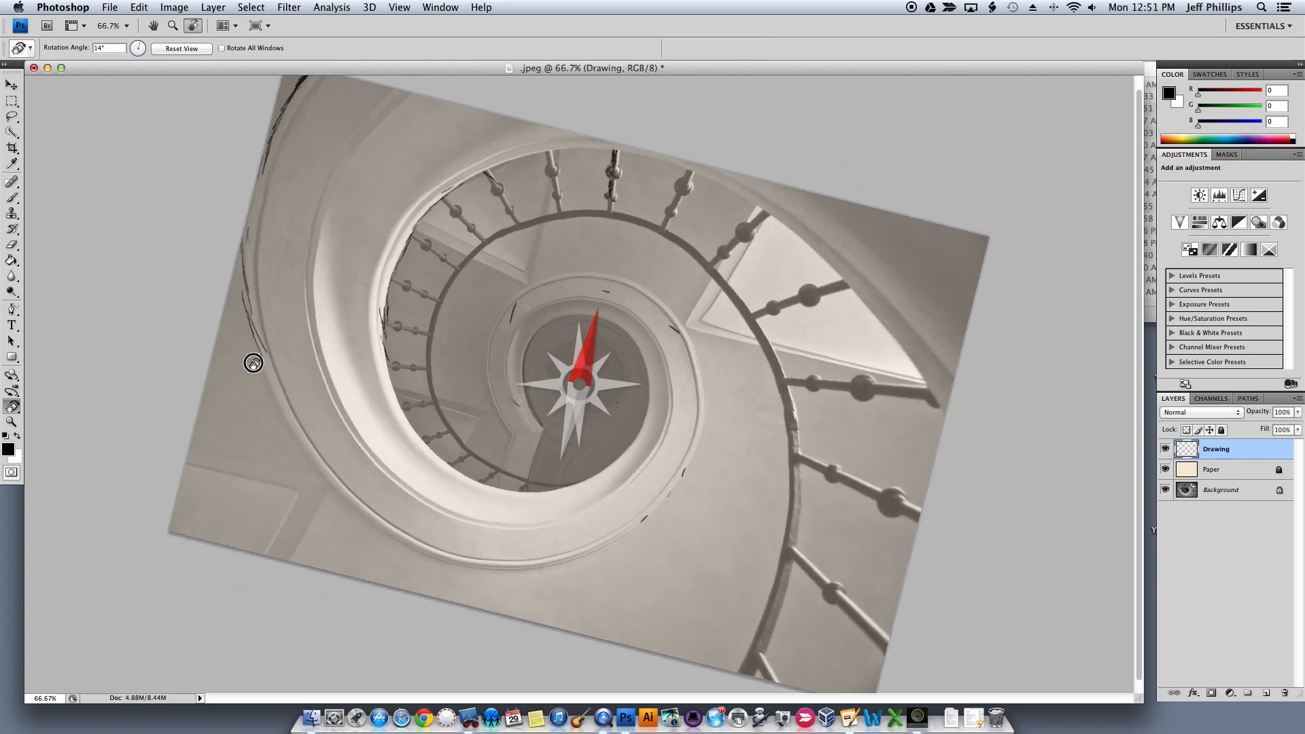
{"action": "left_click_drag", "start_coordinate": [253, 363], "coordinate": [630, 219]}
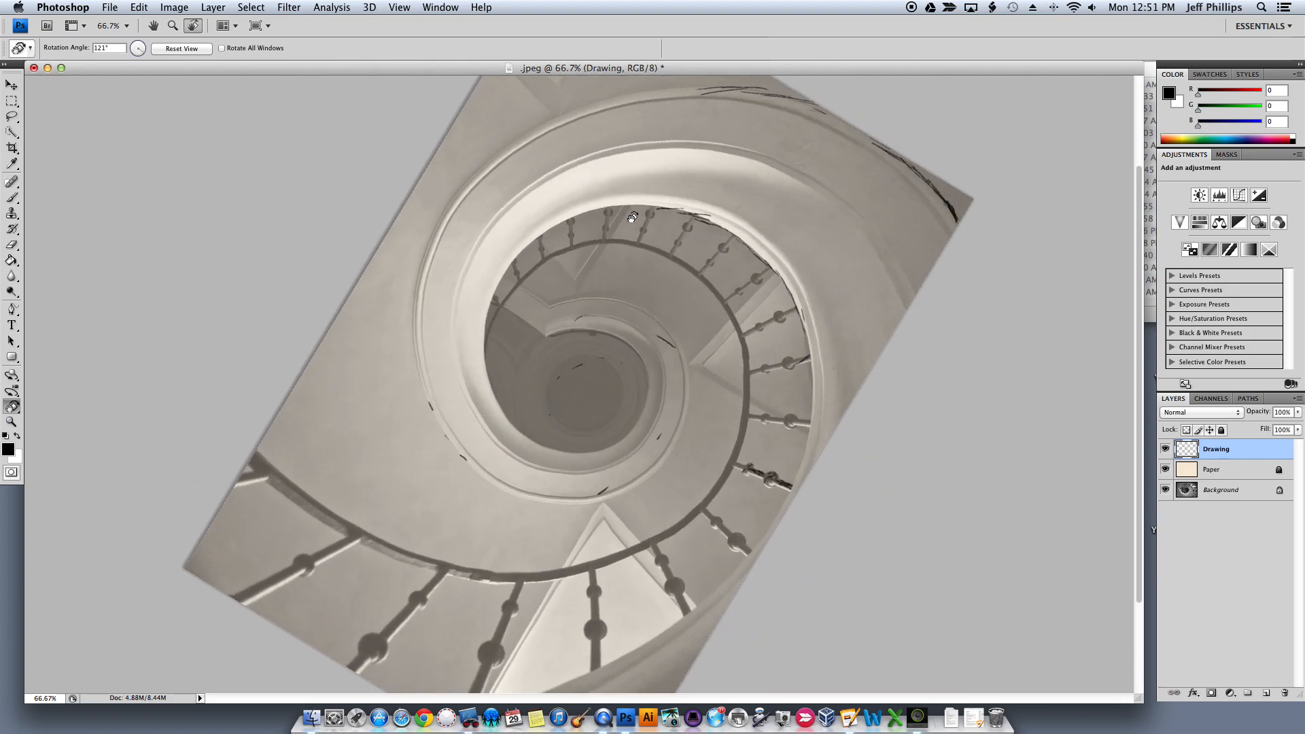
{"action": "left_click", "coordinate": [13, 181]}
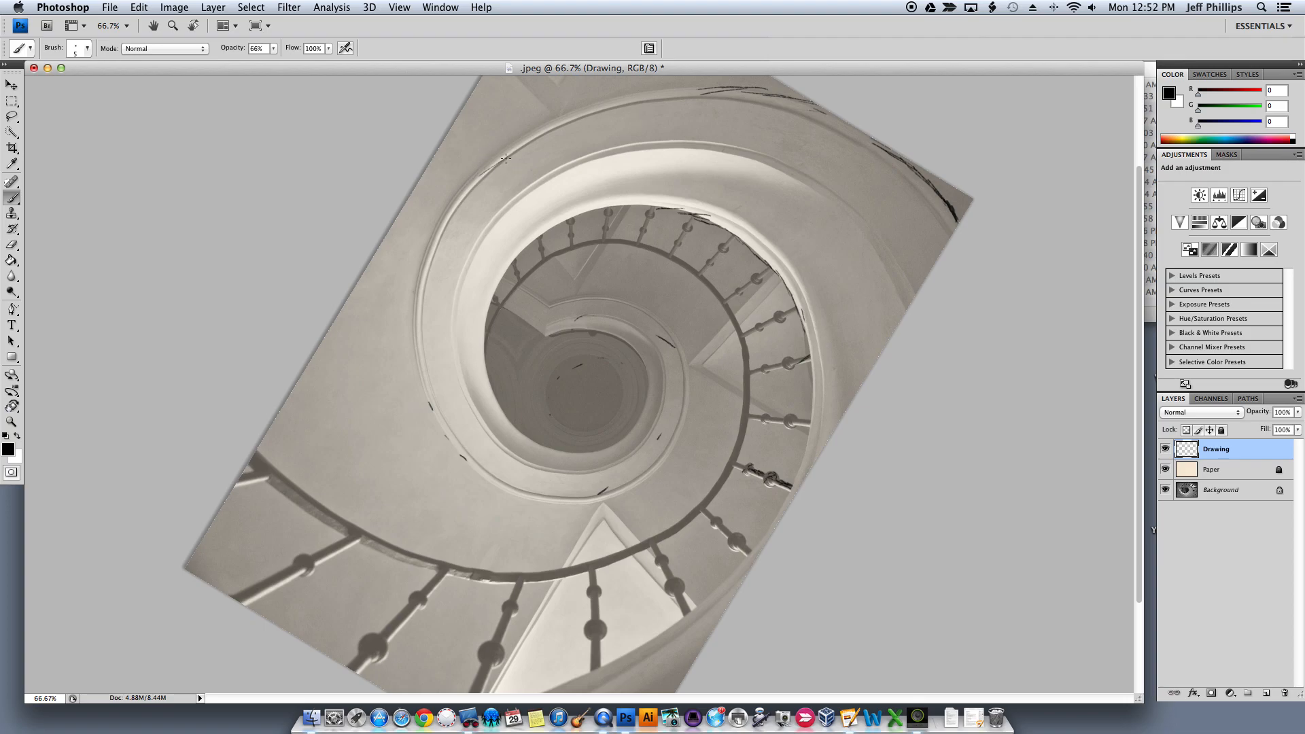
Trace the curved stairwell rim and the outer wall curve on the left
{"action": "left_click_drag", "start_coordinate": [505, 158], "coordinate": [438, 242]}
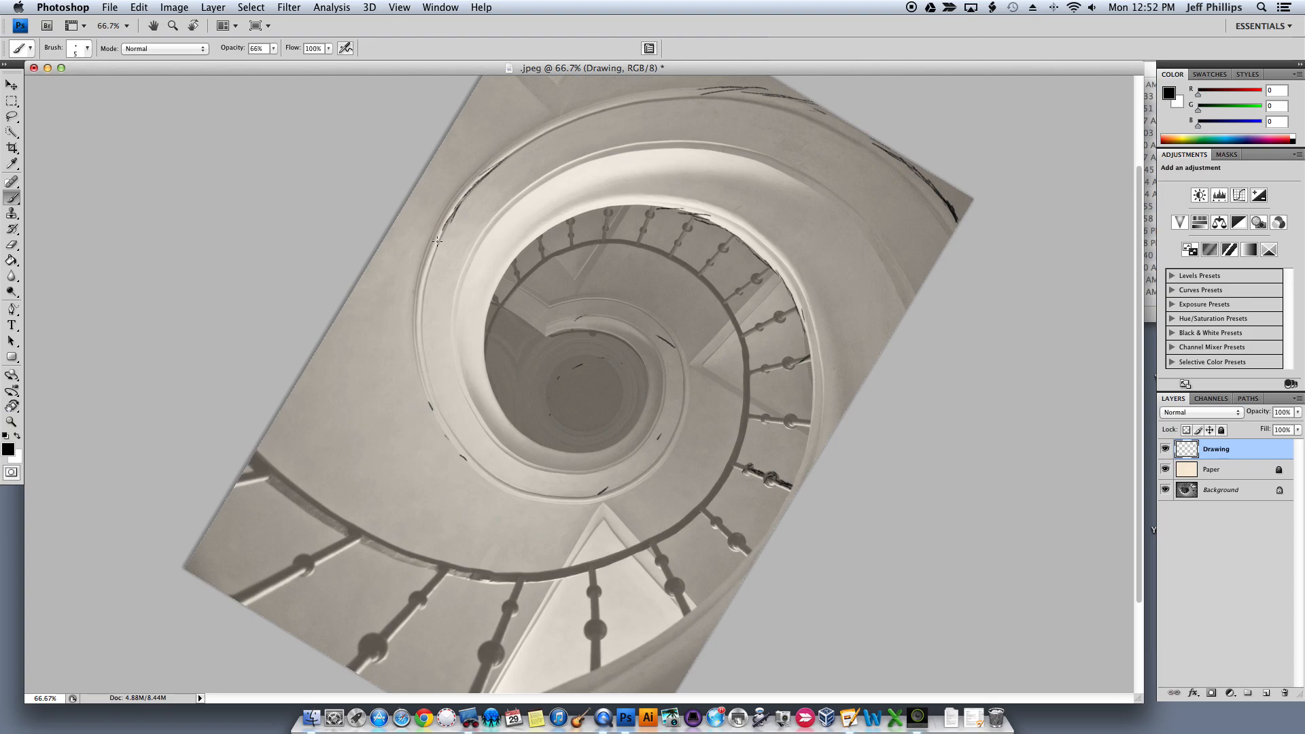
{"action": "left_click_drag", "start_coordinate": [441, 218], "coordinate": [429, 292]}
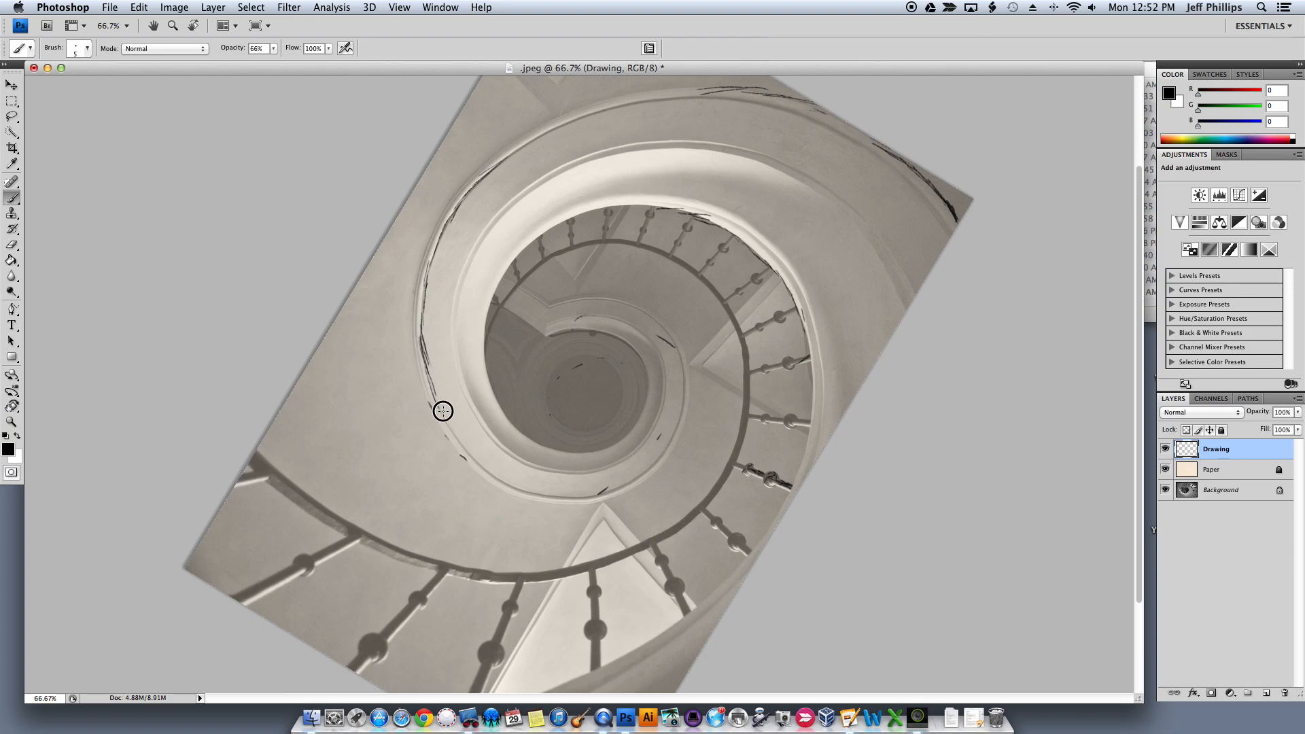
{"action": "left_click_drag", "start_coordinate": [443, 410], "coordinate": [466, 181]}
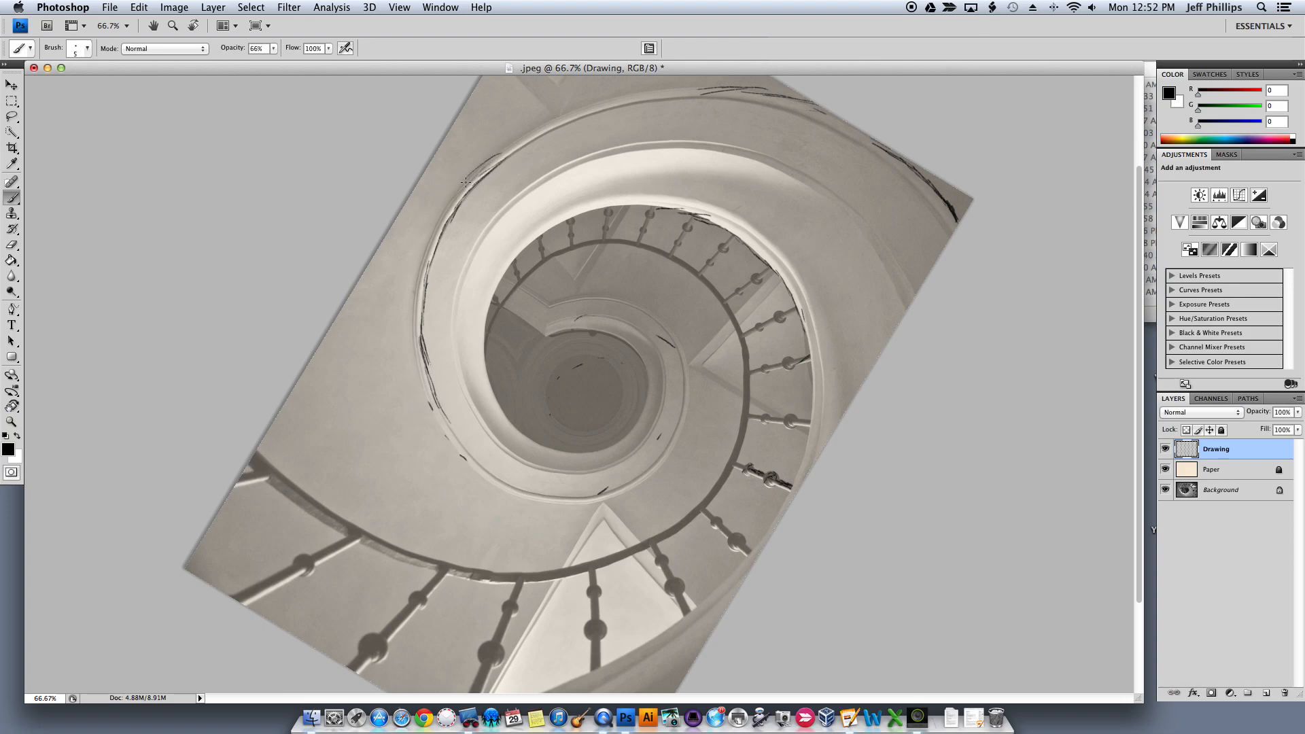
{"action": "left_click_drag", "start_coordinate": [466, 179], "coordinate": [412, 333]}
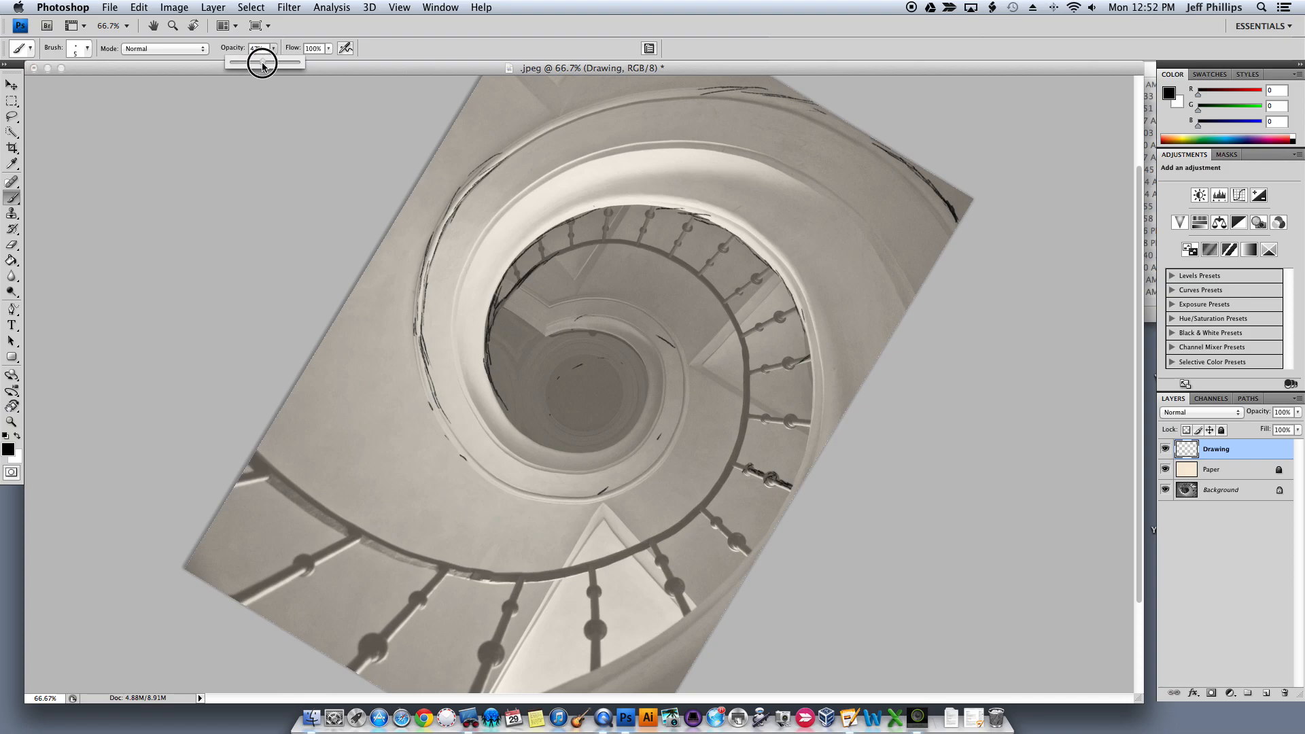
Drag the brush opacity down to 41% for lighter strokes
{"action": "left_click_drag", "start_coordinate": [261, 62], "coordinate": [245, 62]}
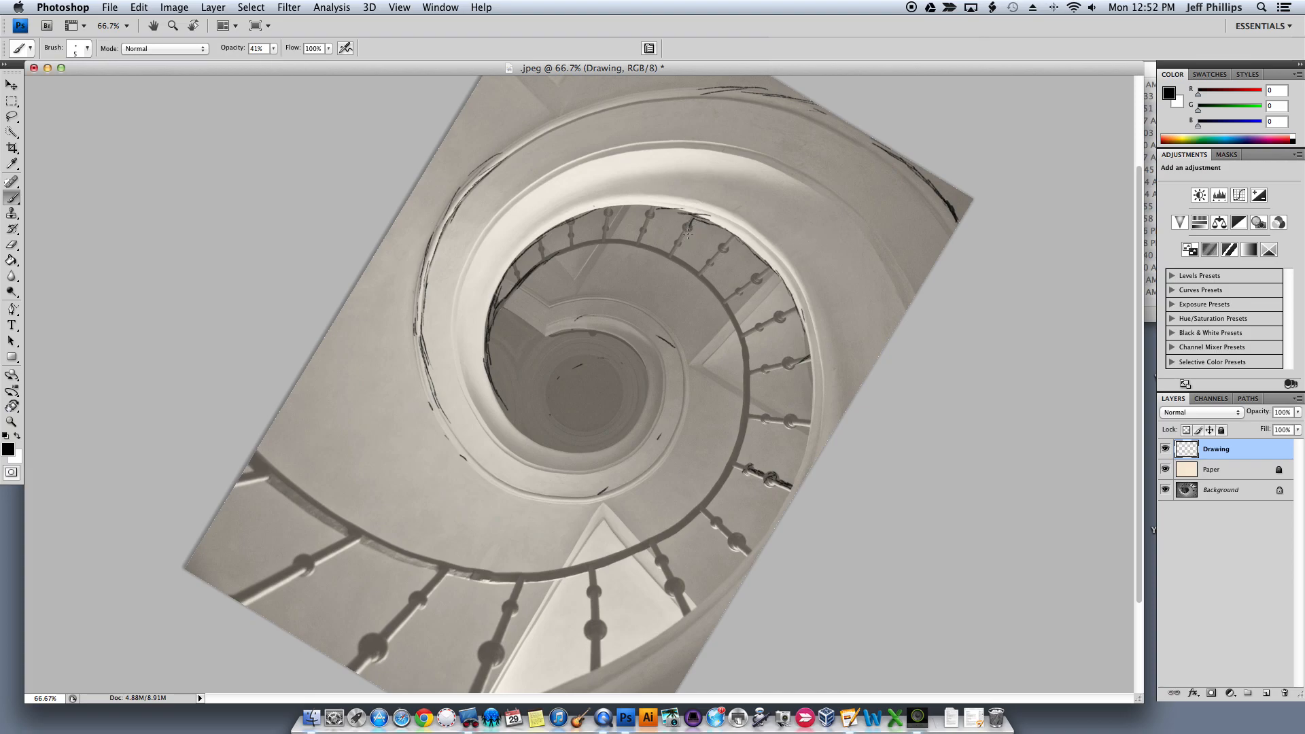
{"action": "mouse_move", "coordinate": [685, 233]}
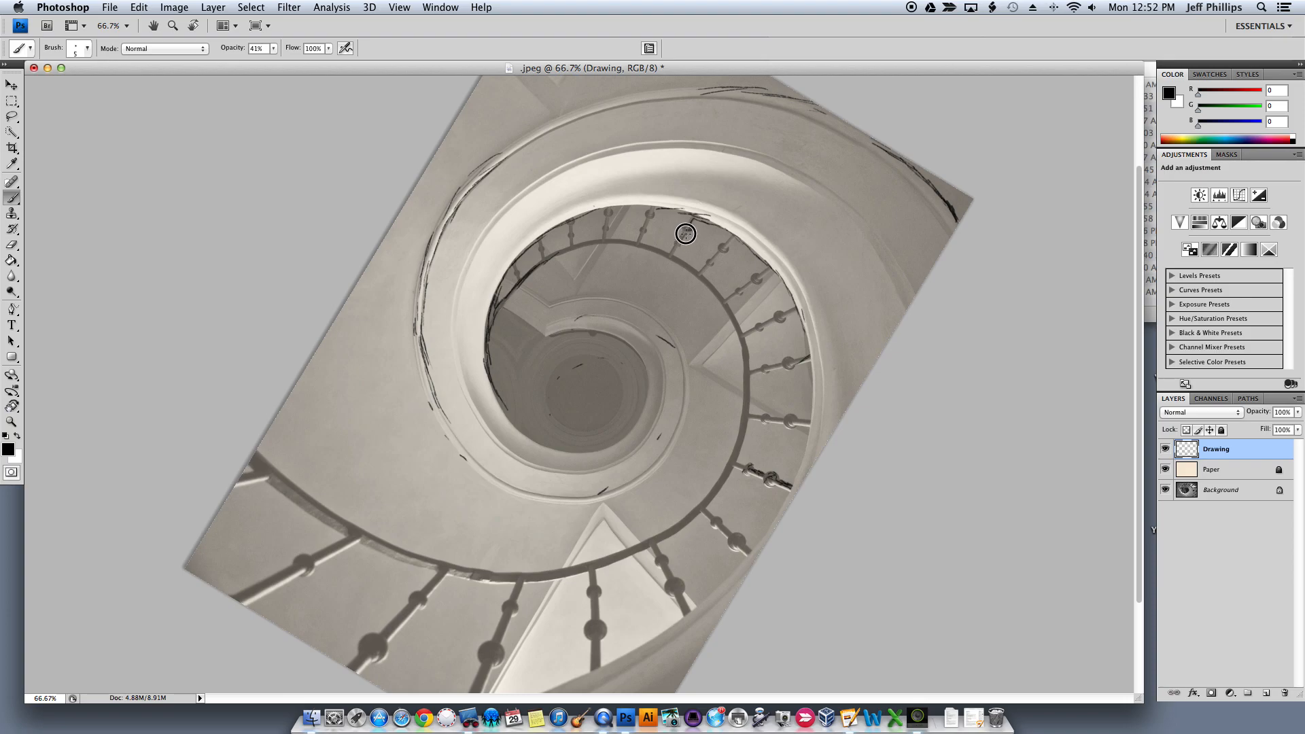
{"action": "mouse_move", "coordinate": [671, 248]}
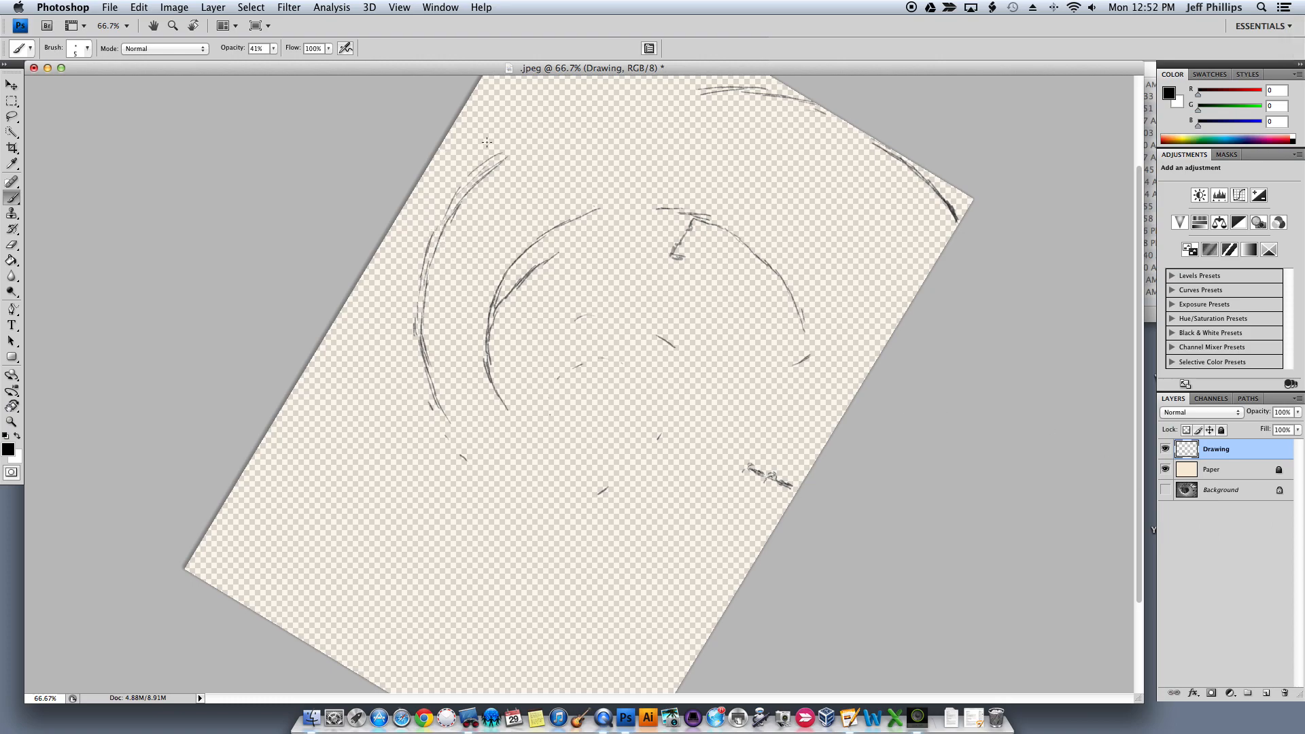
{"action": "mouse_move", "coordinate": [578, 123]}
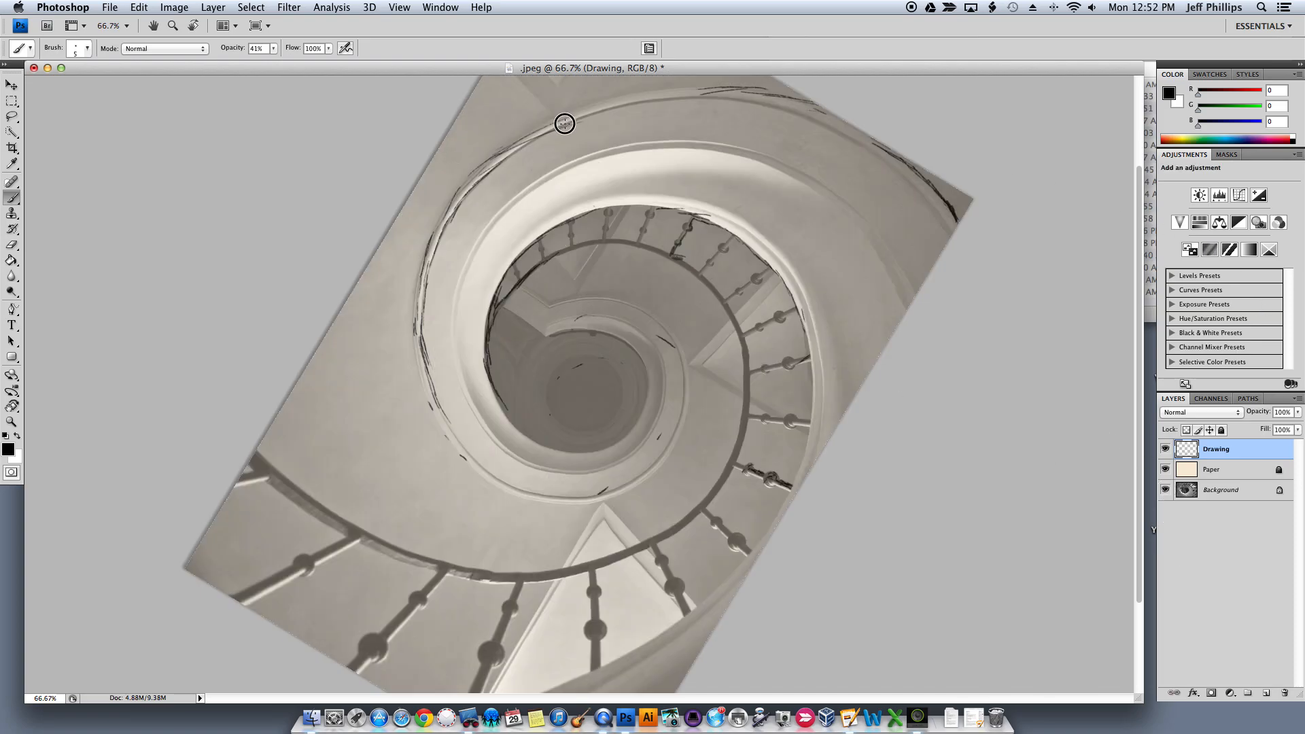
Sketch lines along the outer rail, outer curve and inner railing, then show the photo
{"action": "left_click_drag", "start_coordinate": [564, 123], "coordinate": [705, 92]}
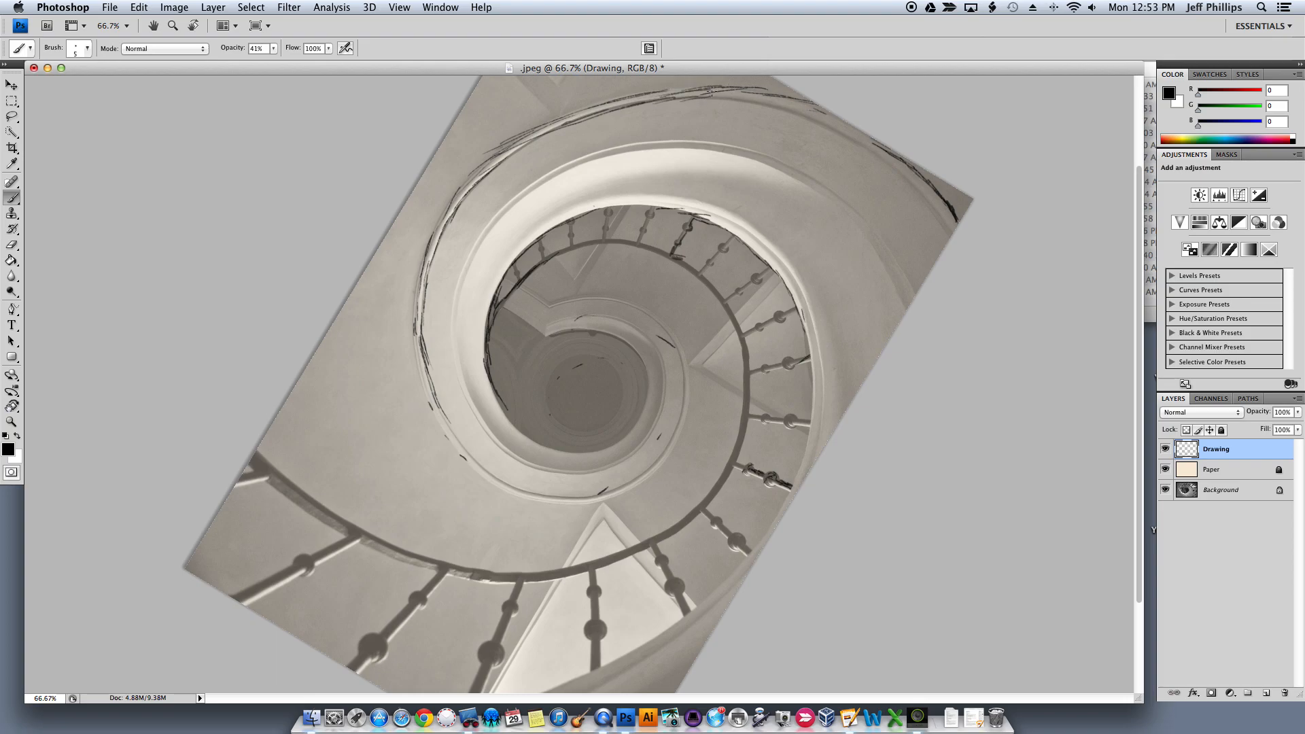
{"action": "left_click_drag", "start_coordinate": [574, 212], "coordinate": [667, 204]}
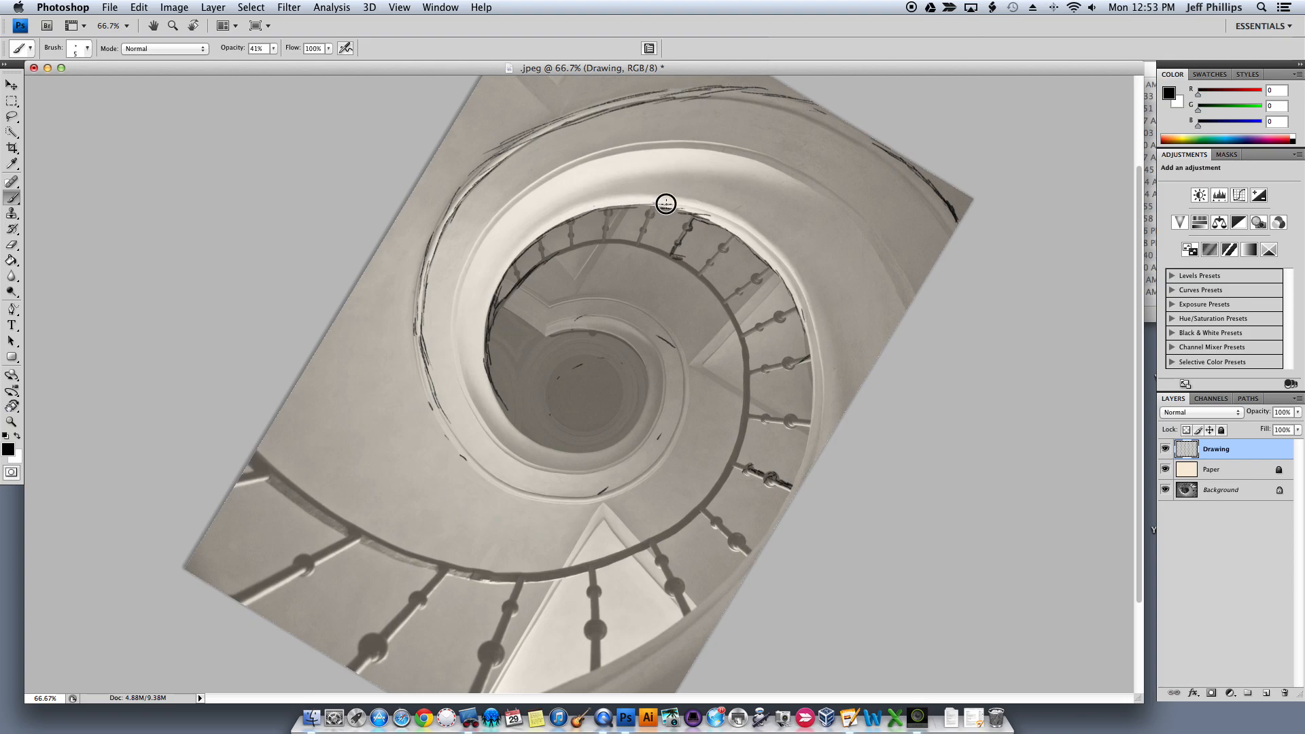
{"action": "left_click_drag", "start_coordinate": [666, 203], "coordinate": [686, 220]}
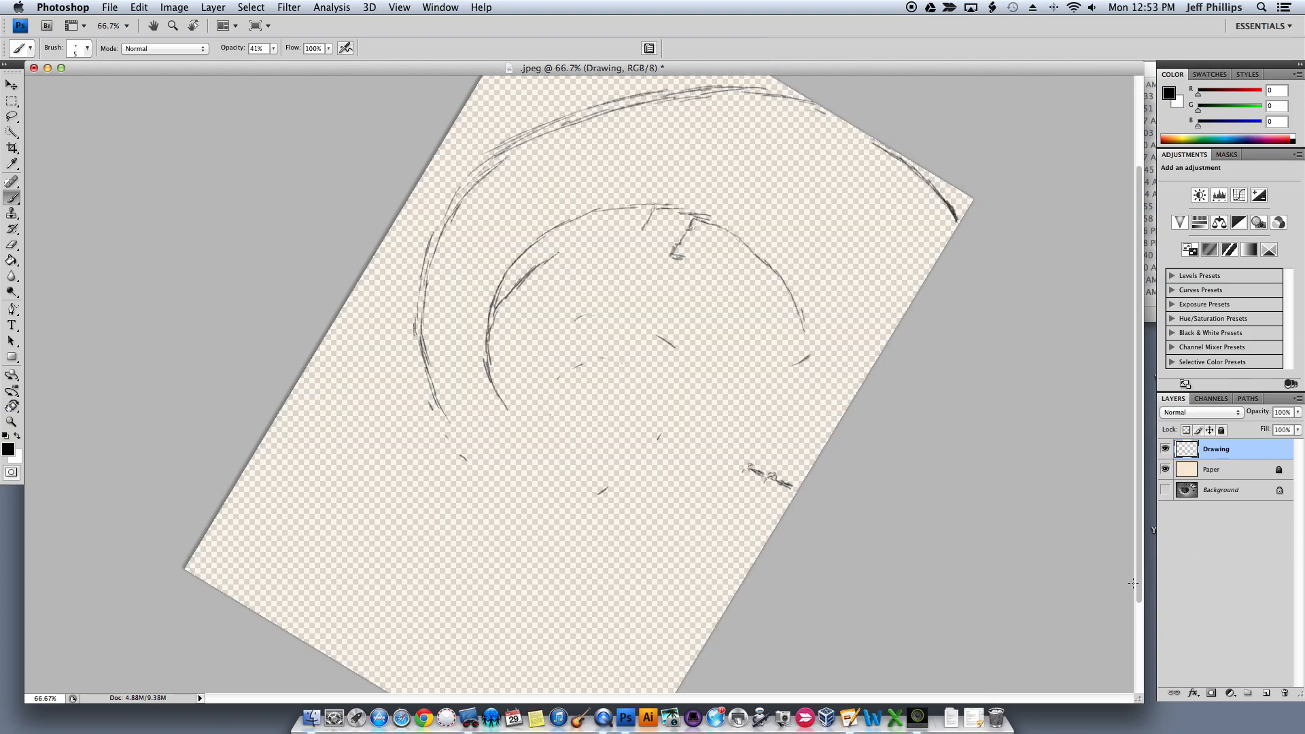
{"action": "left_click", "coordinate": [1221, 489]}
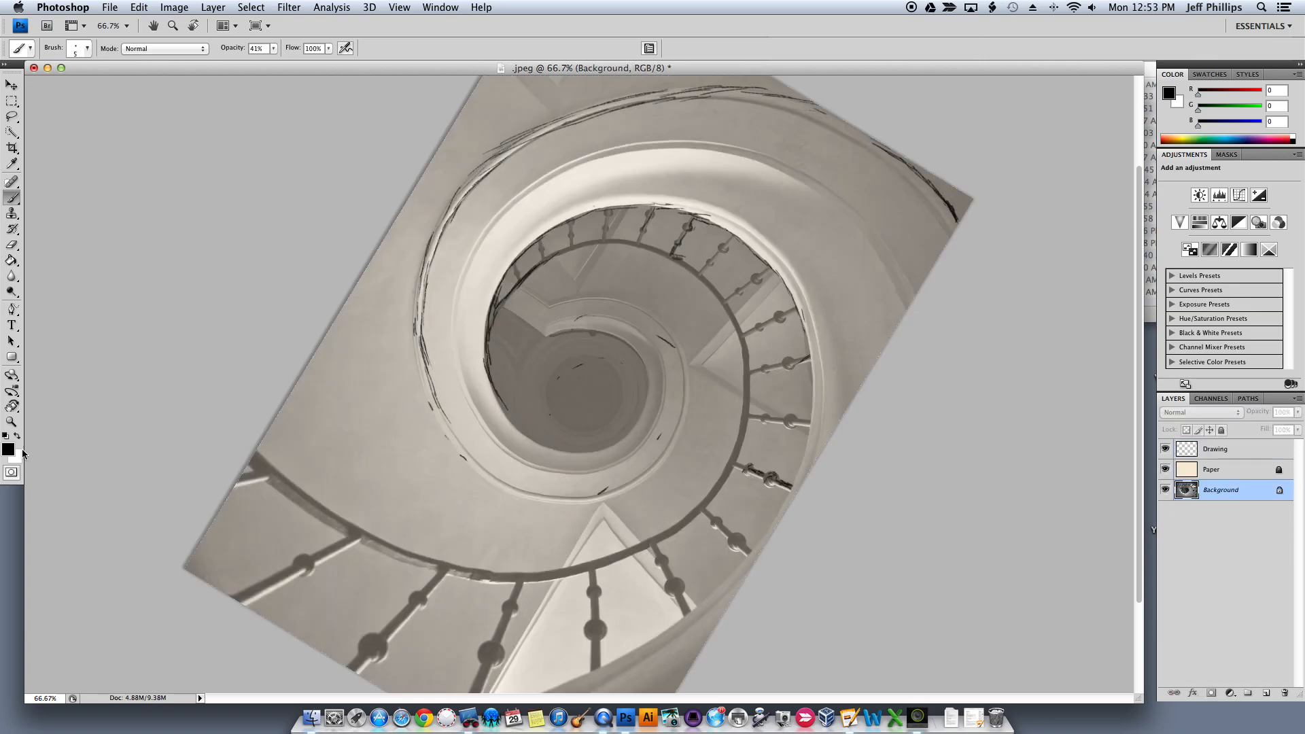
Reset the canvas rotation to 0° with the Rotate View tool's Reset View
{"action": "left_click", "coordinate": [13, 408]}
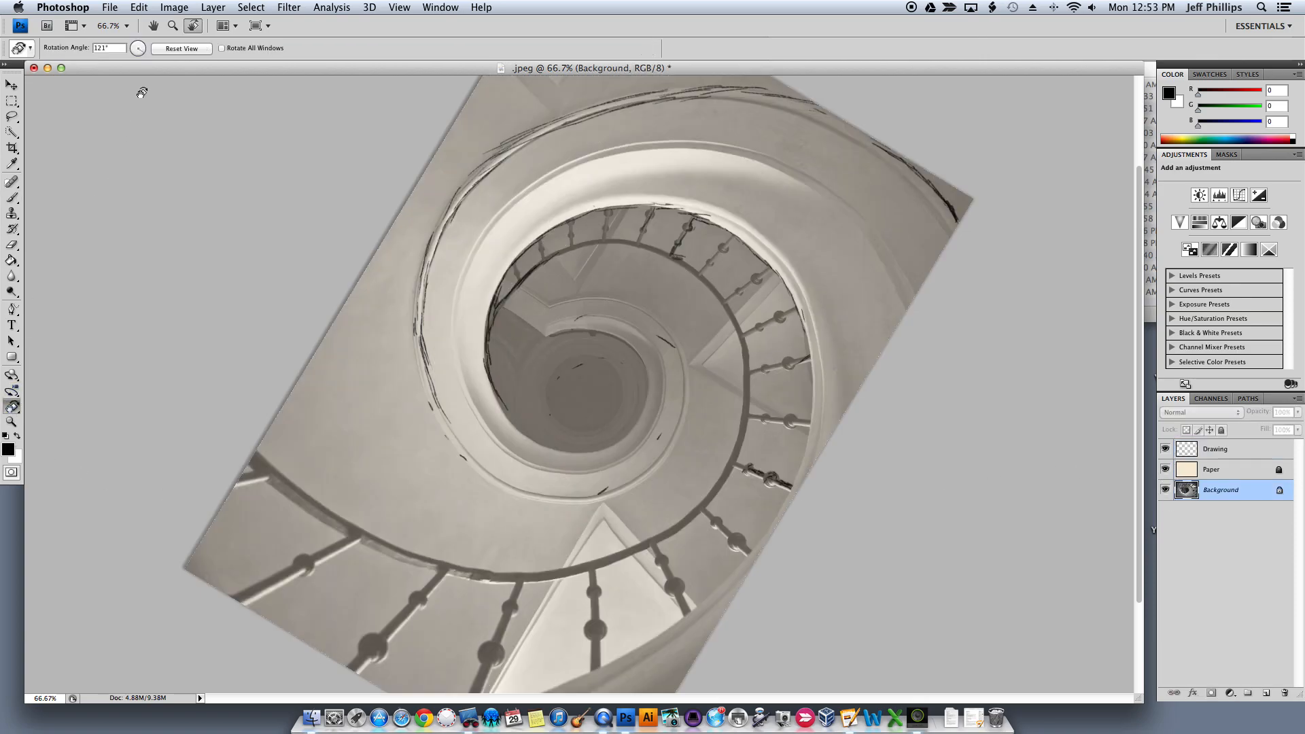
{"action": "left_click", "coordinate": [182, 47]}
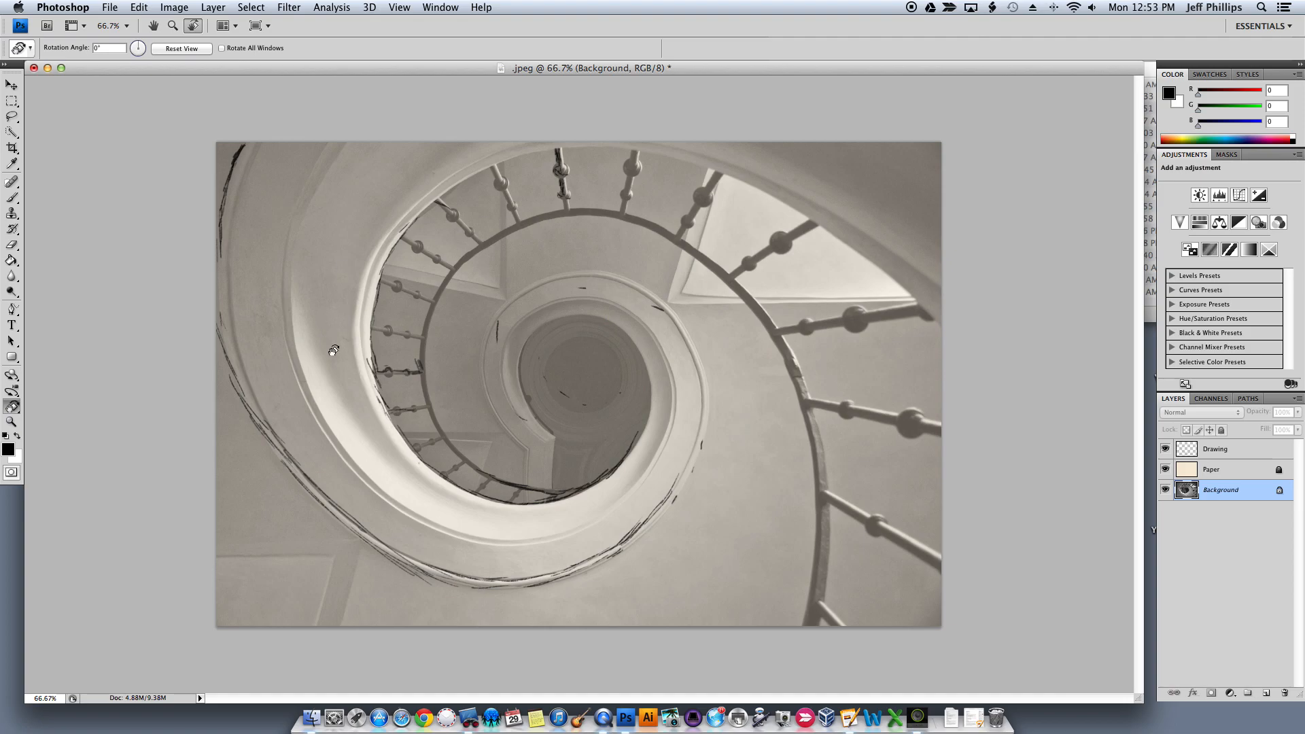
{"action": "mouse_move", "coordinate": [599, 339]}
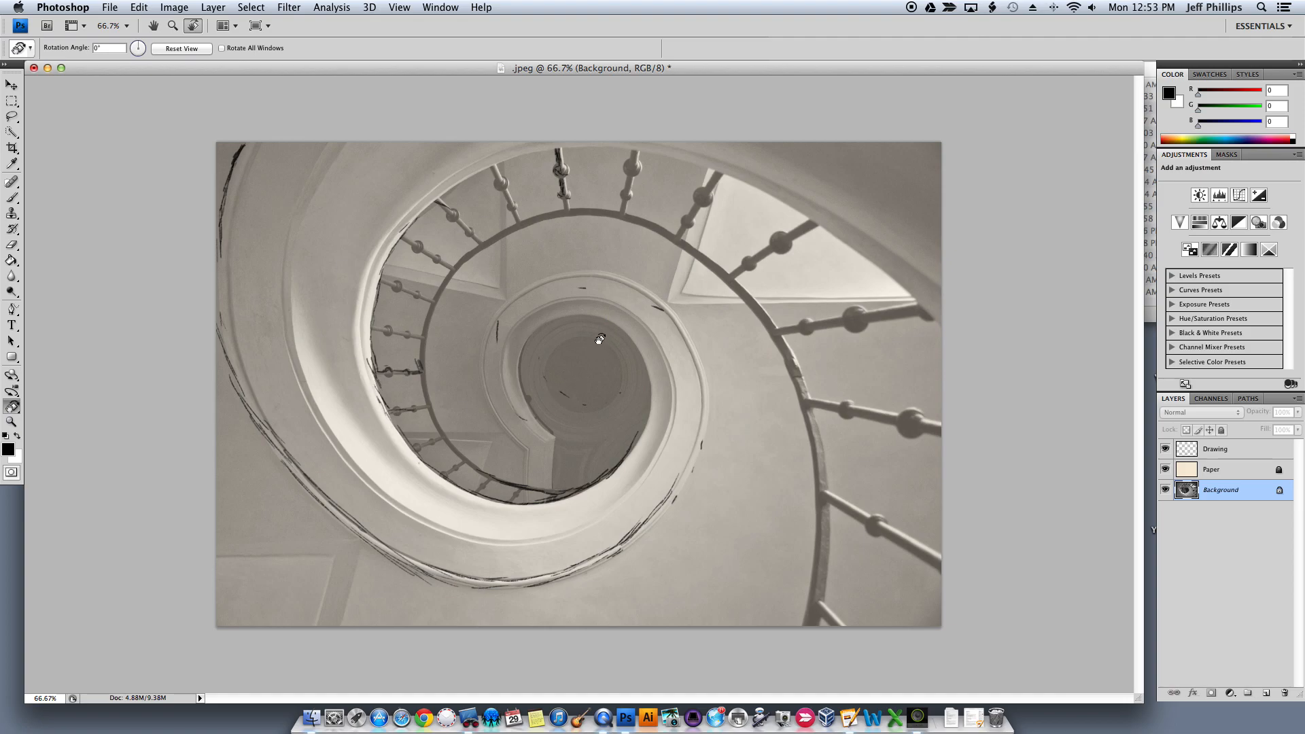
{"action": "mouse_move", "coordinate": [72, 177]}
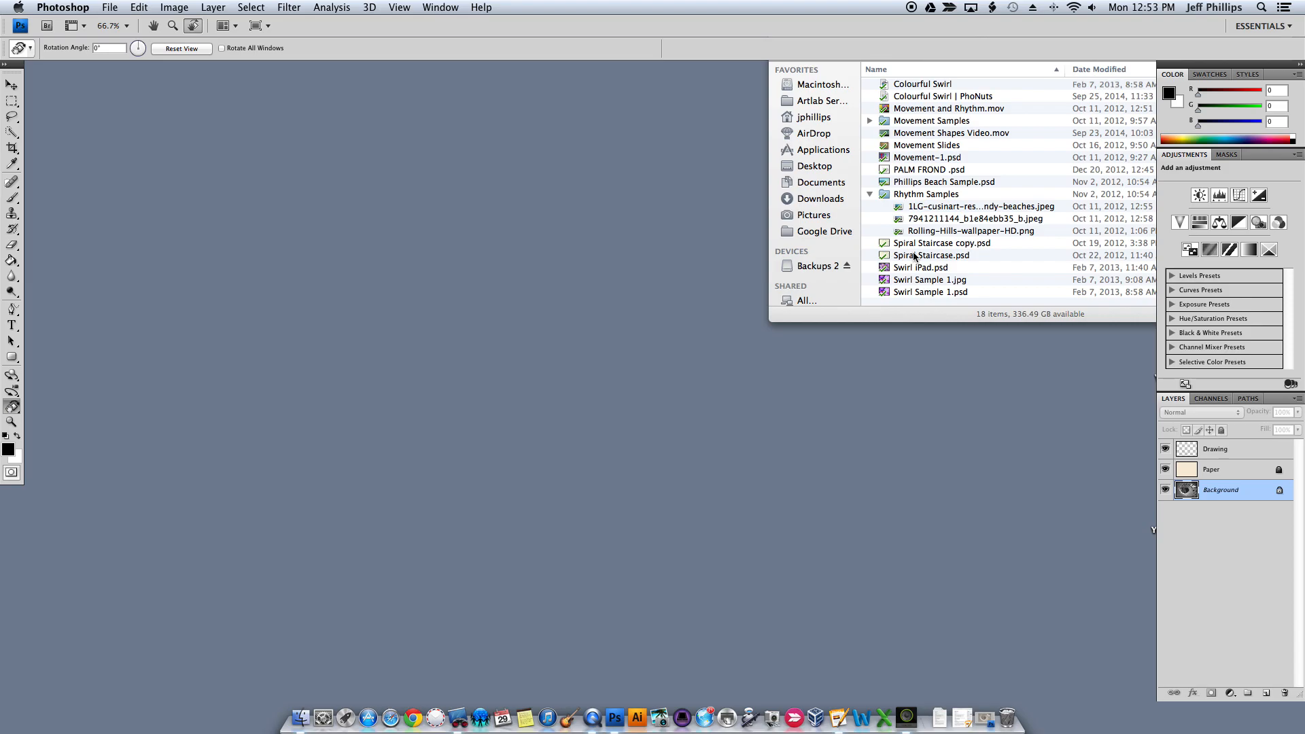
Open the finished Spiral Staircase.psd example from Finder in Photoshop
{"action": "left_click", "coordinate": [932, 255]}
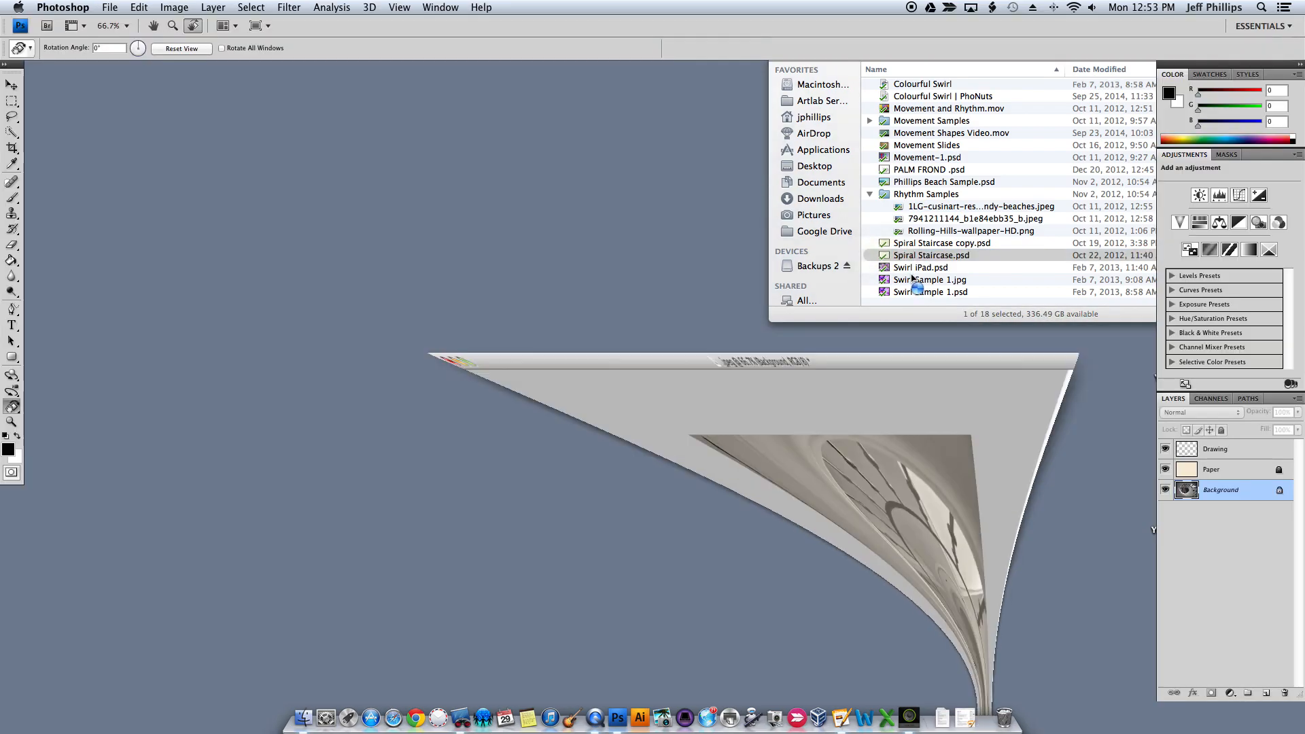
{"action": "double_click", "coordinate": [932, 255]}
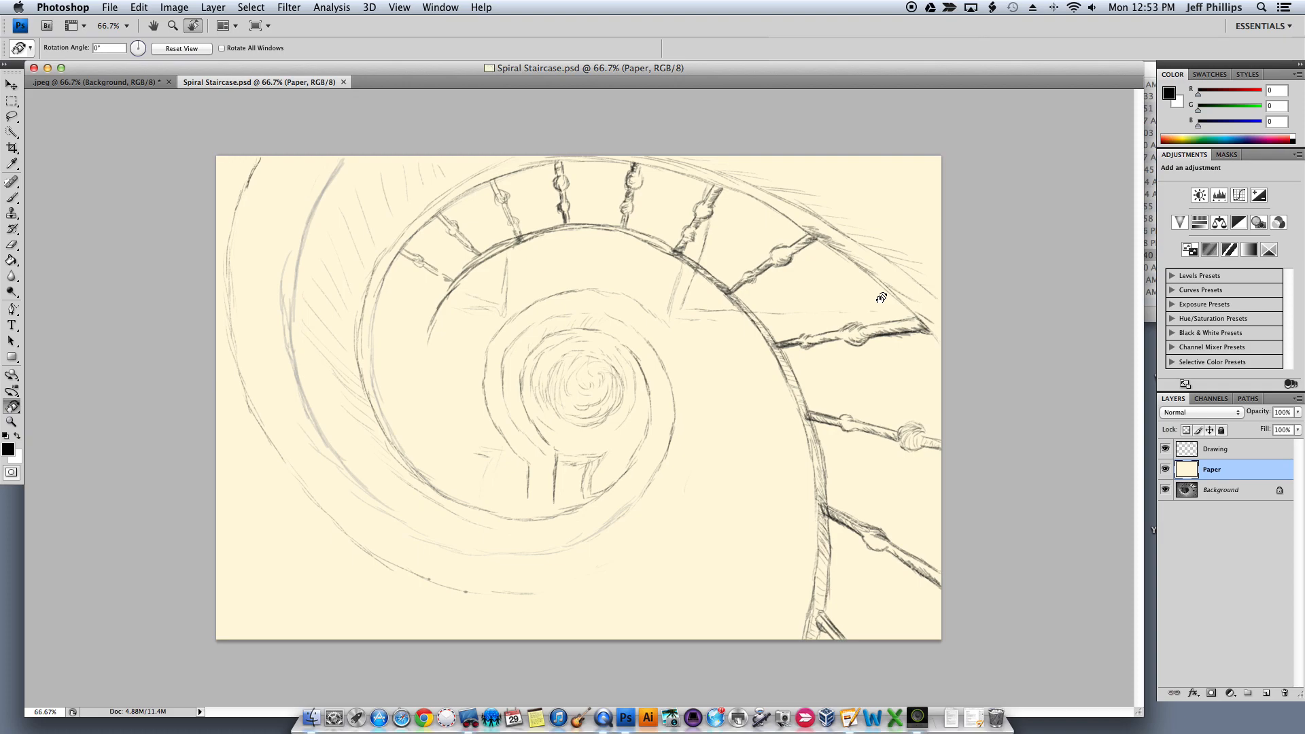
{"action": "mouse_move", "coordinate": [797, 275]}
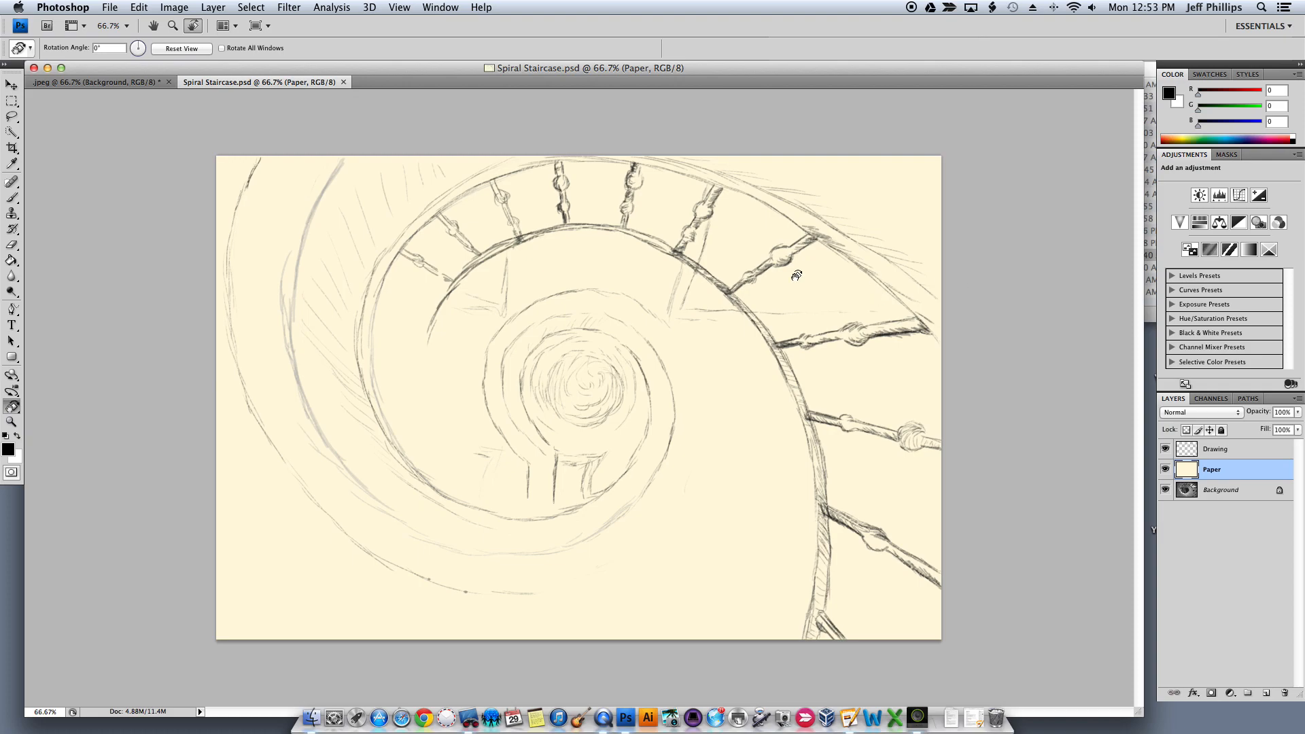
{"action": "left_click", "coordinate": [12, 85]}
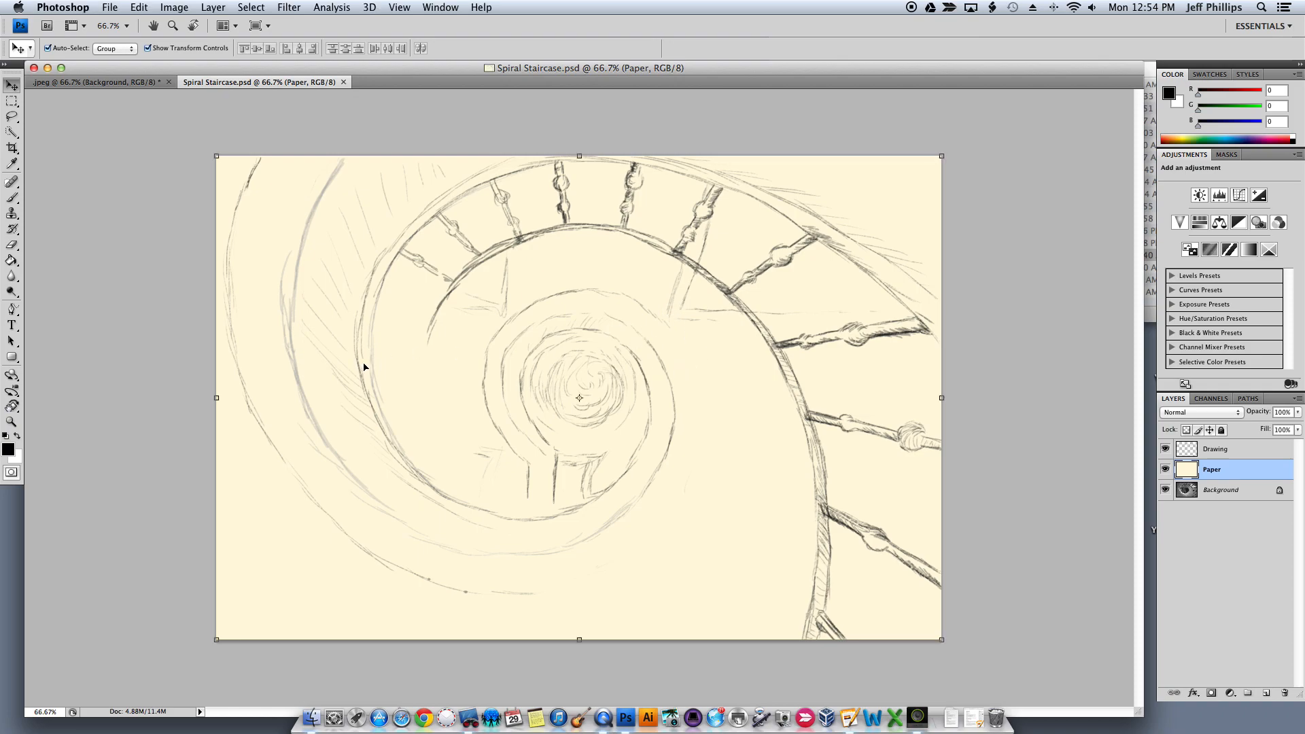
{"action": "mouse_move", "coordinate": [431, 331]}
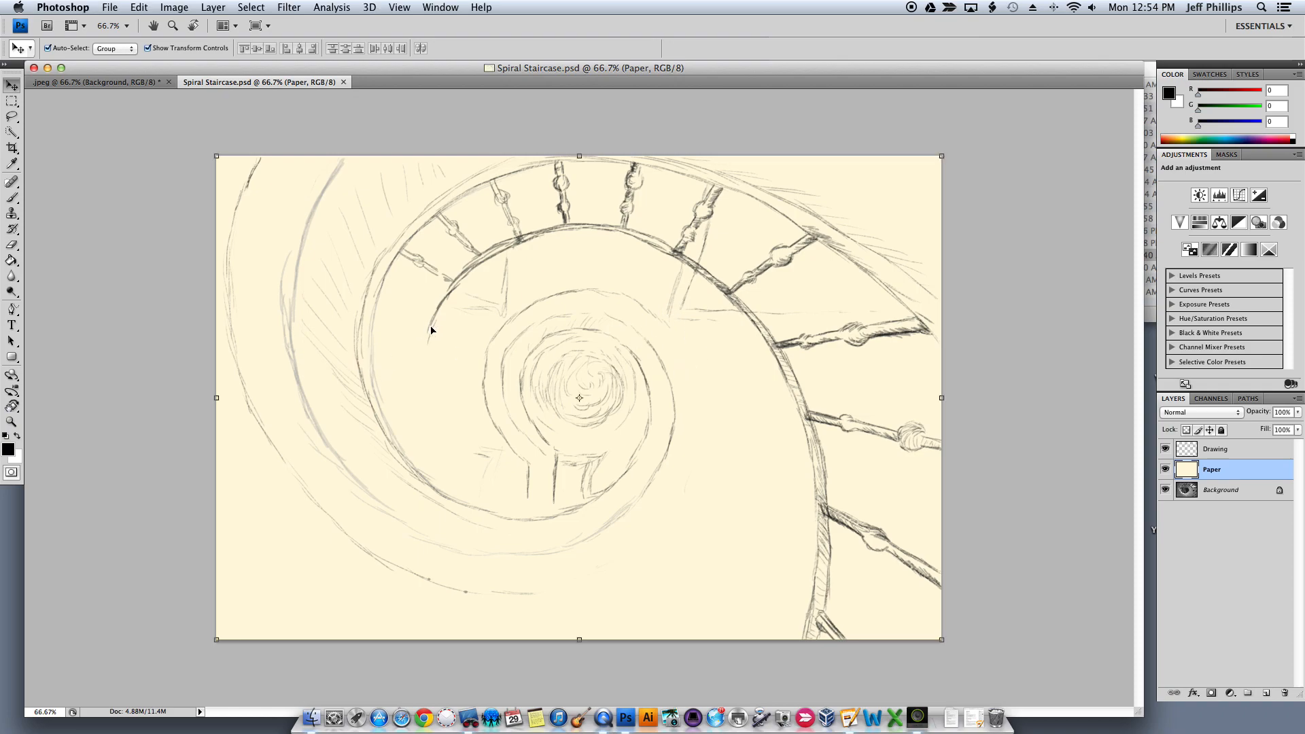
{"action": "mouse_move", "coordinate": [431, 401]}
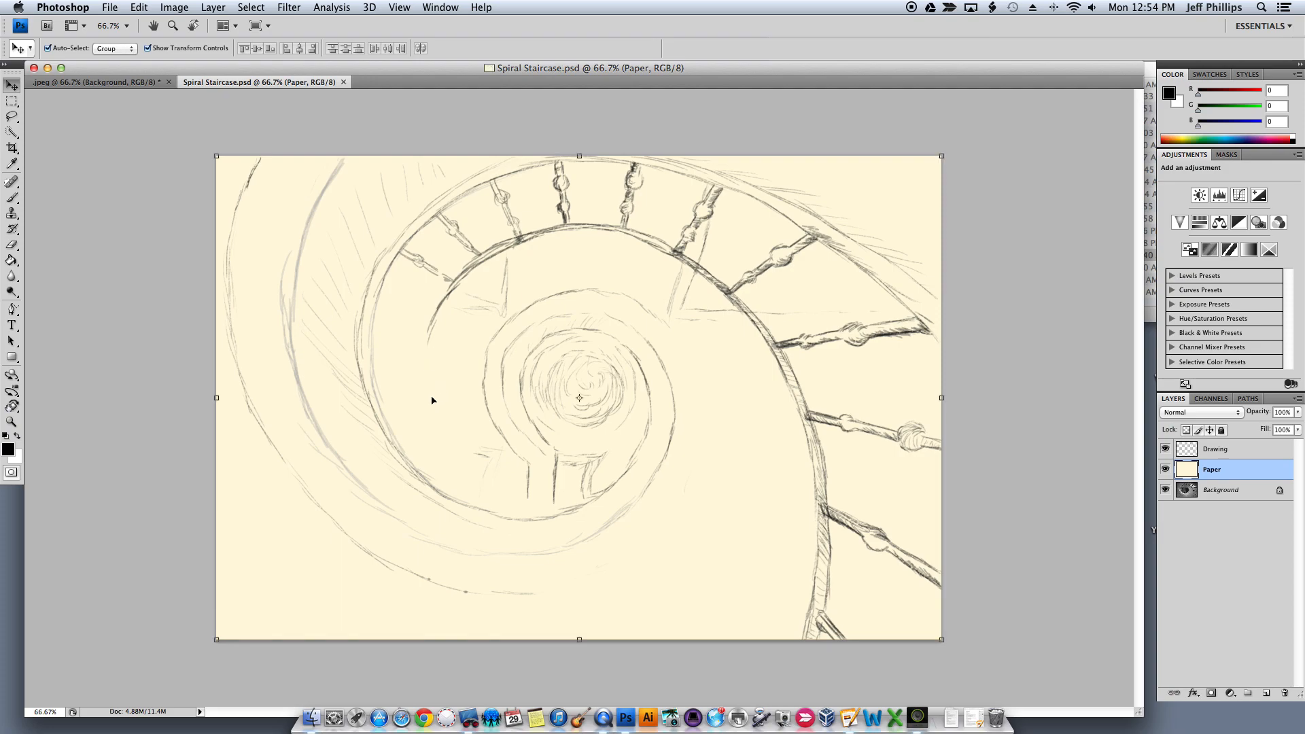
{"action": "mouse_move", "coordinate": [473, 465]}
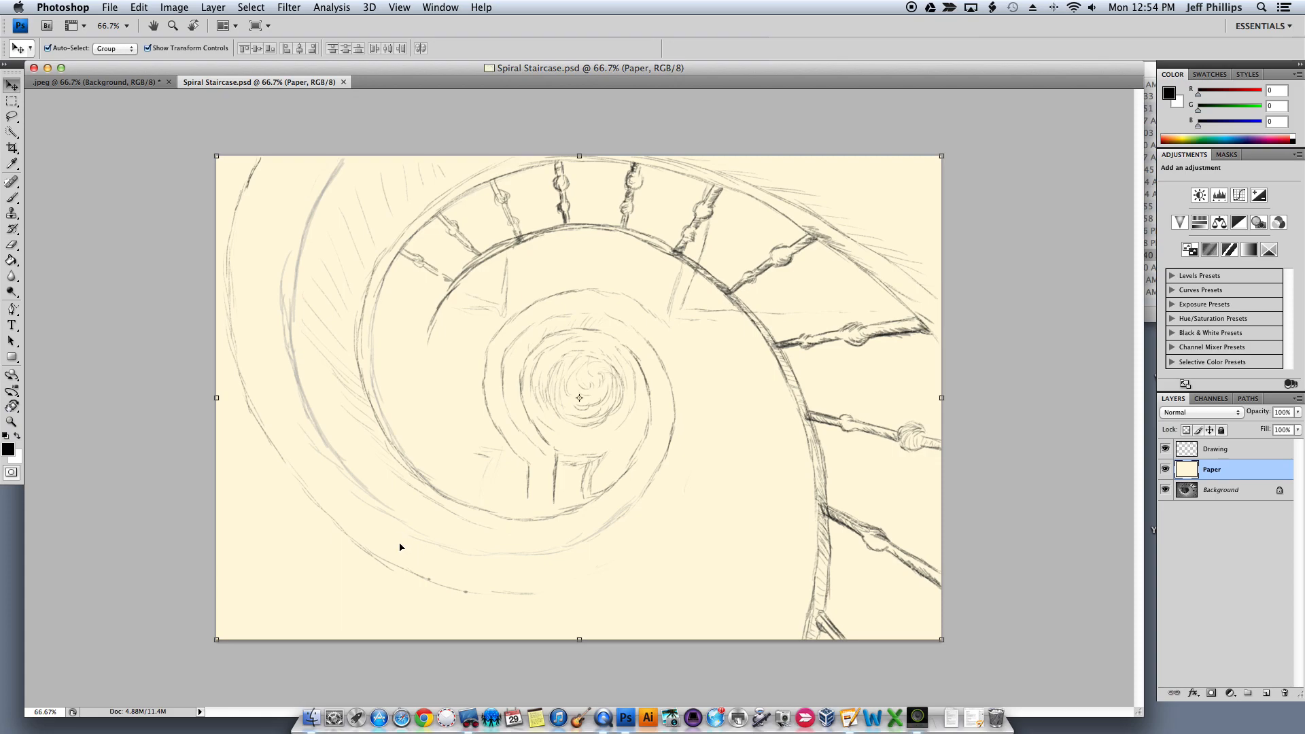
{"action": "mouse_move", "coordinate": [395, 535]}
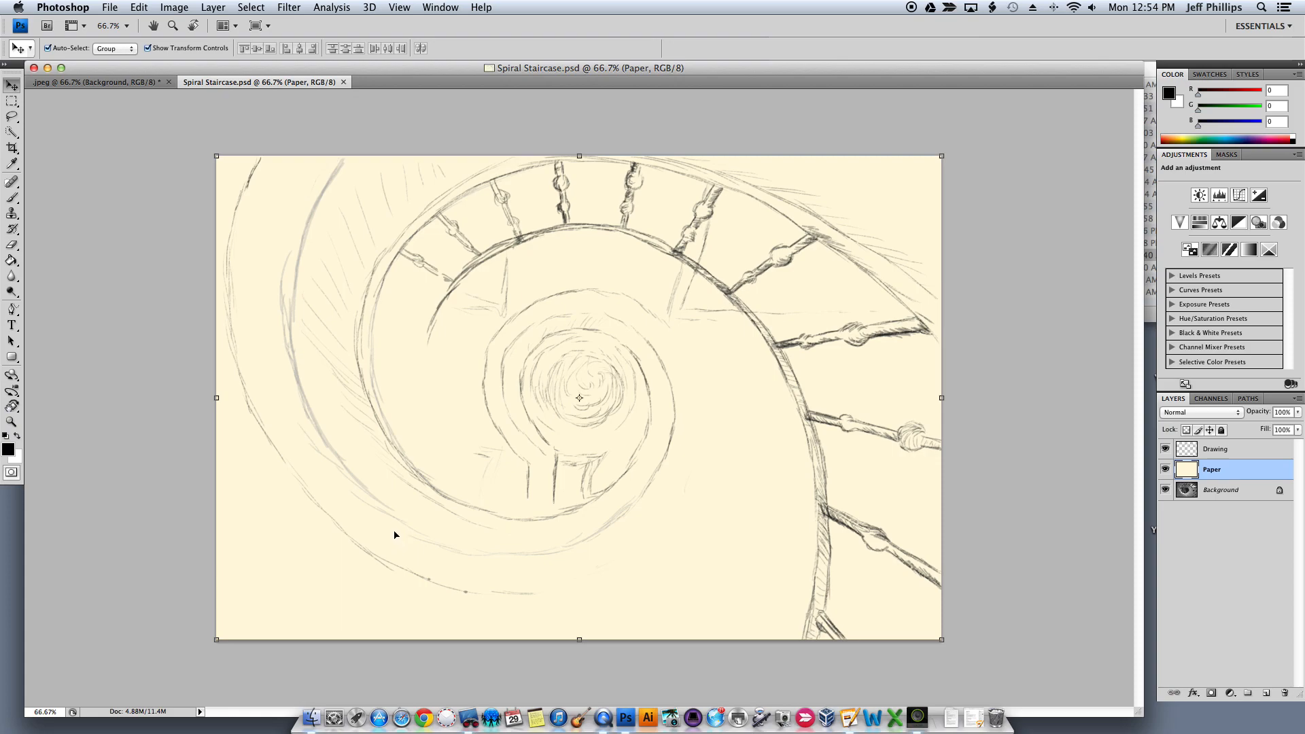
{"action": "mouse_move", "coordinate": [388, 513]}
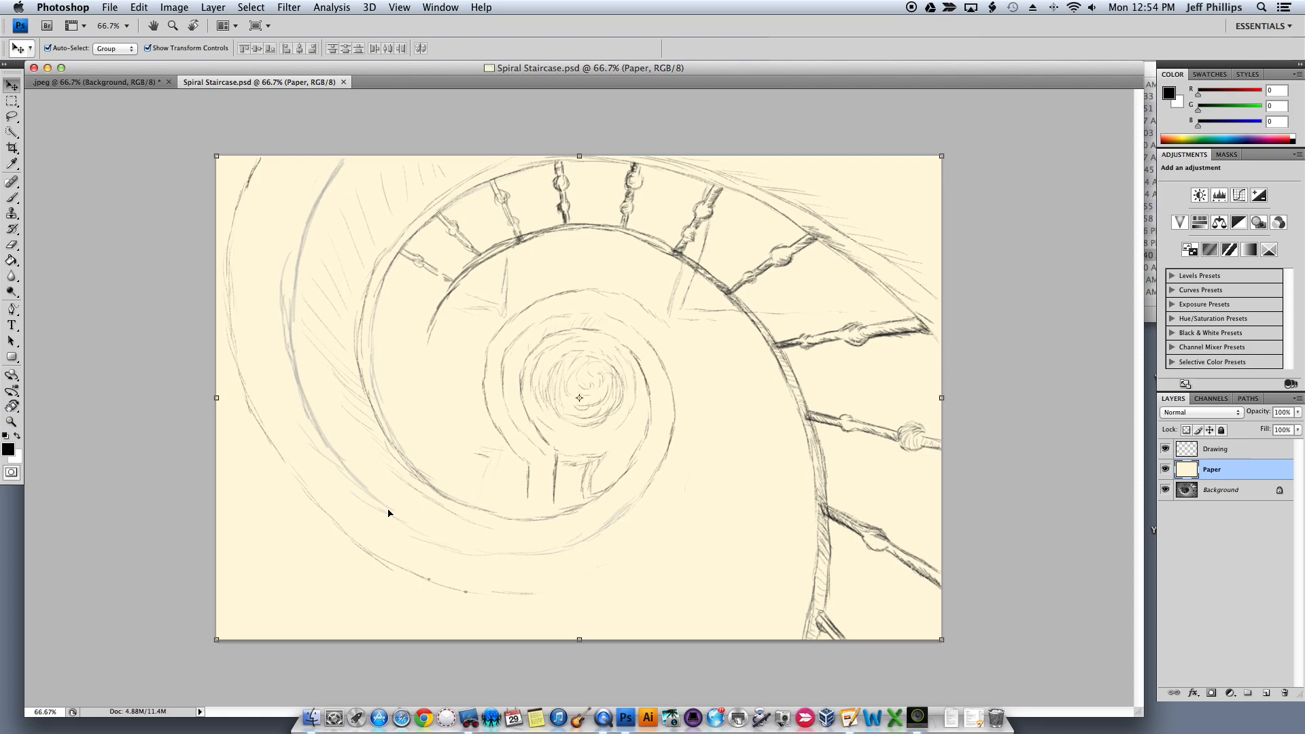
{"action": "mouse_move", "coordinate": [590, 486]}
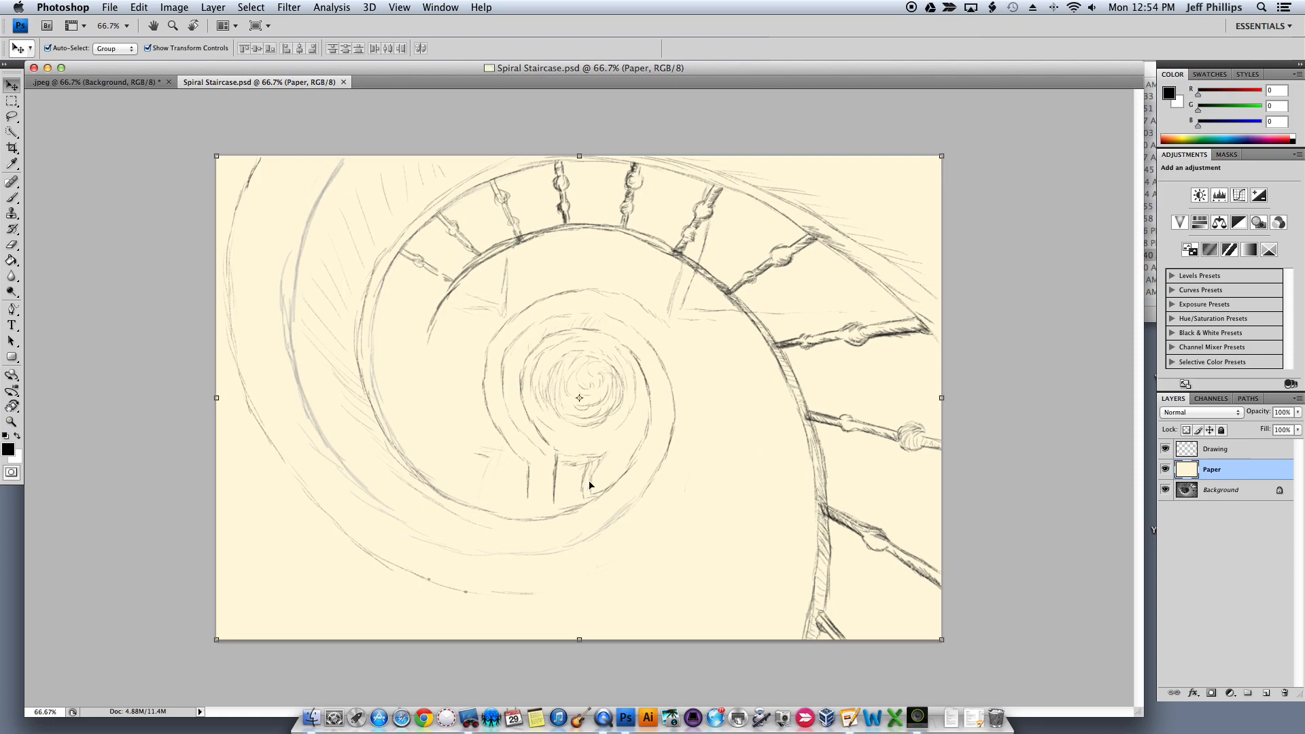
{"action": "left_click", "coordinate": [1216, 448]}
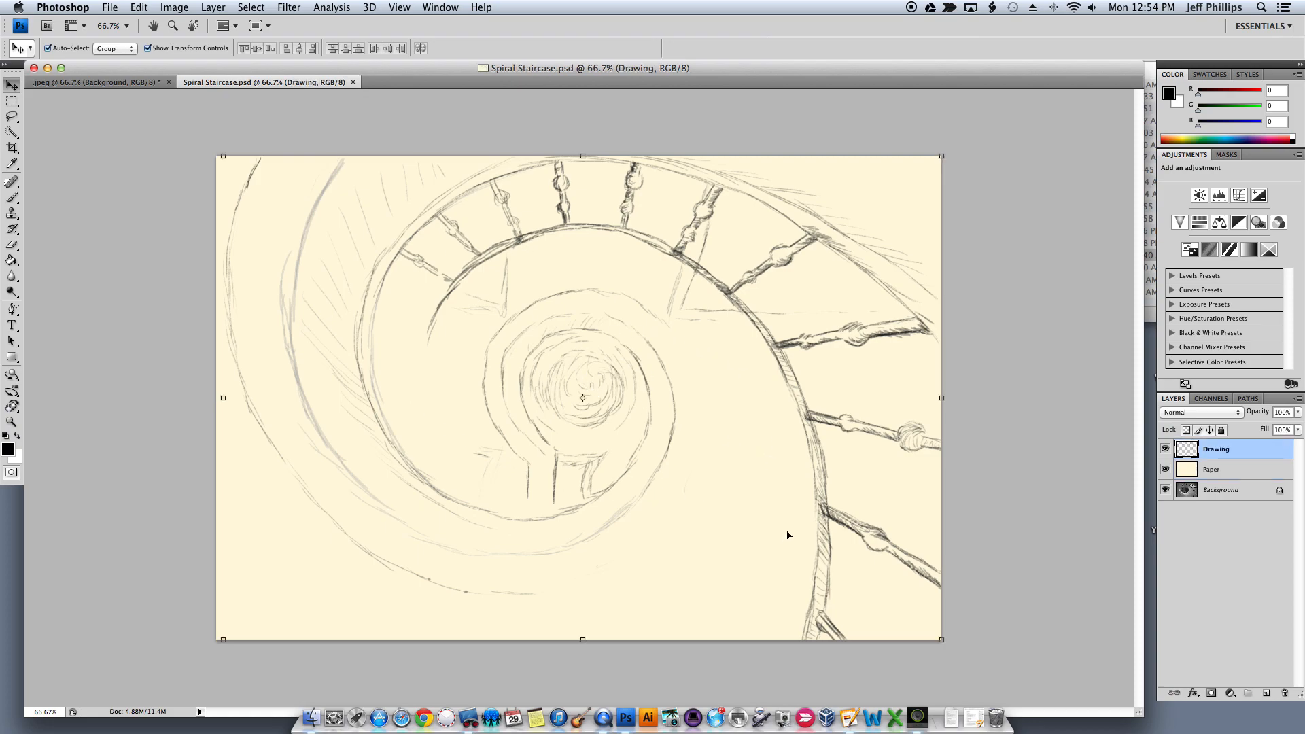
{"action": "mouse_move", "coordinate": [770, 533]}
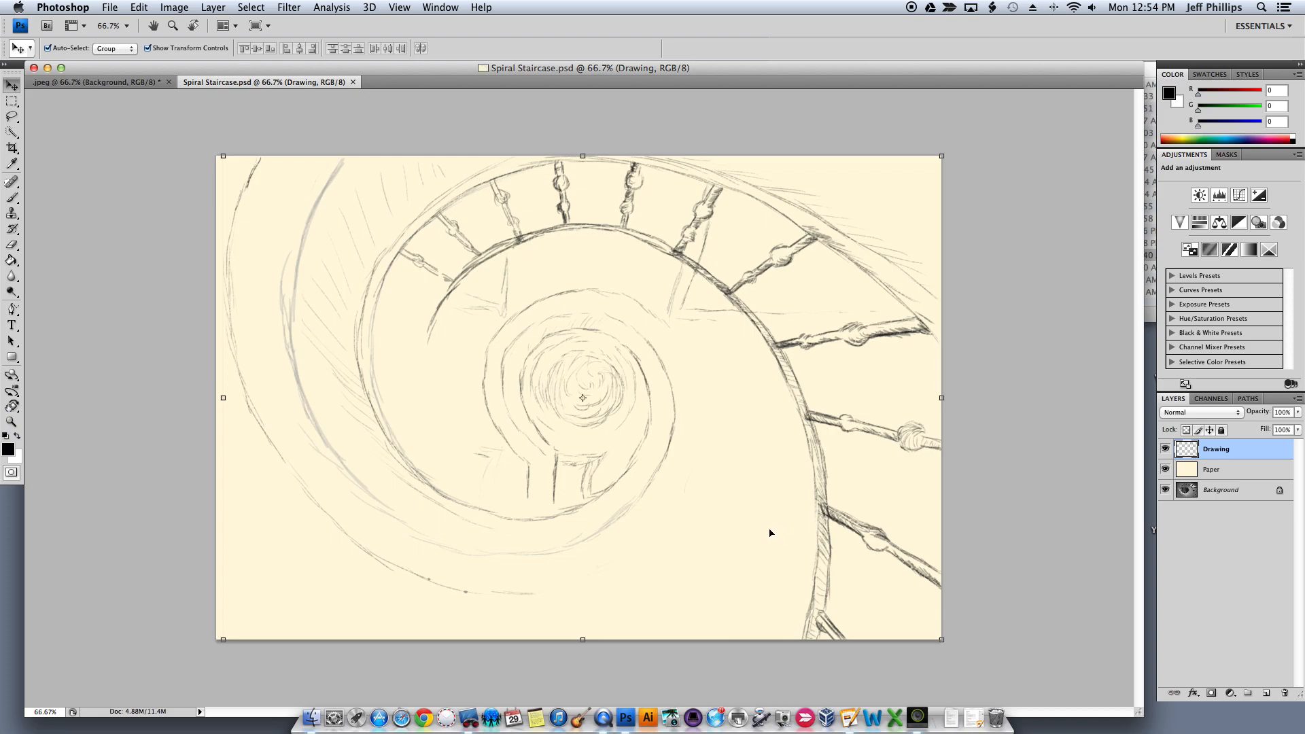
{"action": "mouse_move", "coordinate": [771, 530]}
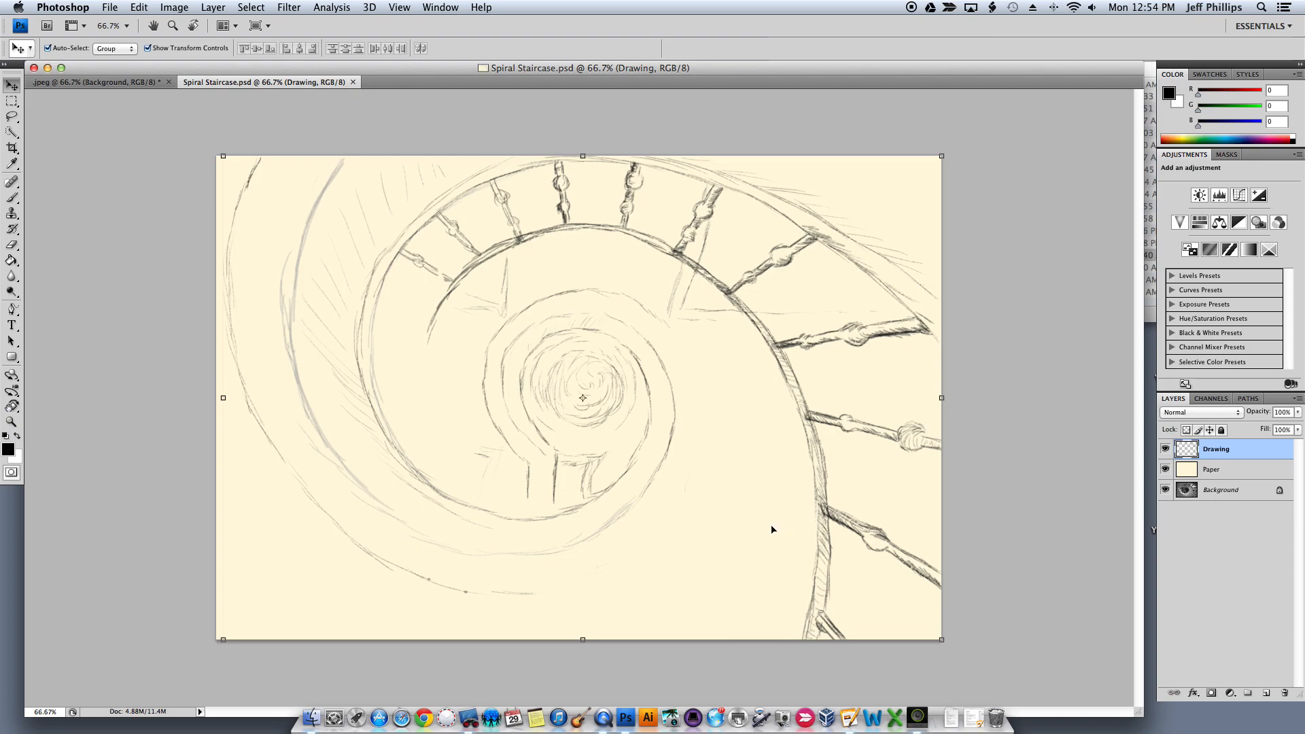
{"action": "mouse_move", "coordinate": [764, 526]}
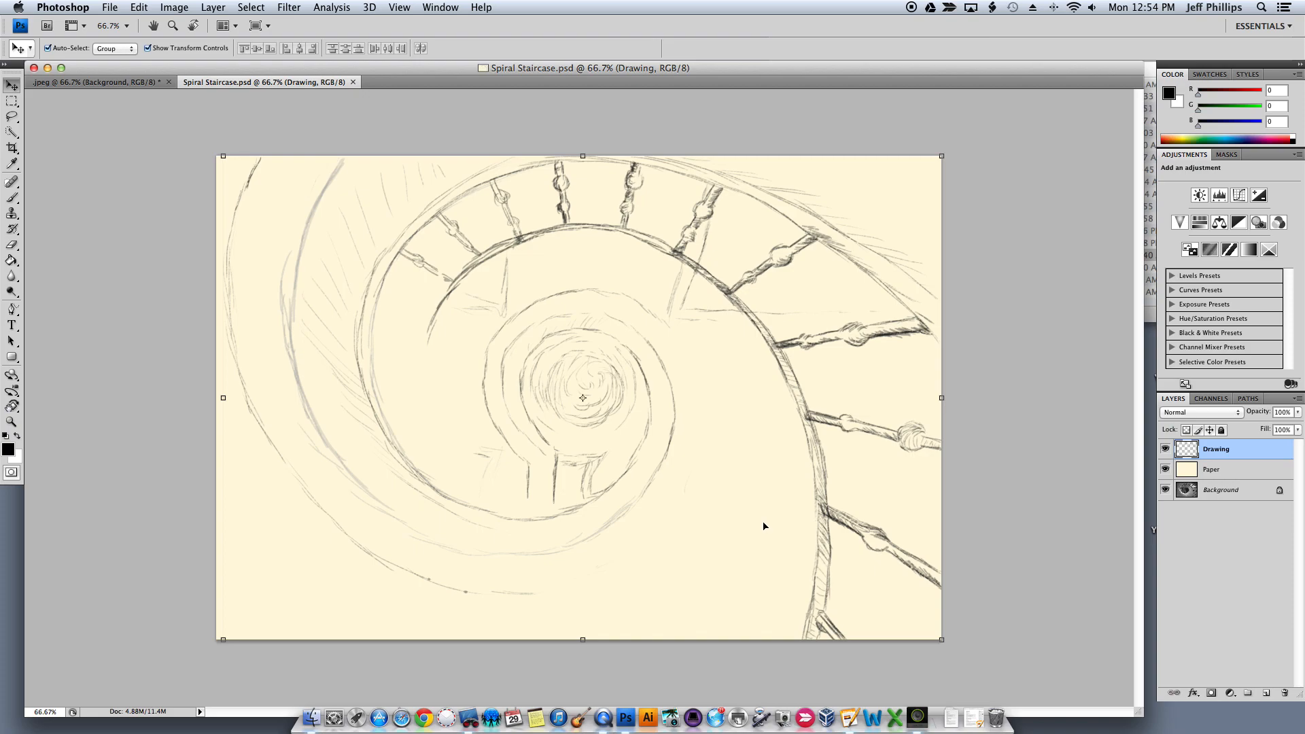
{"action": "mouse_move", "coordinate": [753, 524]}
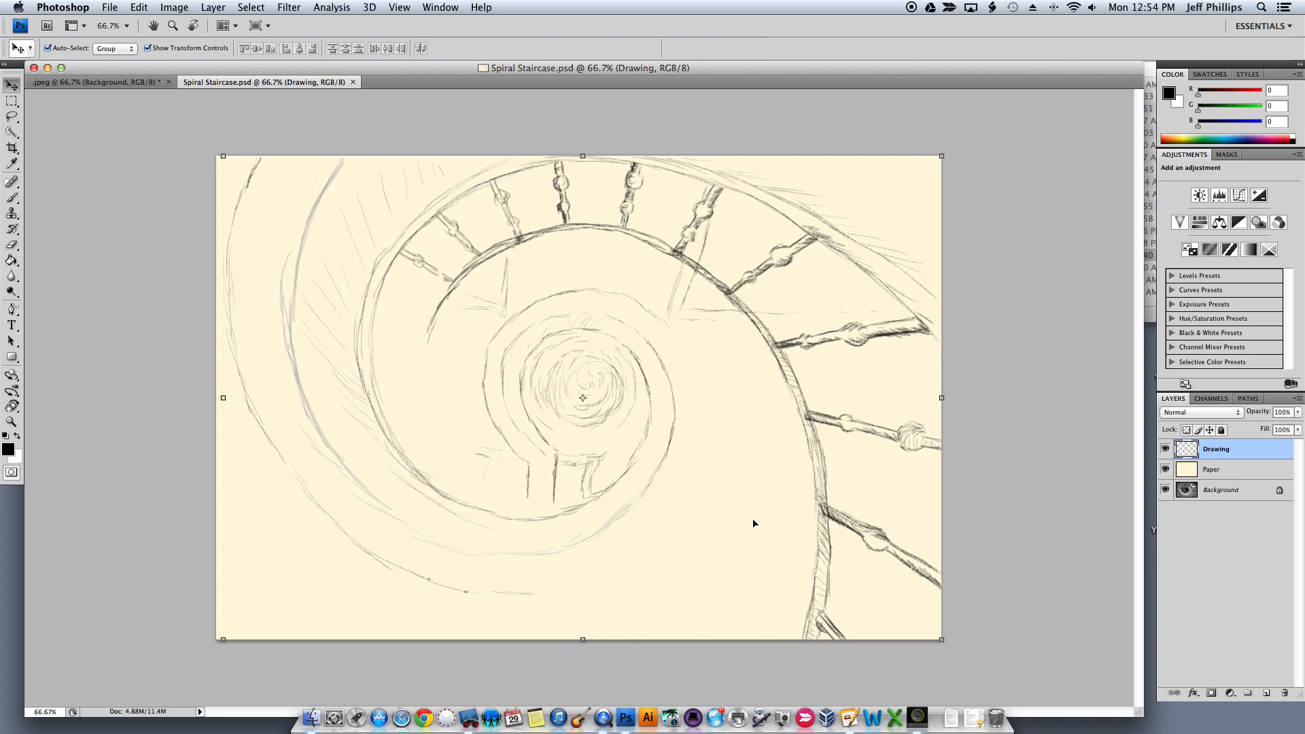